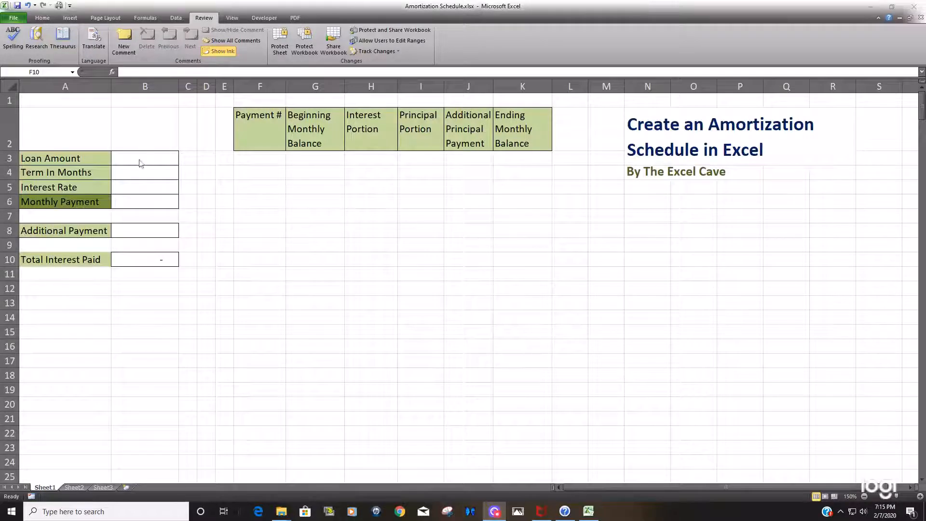
pyautogui.moveTo(281, 202)
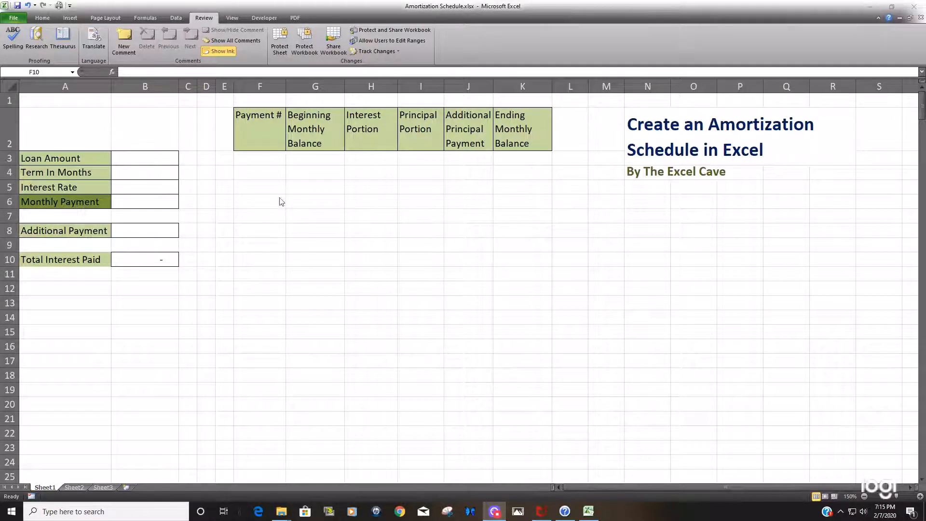
pyautogui.moveTo(286, 203)
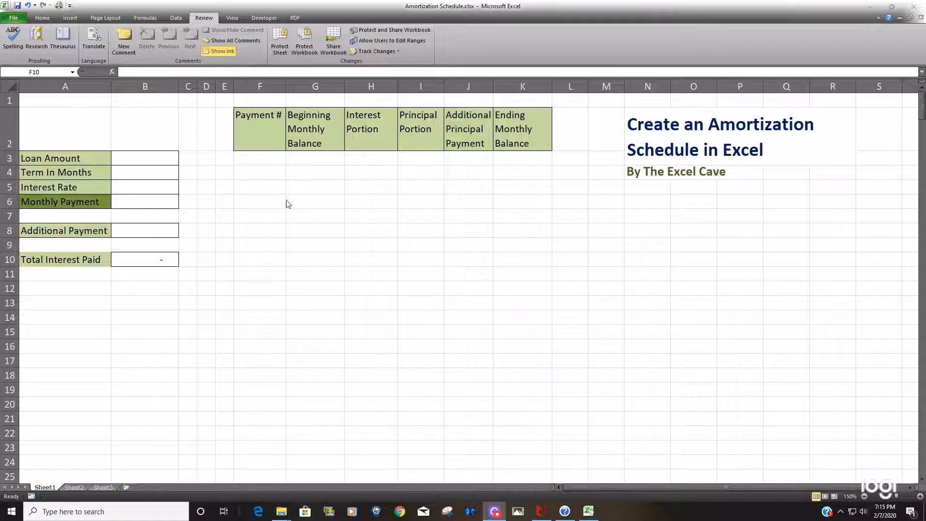
# Enter a 160,000 loan amount, 360-month term and 3.625% interest rate in B3:B5.
pyautogui.click(145, 158)
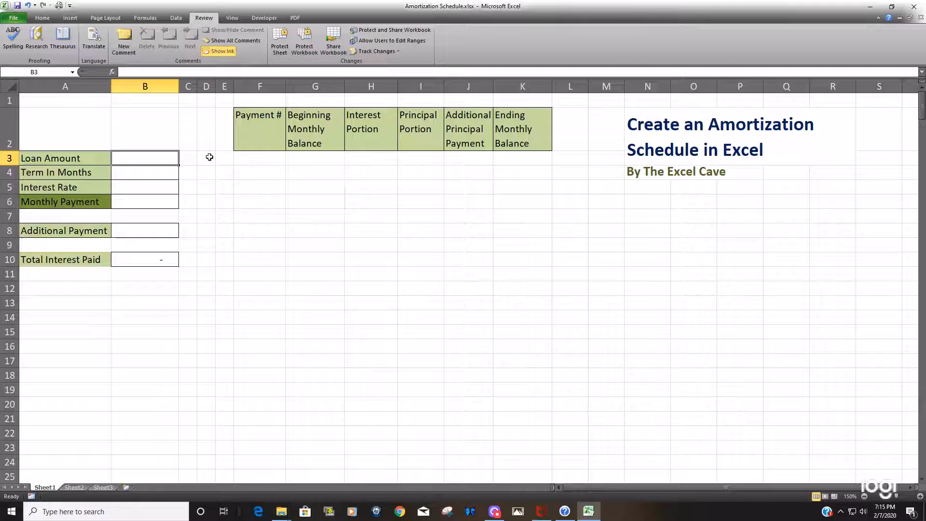
pyautogui.write('160,000.00')
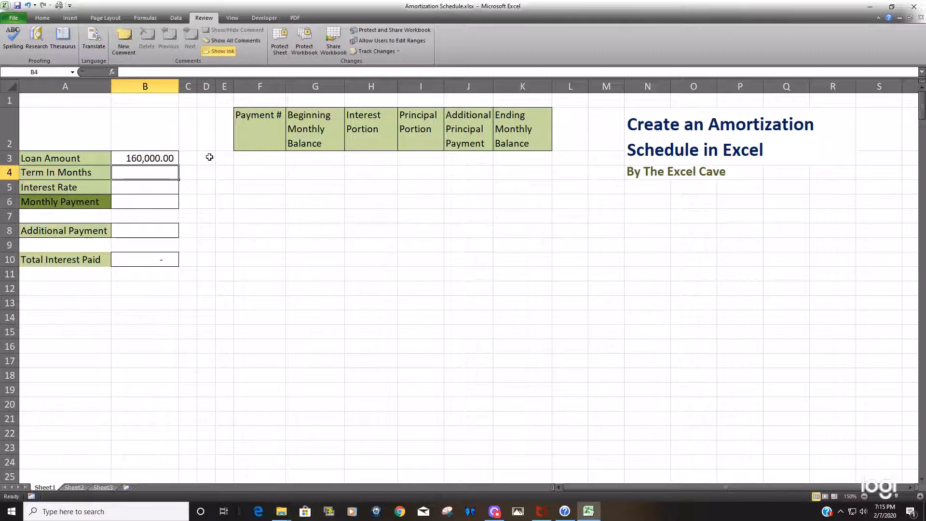
pyautogui.write('360')
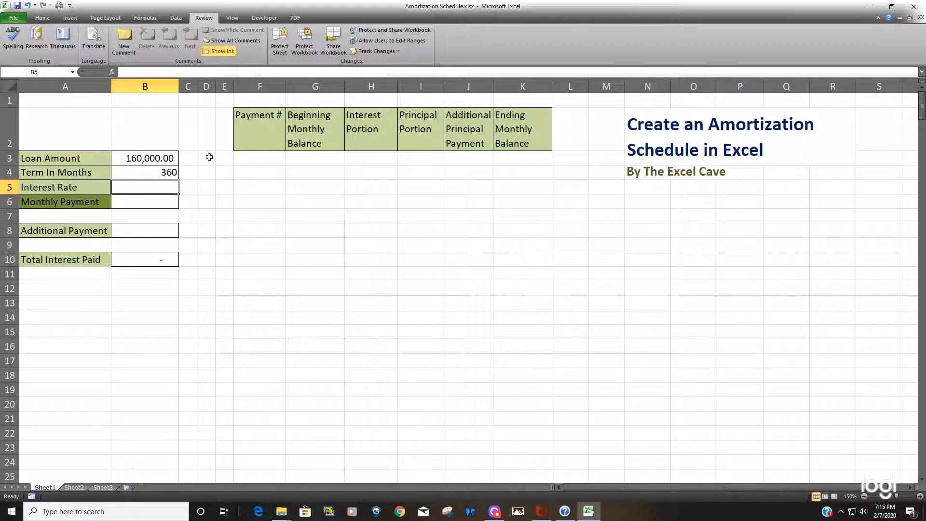
pyautogui.write('3.62%')
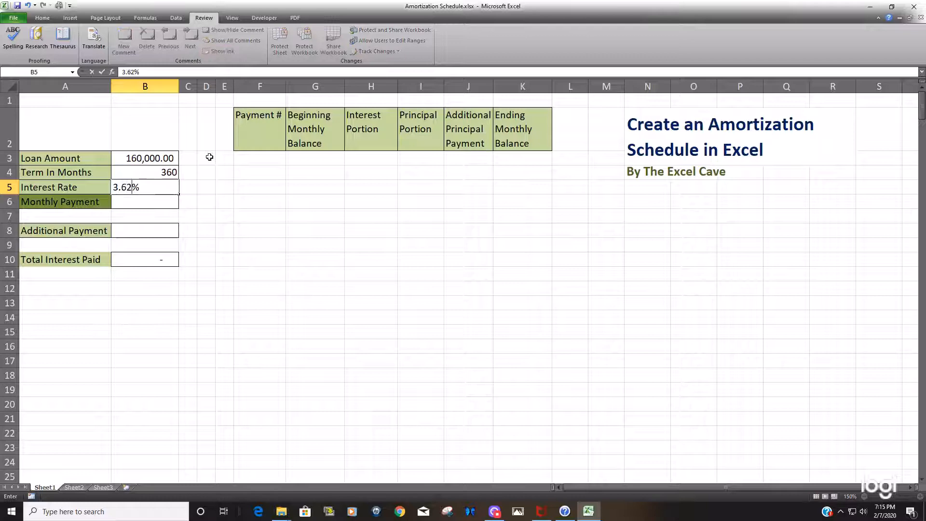
pyautogui.press('Return')
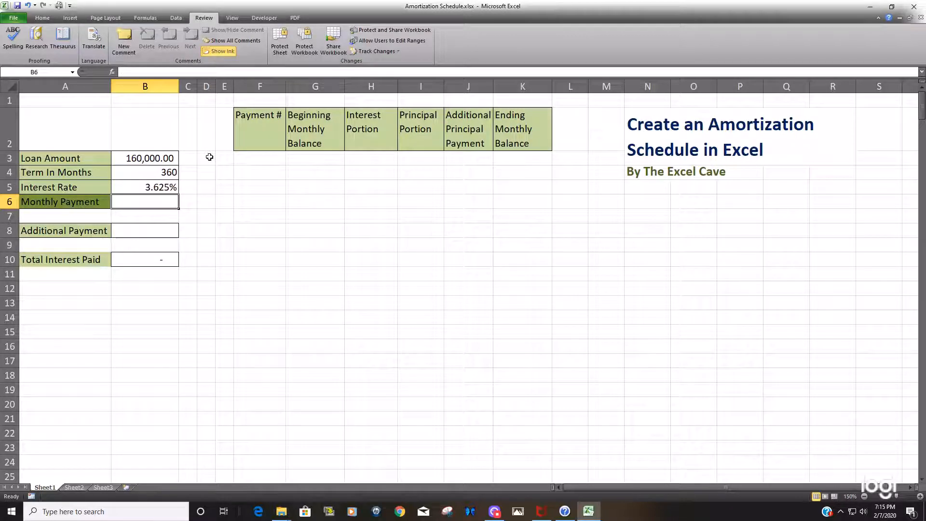
# Enter =PMT(B5/12,B4,B3) in B6, giving a monthly payment of ($729.68).
pyautogui.write('=')
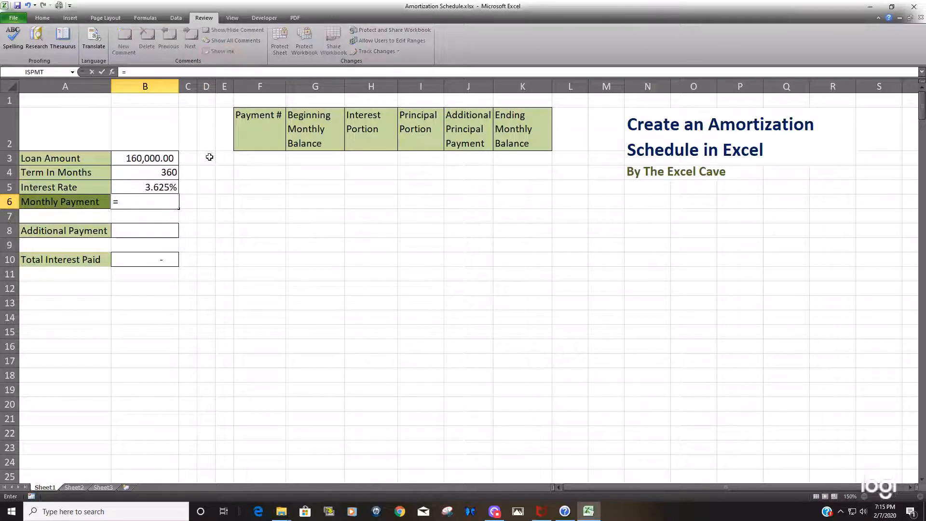
pyautogui.write('Pmt')
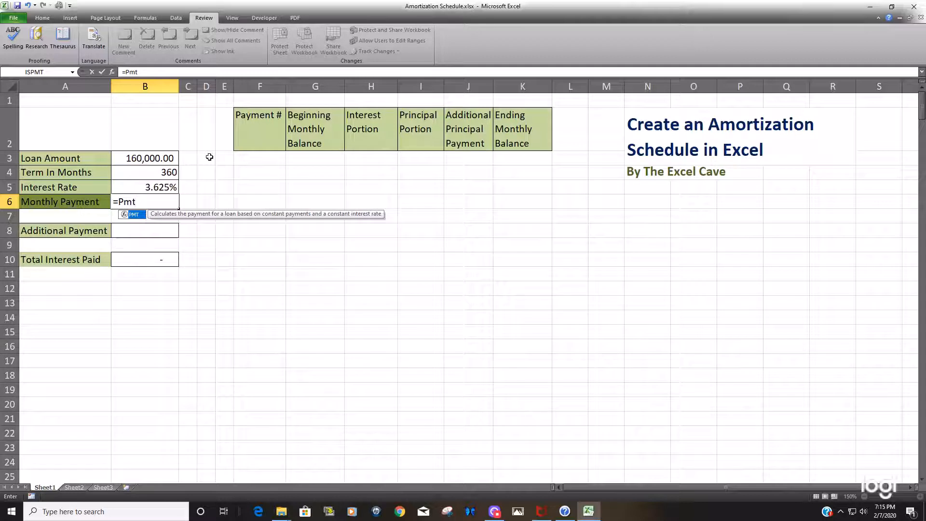
pyautogui.write('(')
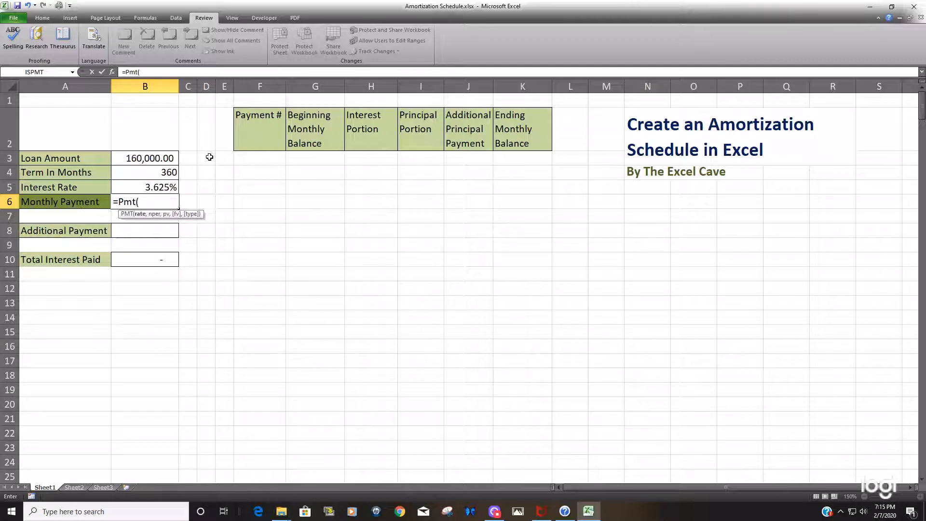
pyautogui.moveTo(244, 201)
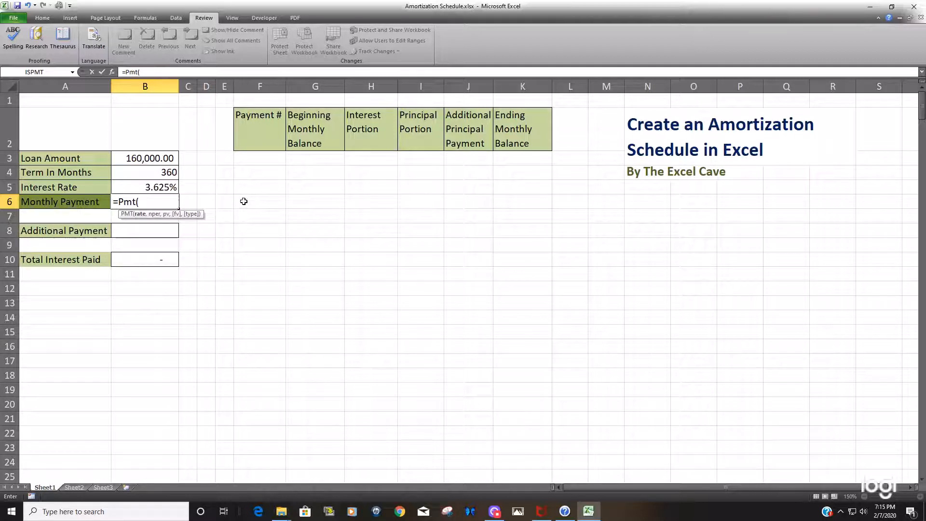
pyautogui.moveTo(140, 222)
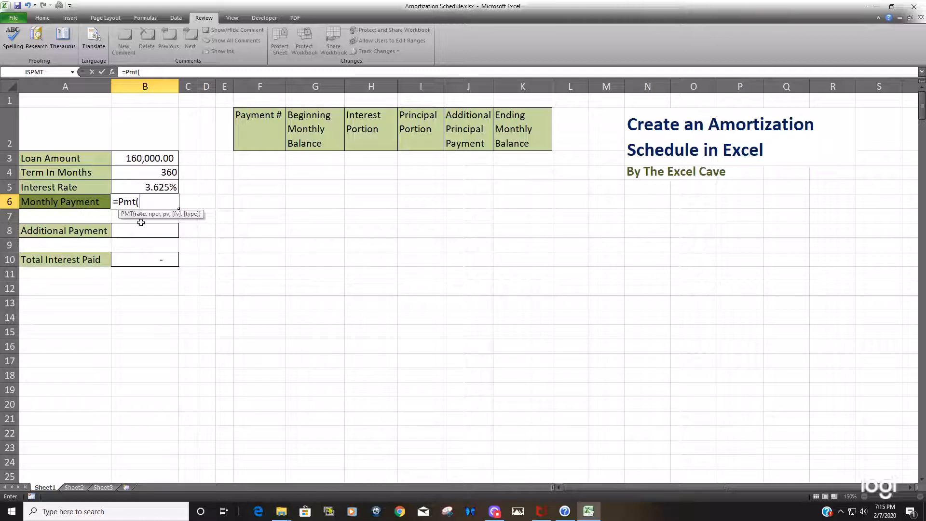
pyautogui.moveTo(164, 186)
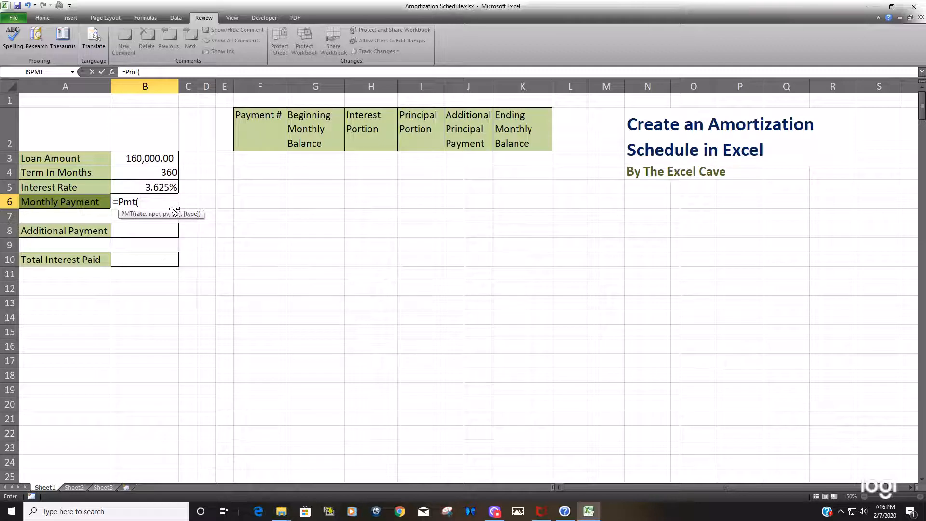
pyautogui.click(145, 187)
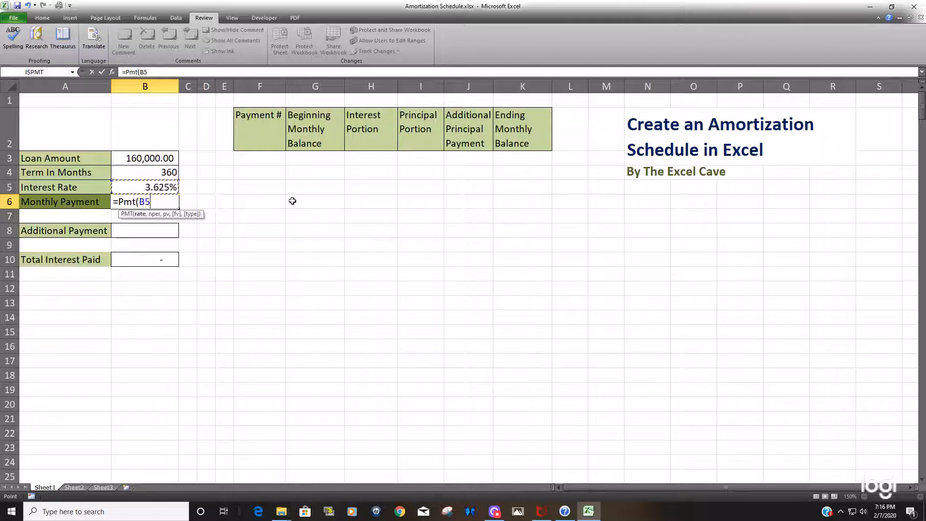
pyautogui.write('/12')
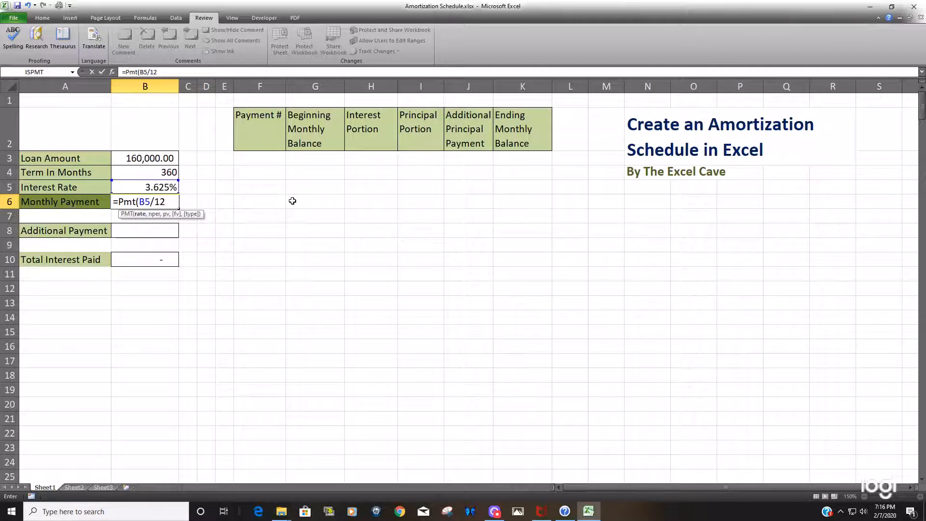
pyautogui.write(',')
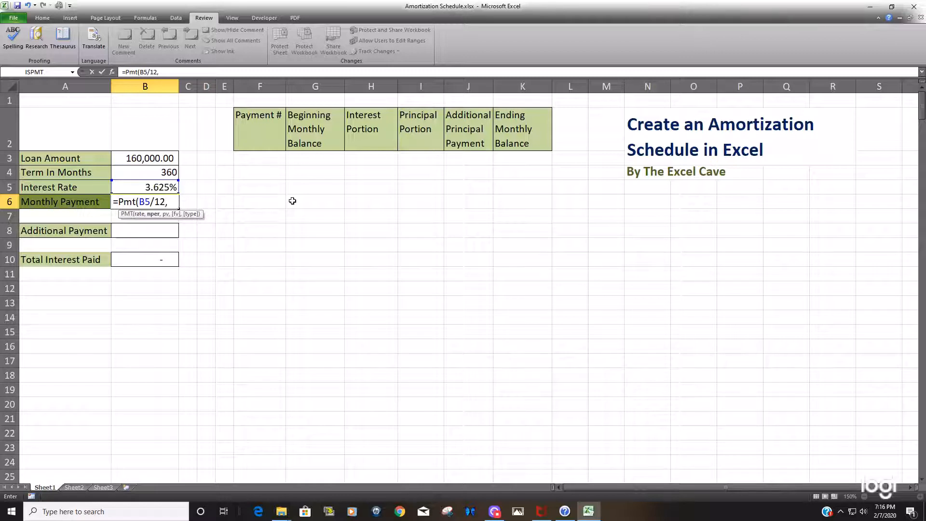
pyautogui.moveTo(153, 218)
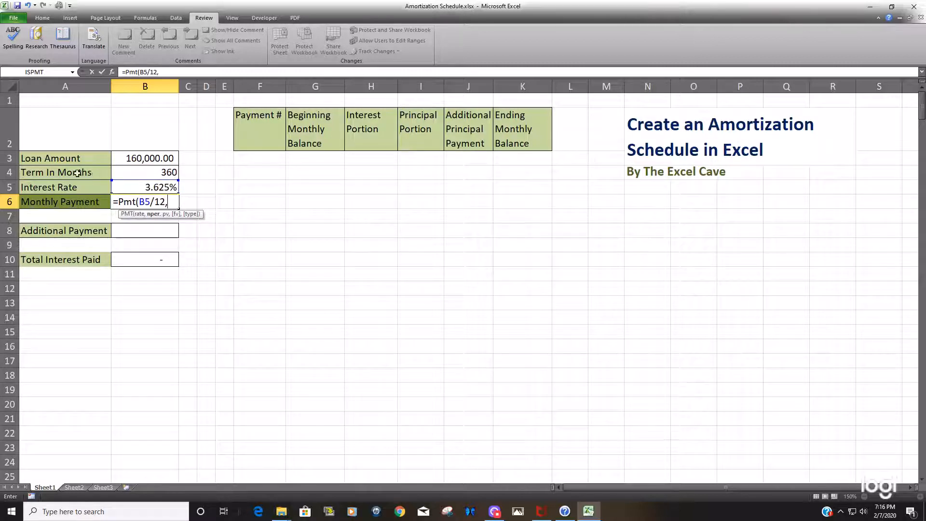
pyautogui.click(144, 171)
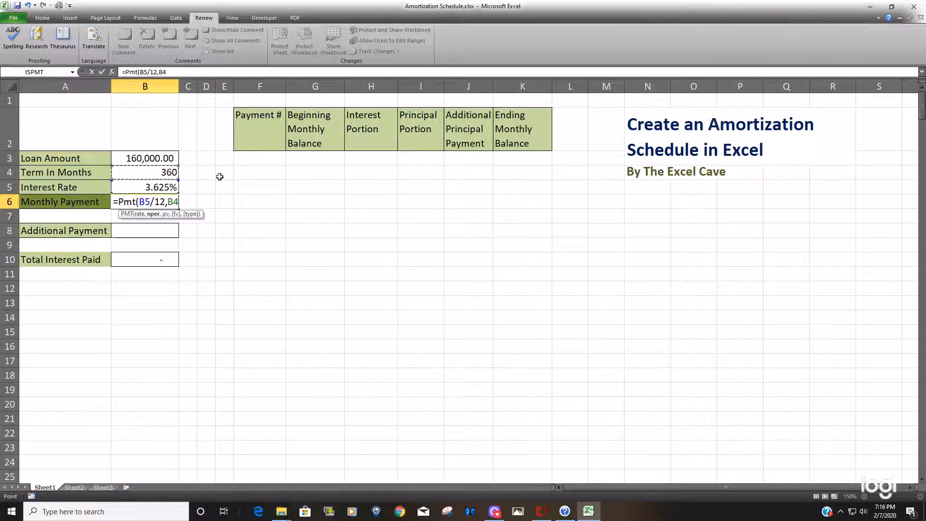
pyautogui.write(',')
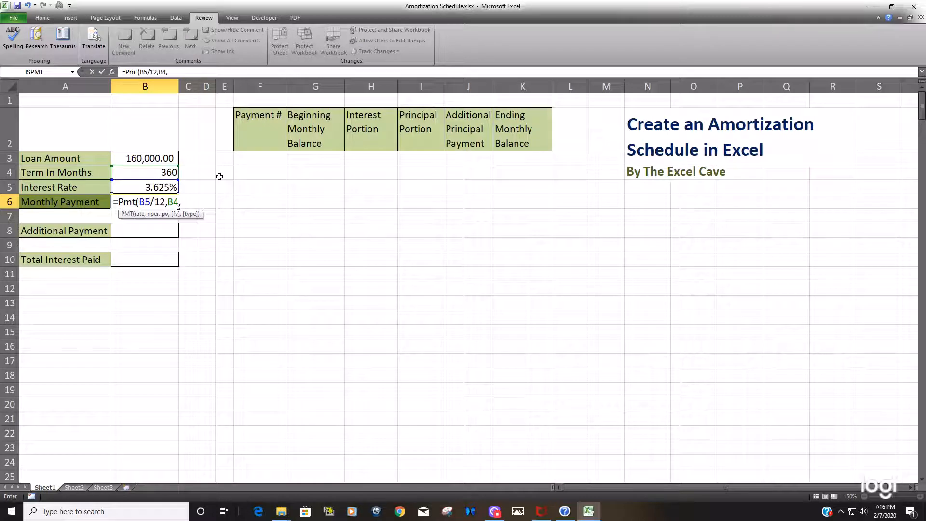
pyautogui.moveTo(261, 261)
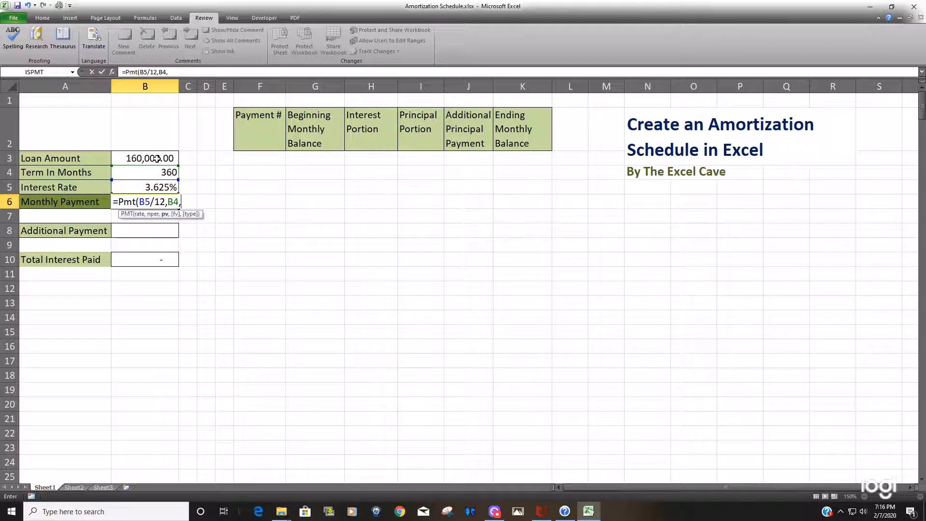
pyautogui.click(145, 158)
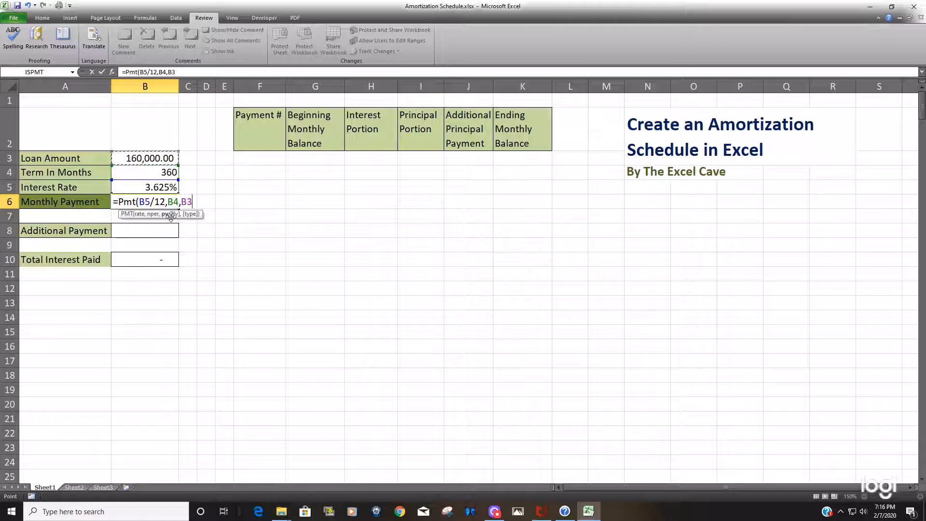
pyautogui.moveTo(256, 211)
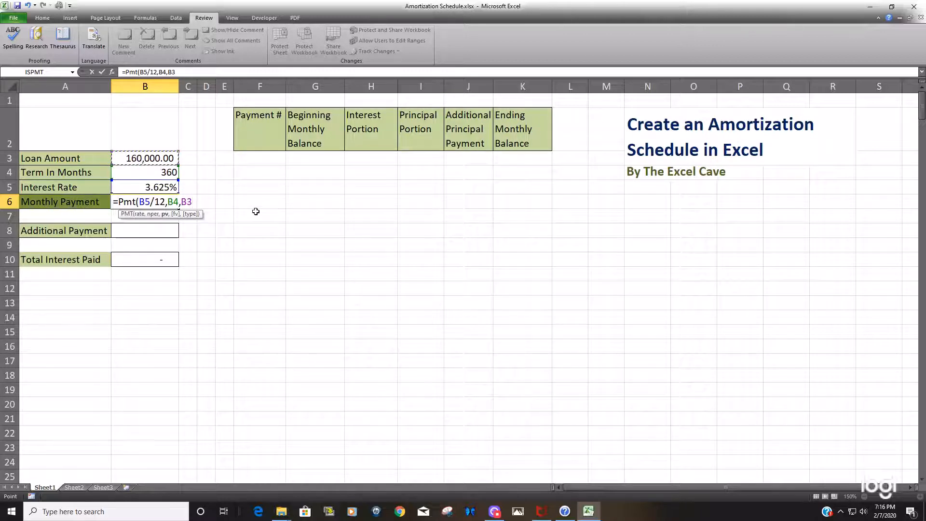
pyautogui.write(')')
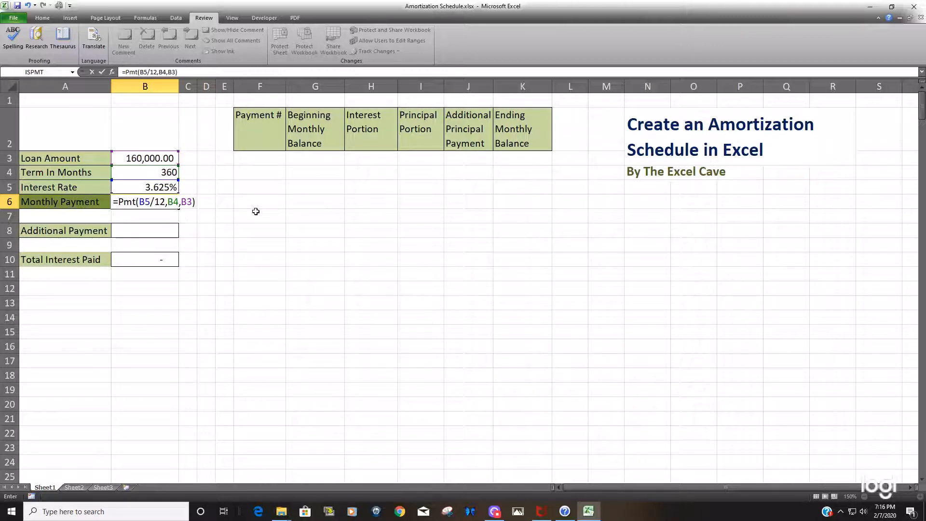
pyautogui.press('Return')
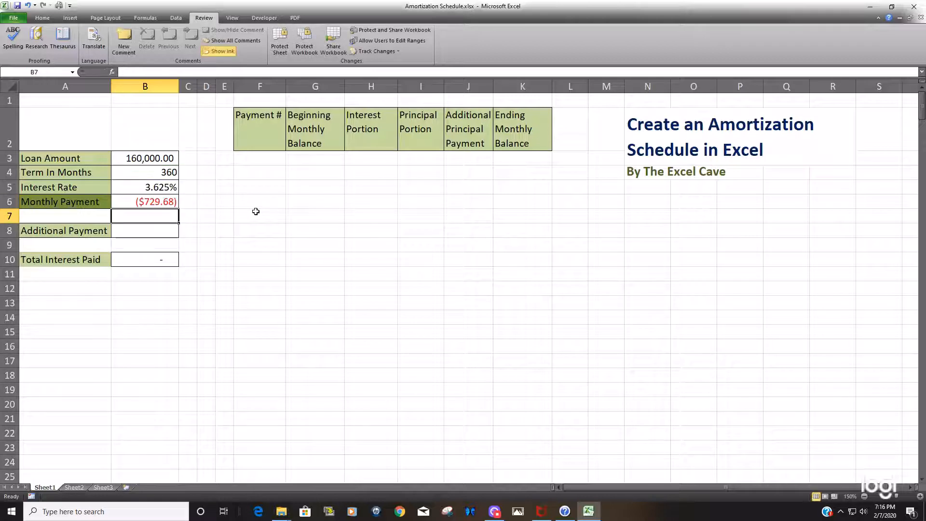
pyautogui.click(145, 201)
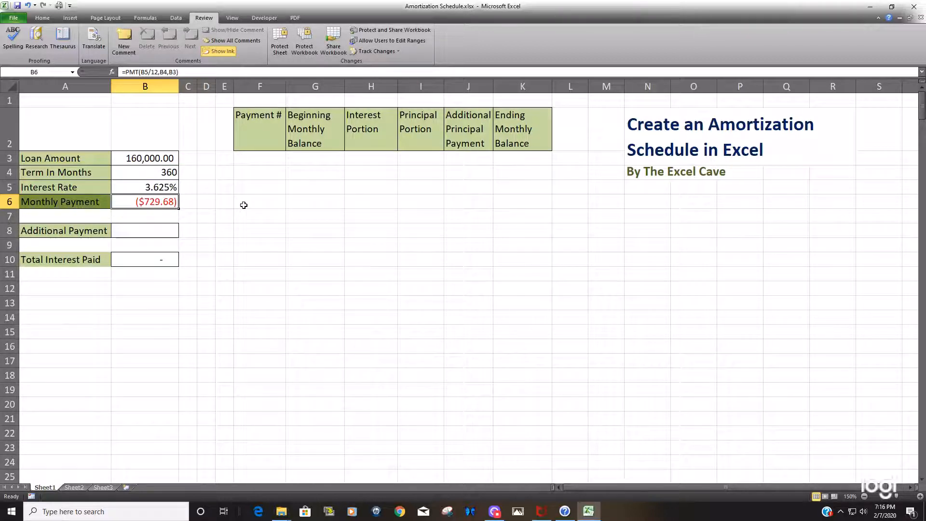
pyautogui.doubleClick(144, 201)
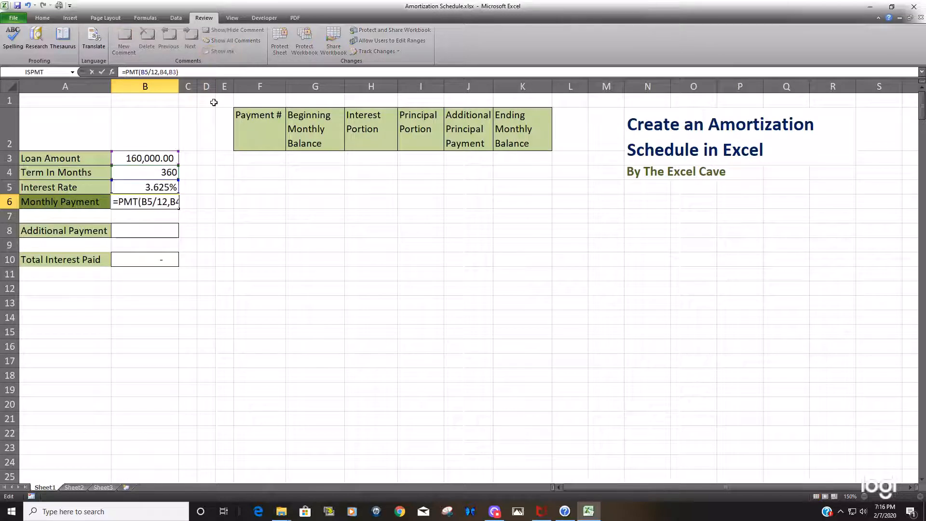
pyautogui.write('-')
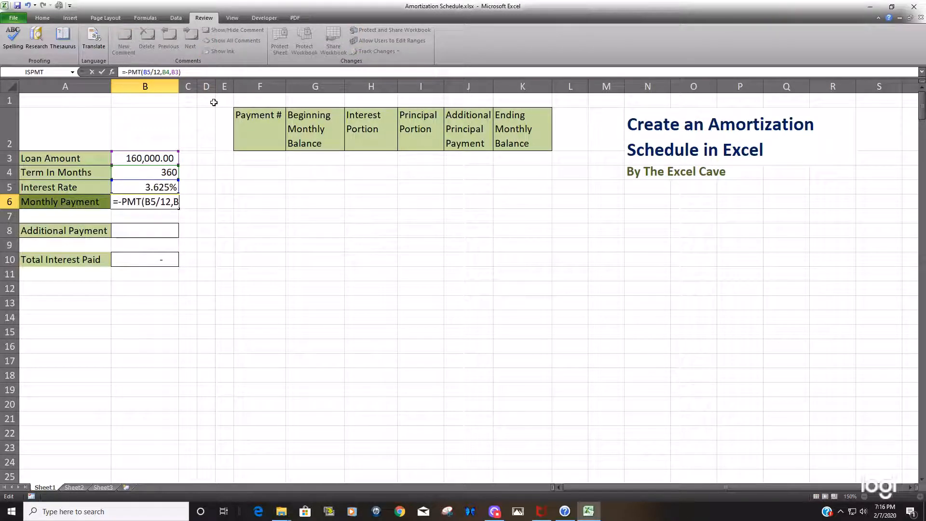
pyautogui.press('Return')
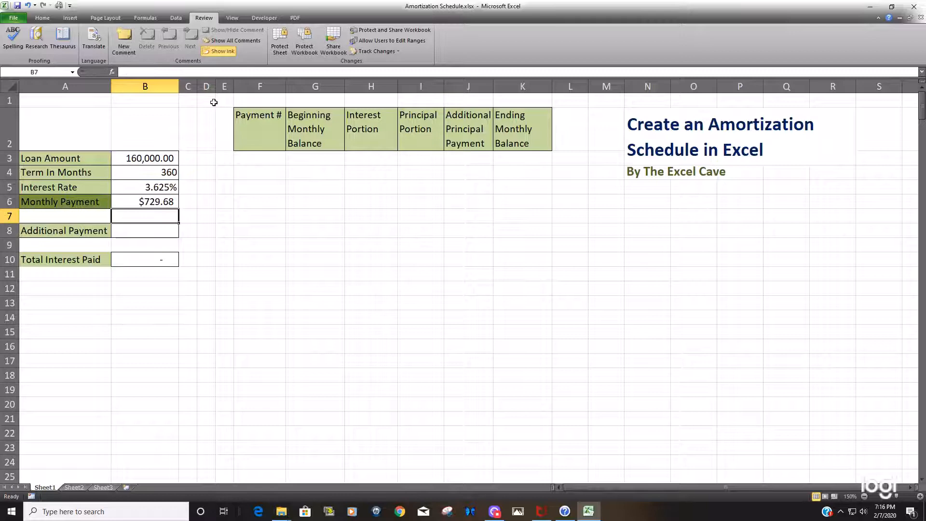
pyautogui.click(260, 201)
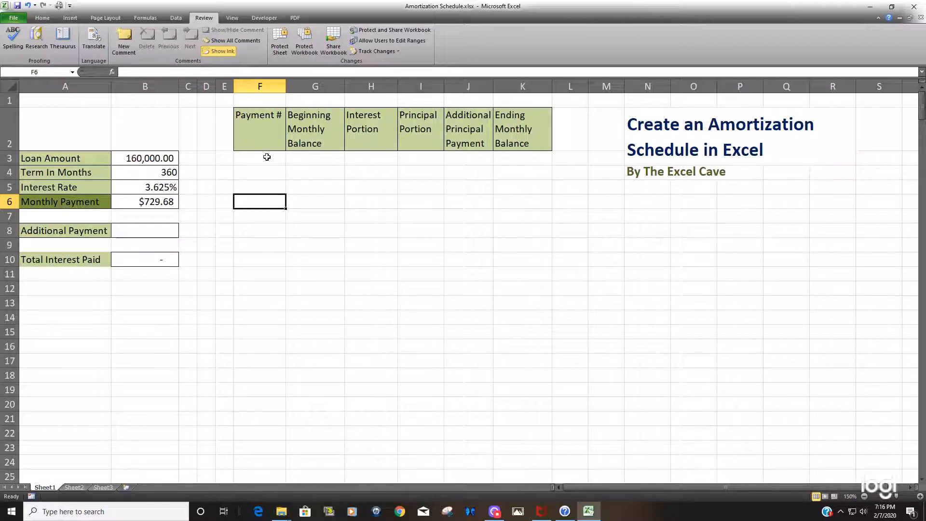
# Fill the Payment # column with a 1, 2, 3 series extended down to 360.
pyautogui.click(259, 158)
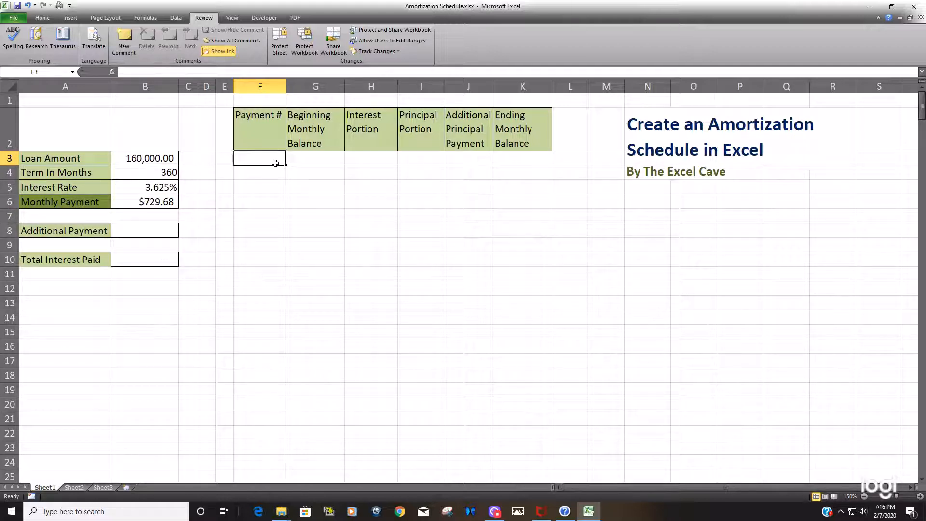
pyautogui.moveTo(256, 314)
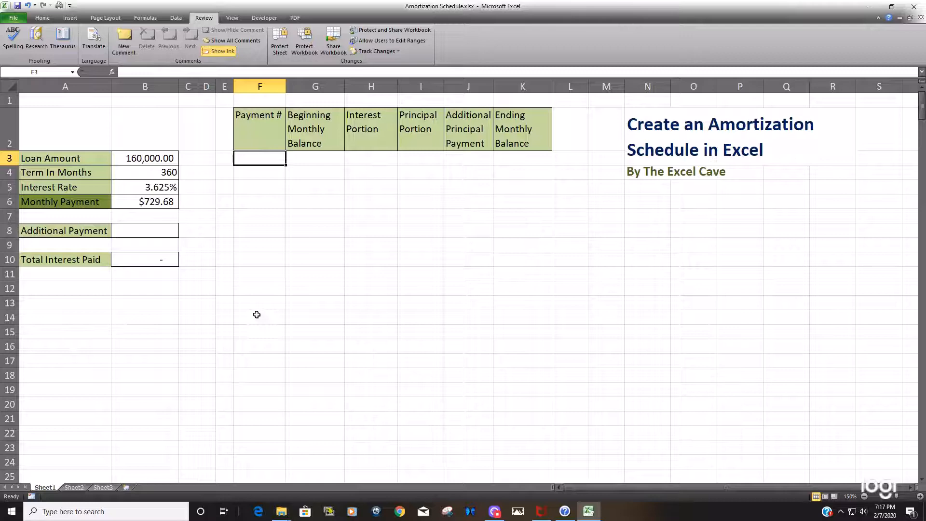
pyautogui.moveTo(314, 208)
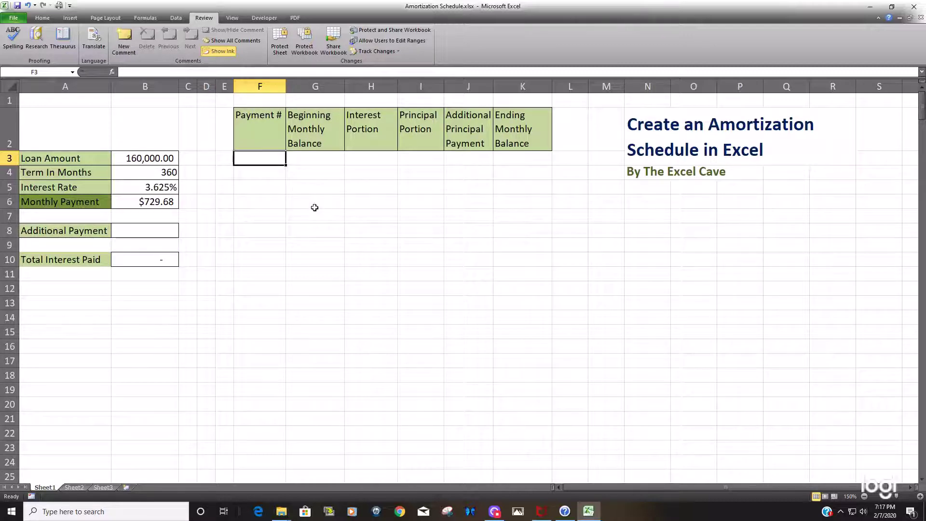
pyautogui.write('2')
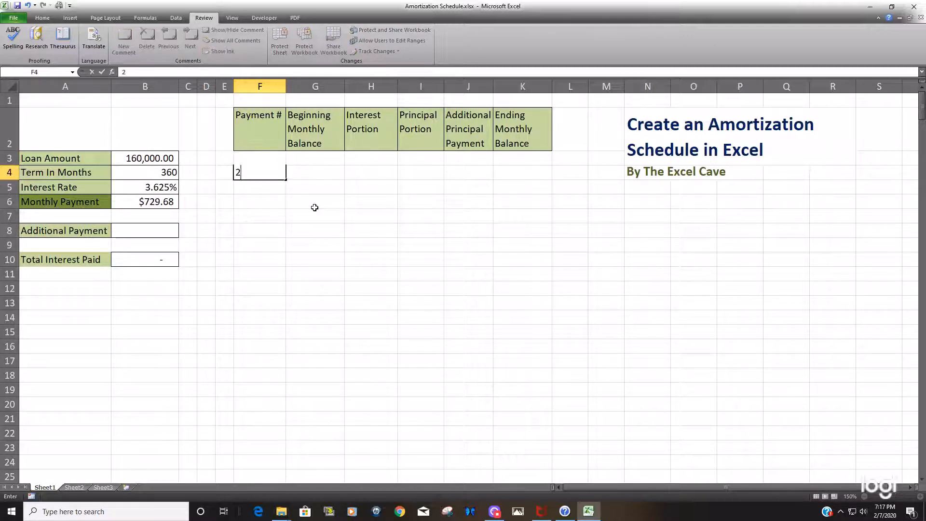
pyautogui.press('Return')
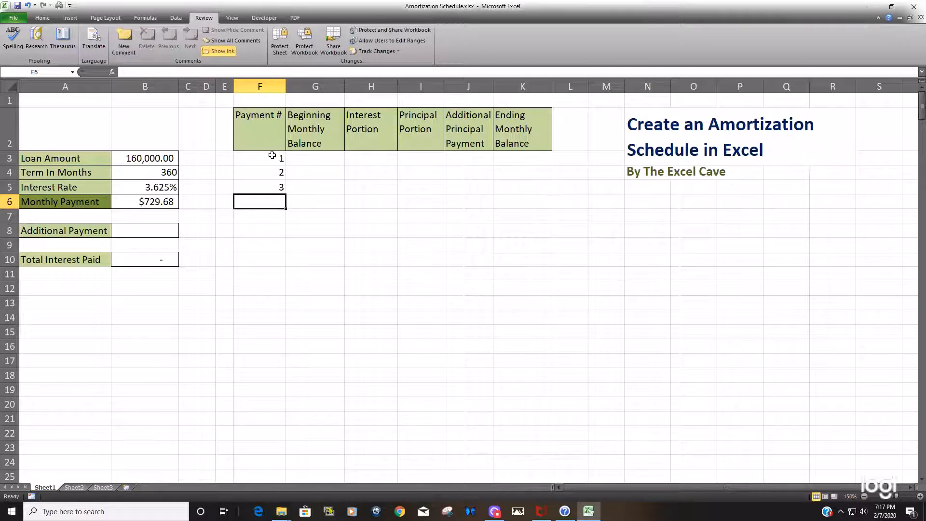
pyautogui.moveTo(259, 158); pyautogui.dragTo(260, 187)
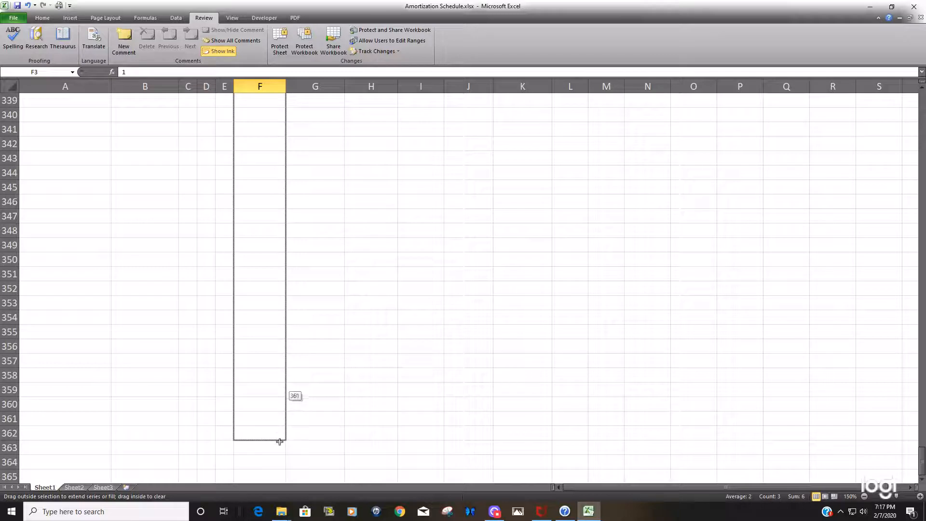
pyautogui.press('ctrl+Home')
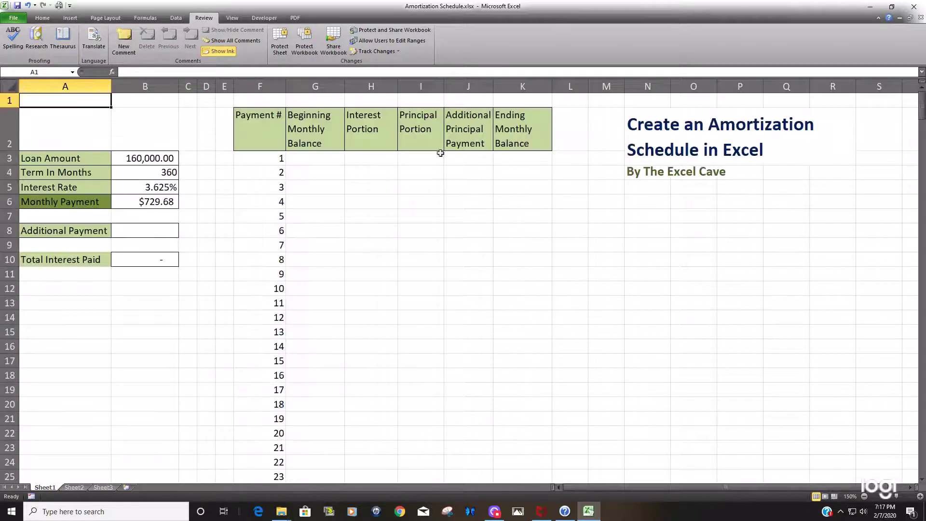
# Link G3 to the loan amount in B3, showing 160,000.00.
pyautogui.click(315, 158)
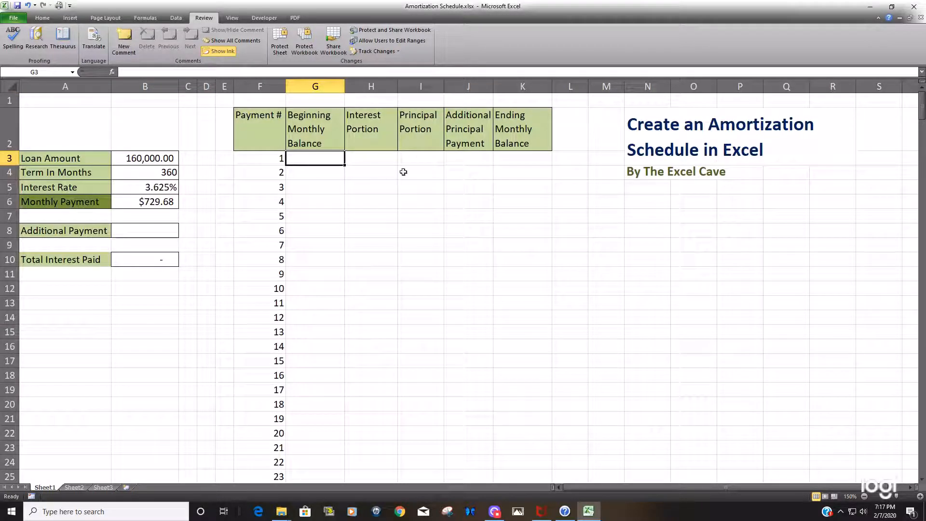
pyautogui.moveTo(410, 179)
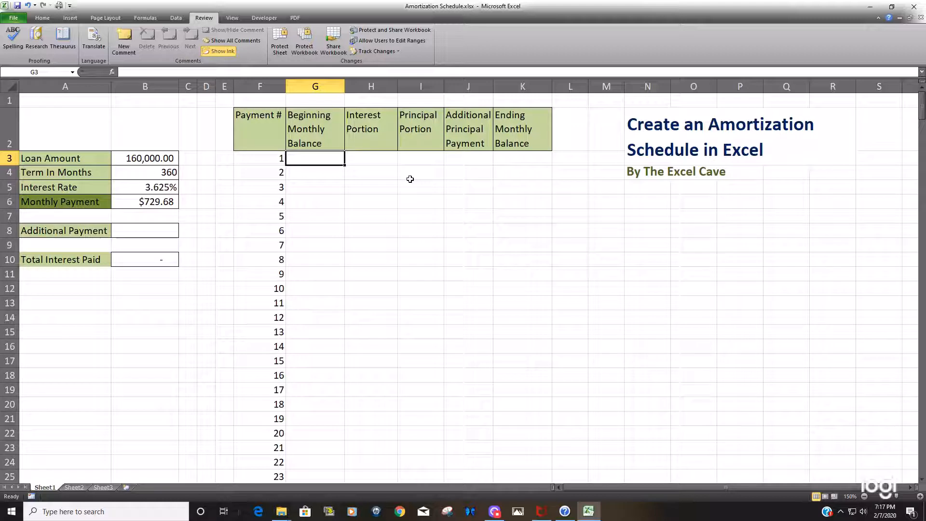
pyautogui.write('=')
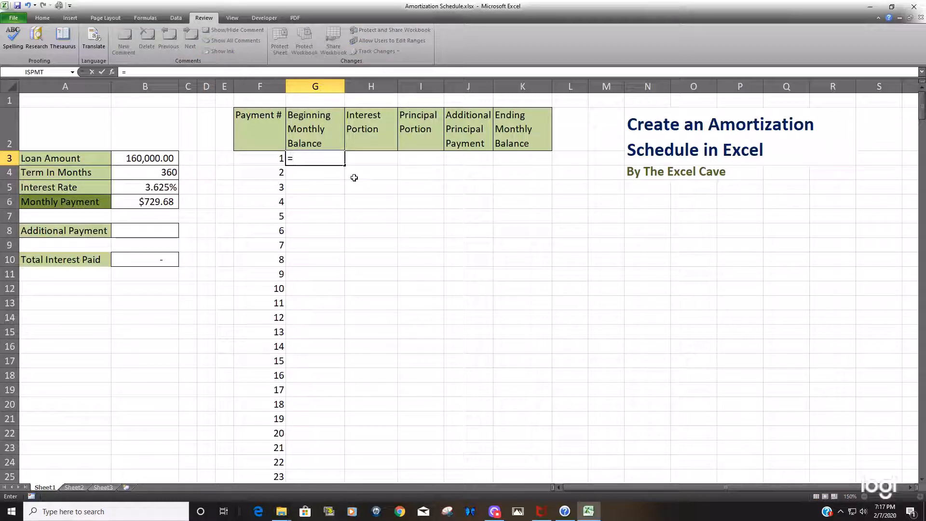
pyautogui.click(145, 158)
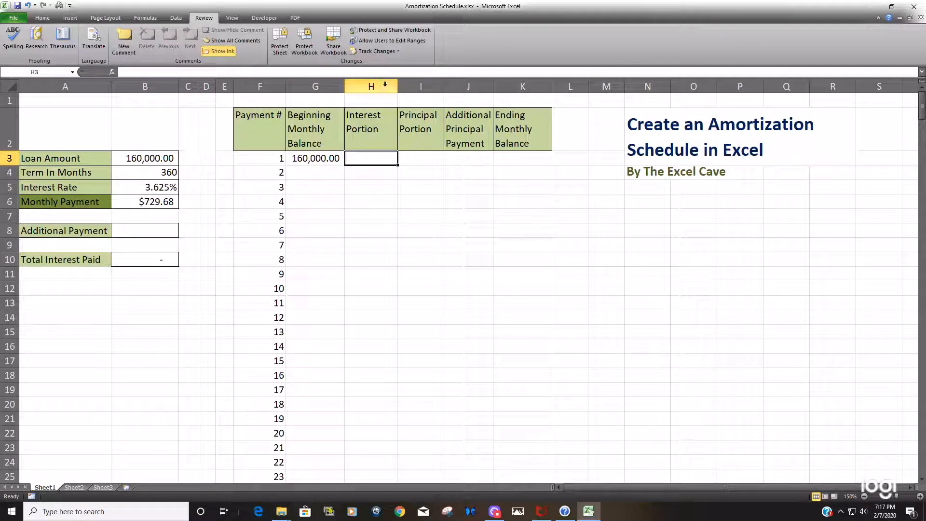
# Enter =G3*($B$5/12) in H3 for 483.33 interest, and clear Total Interest Paid in B10.
pyautogui.click(370, 87)
pyautogui.write('=')
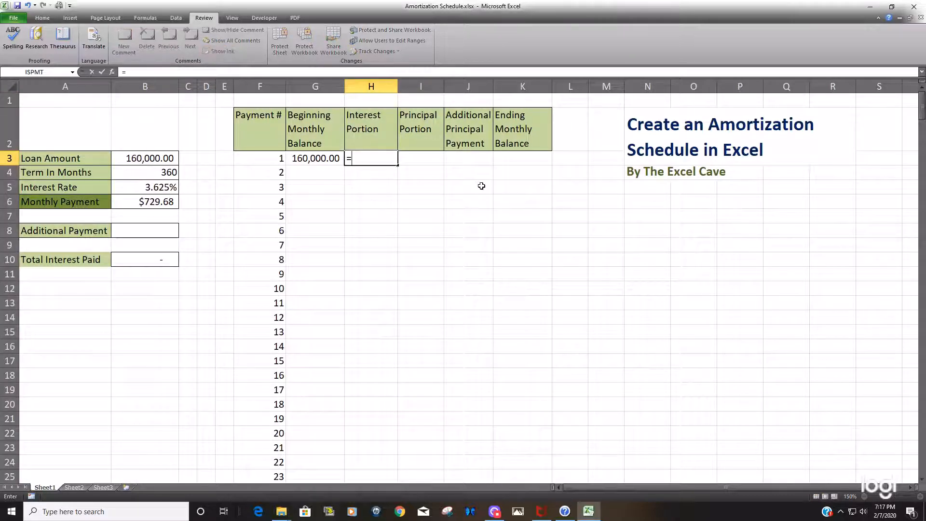
pyautogui.click(315, 157)
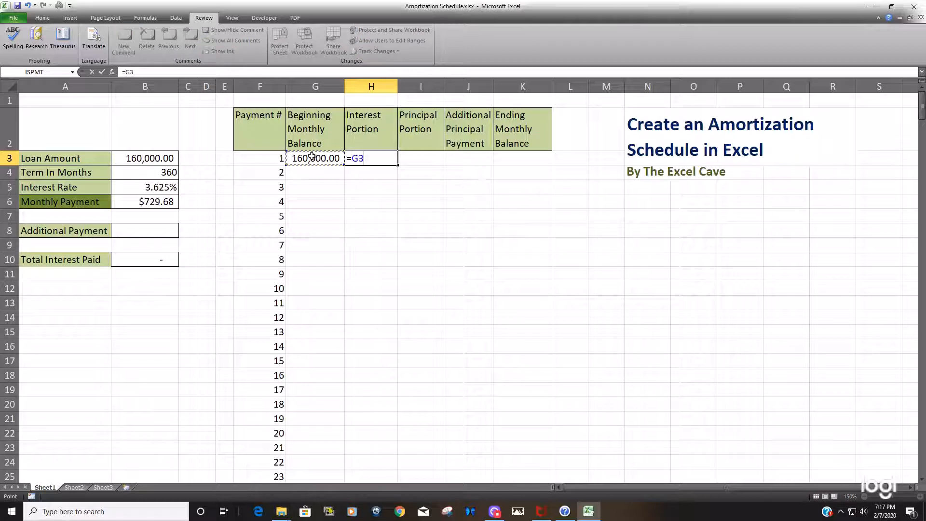
pyautogui.write('*')
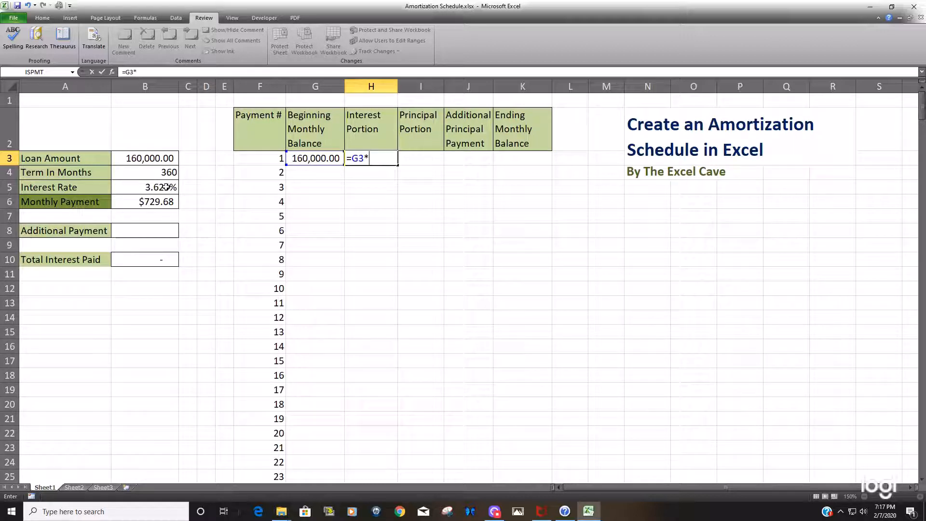
pyautogui.write('(')
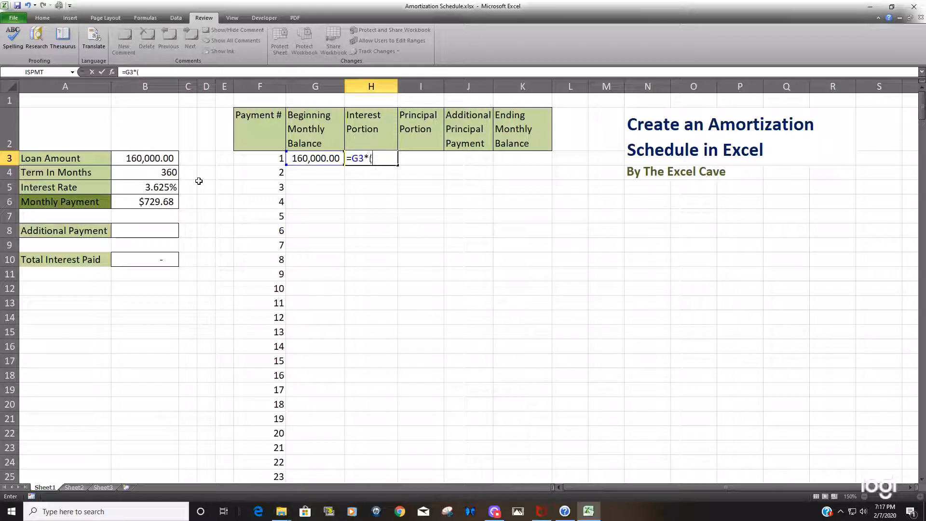
pyautogui.click(144, 187)
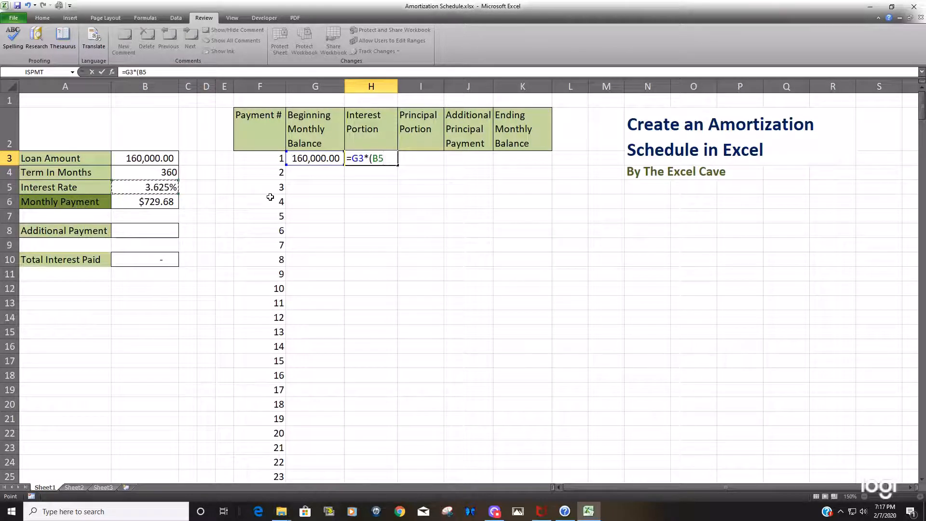
pyautogui.press('f4')
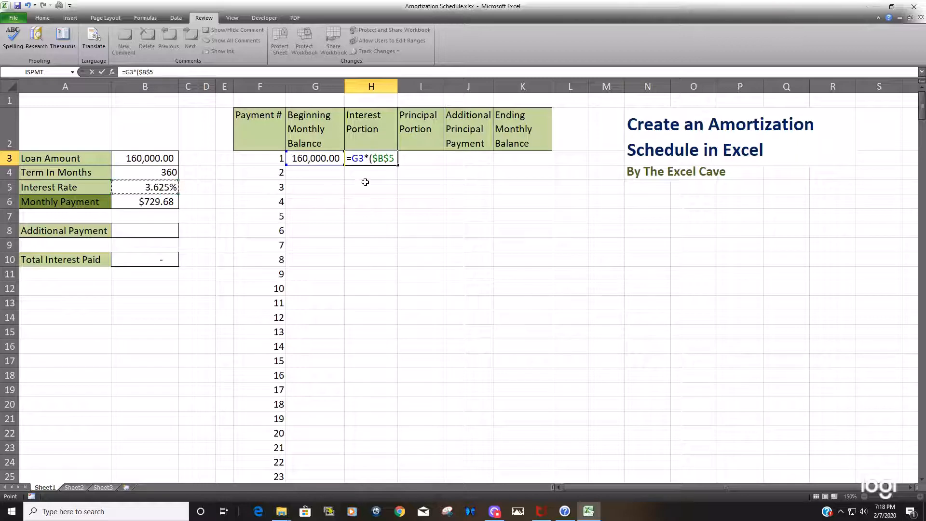
pyautogui.moveTo(411, 172)
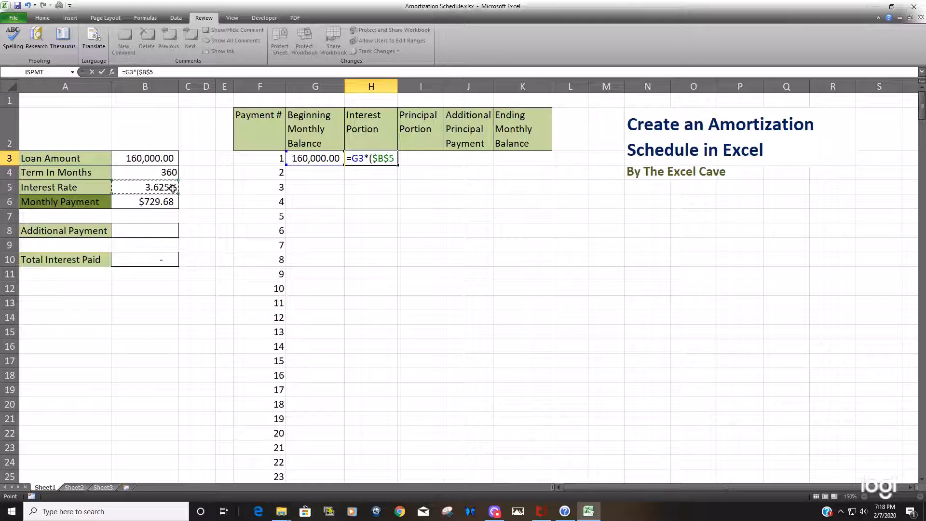
pyautogui.moveTo(435, 221)
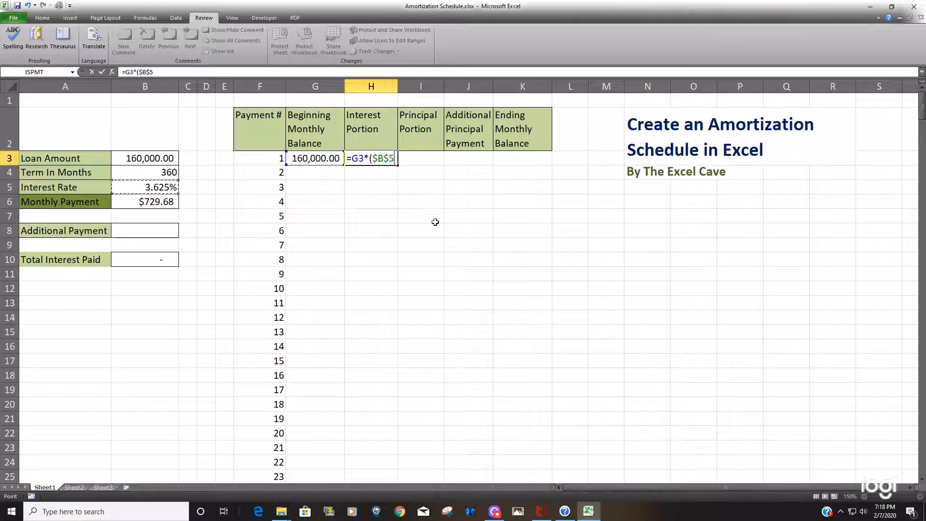
pyautogui.write('/12')
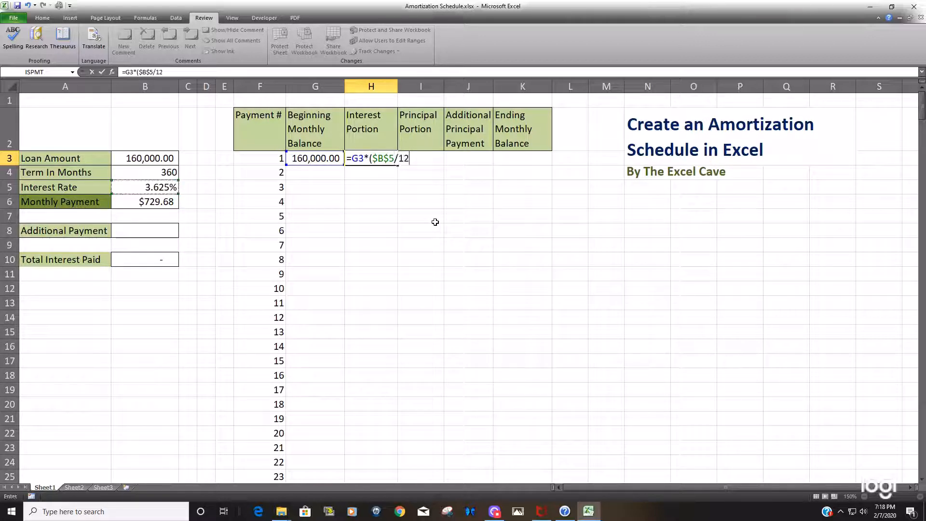
pyautogui.press('Return')
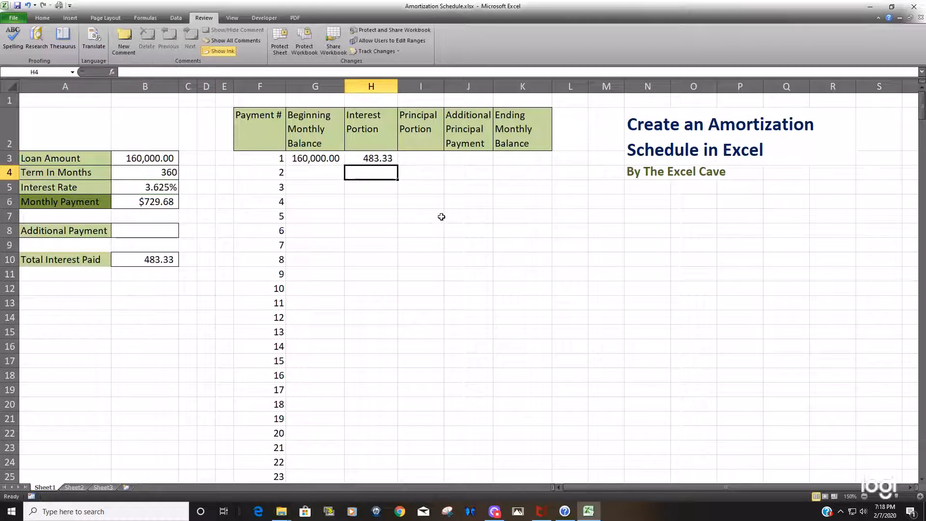
pyautogui.click(144, 260)
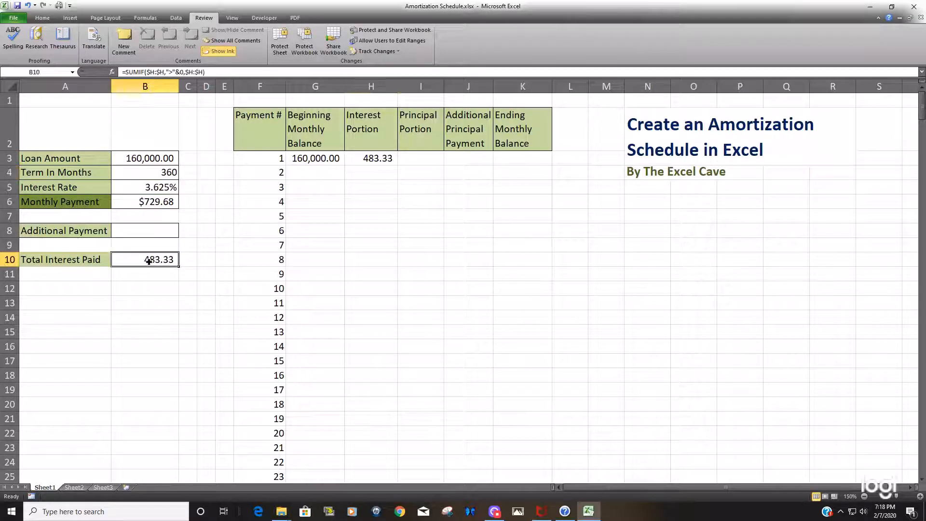
pyautogui.press('Delete')
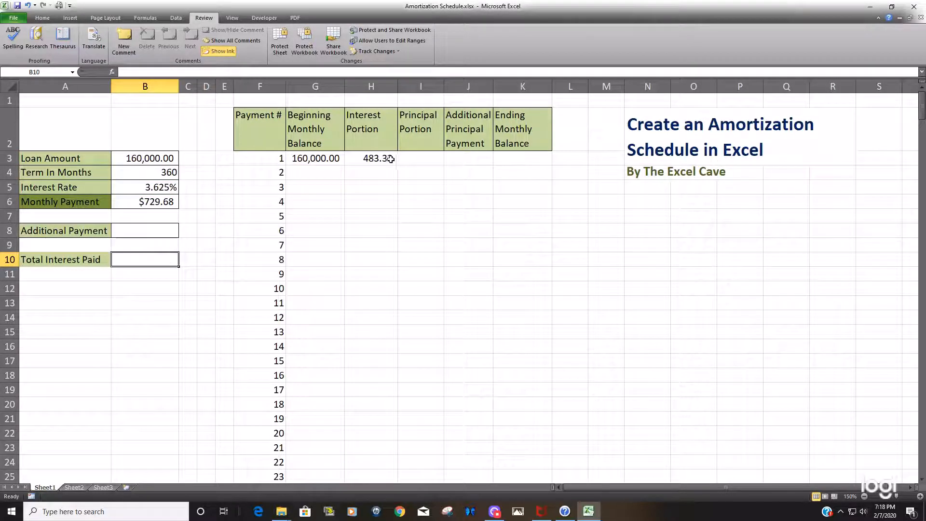
pyautogui.moveTo(391, 161)
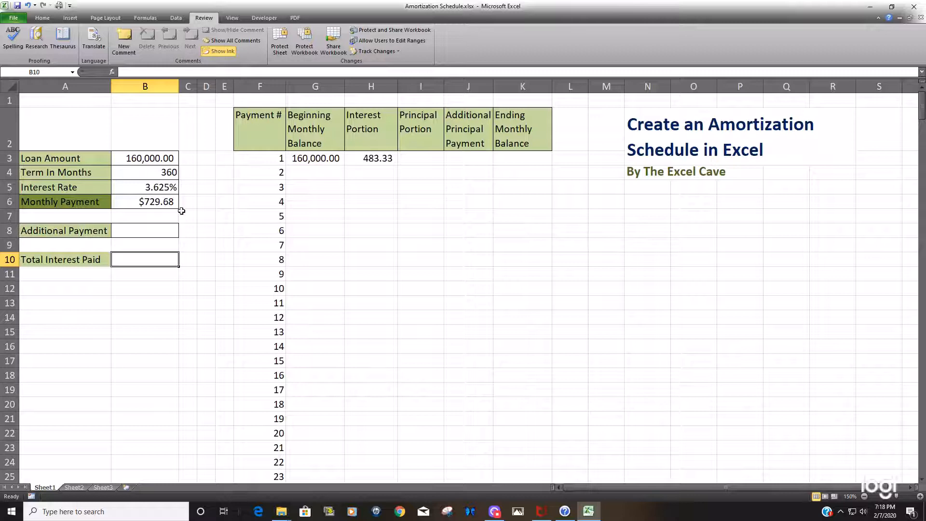
pyautogui.moveTo(397, 160)
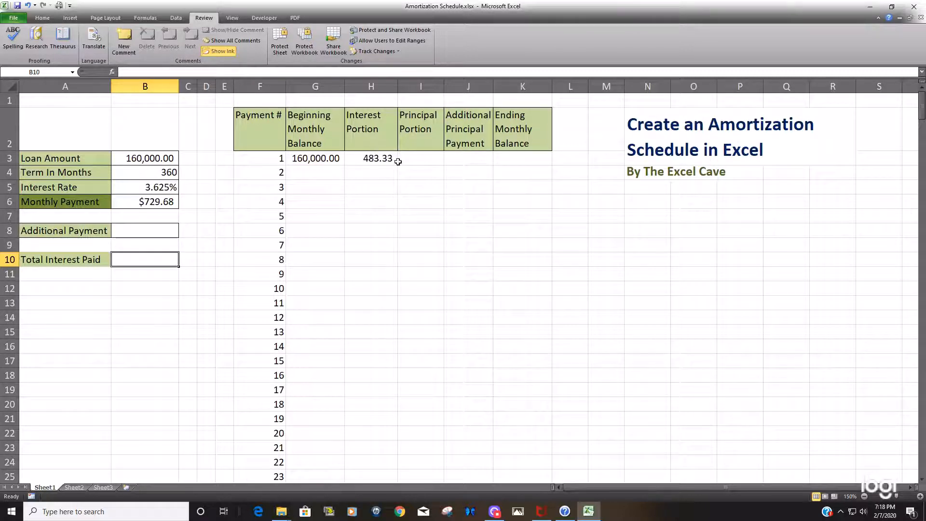
# Enter =$B$6-H3 in I3 for a $246.35 principal portion.
pyautogui.click(421, 158)
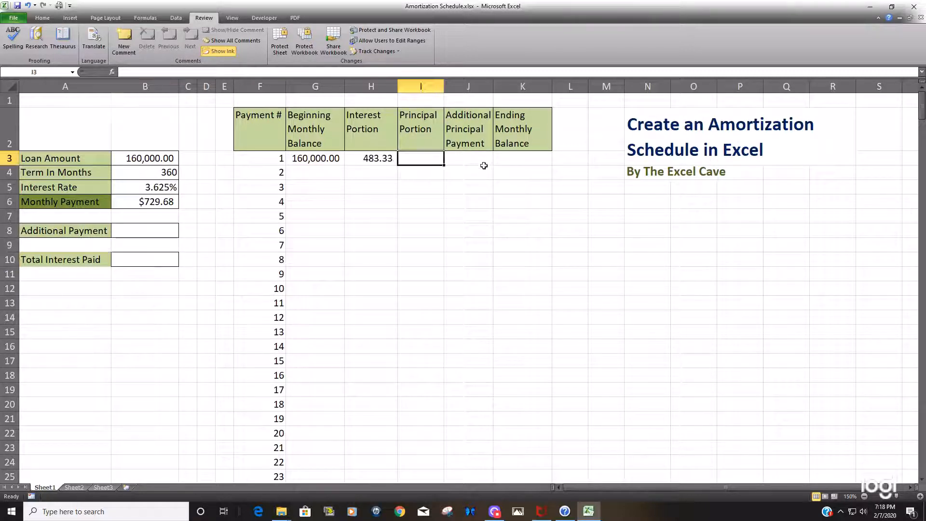
pyautogui.write('=')
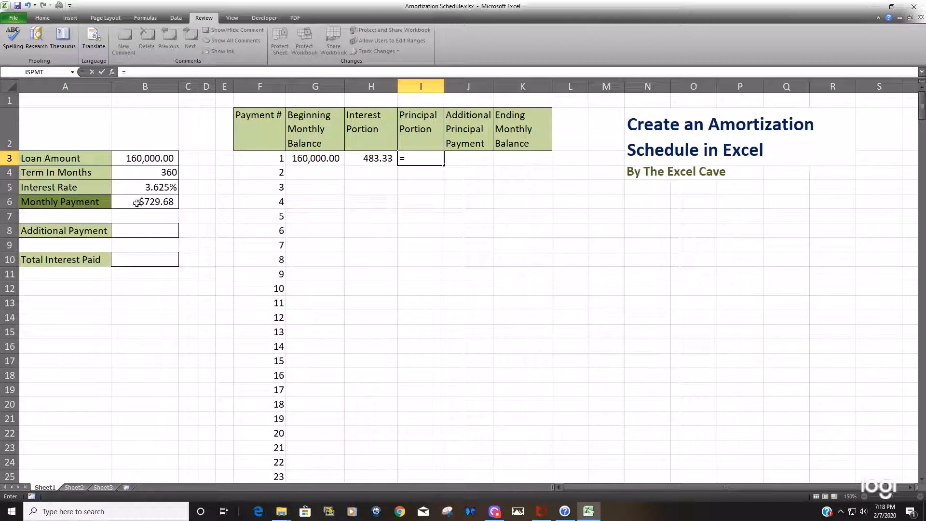
pyautogui.click(144, 202)
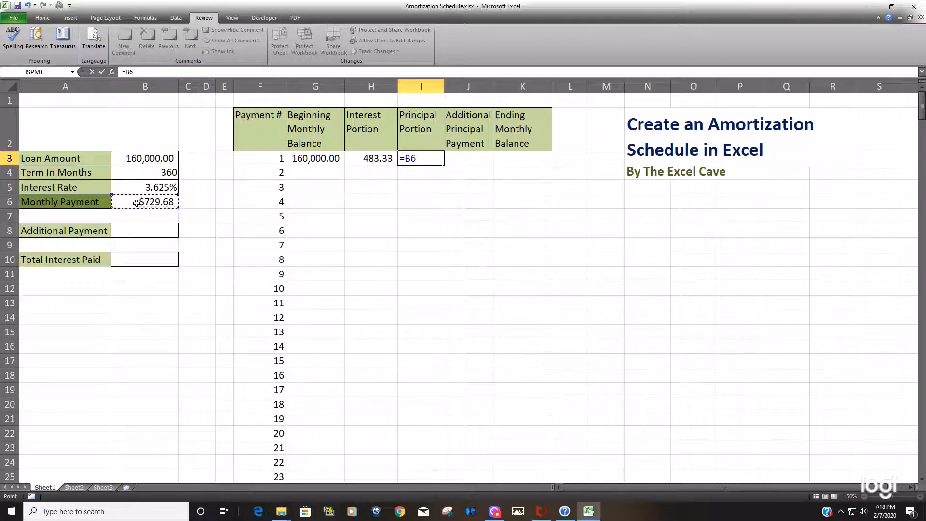
pyautogui.press('f4')
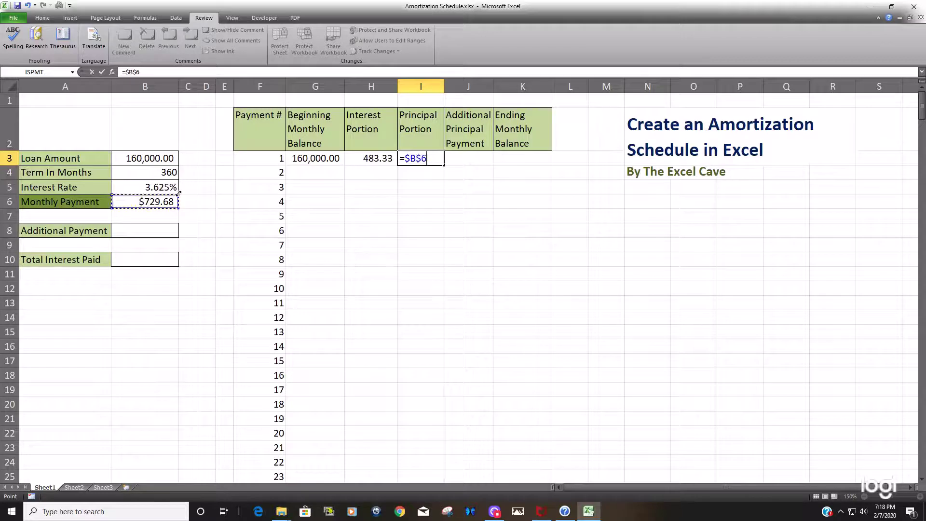
pyautogui.moveTo(487, 225)
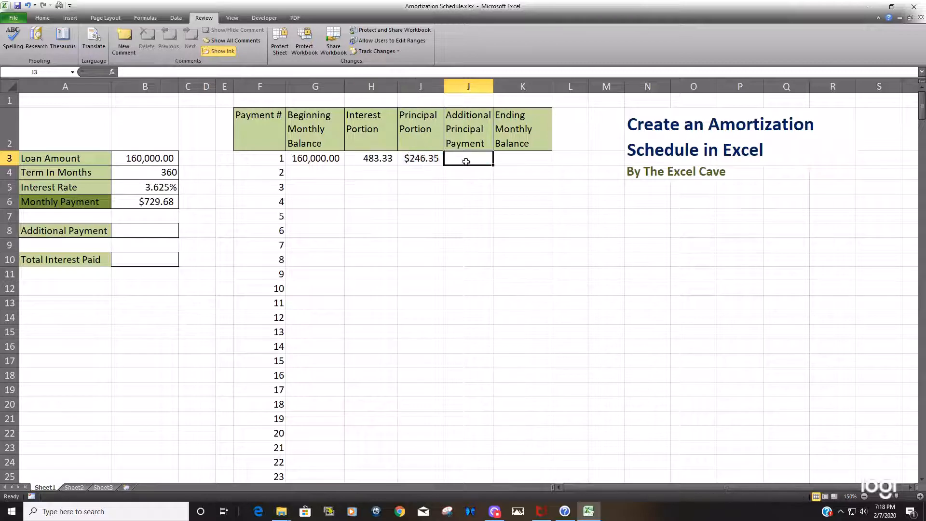
# Verify interest plus principal with a temporary =SUM(H3:I3) check in I4.
pyautogui.write('=SUM(I3')
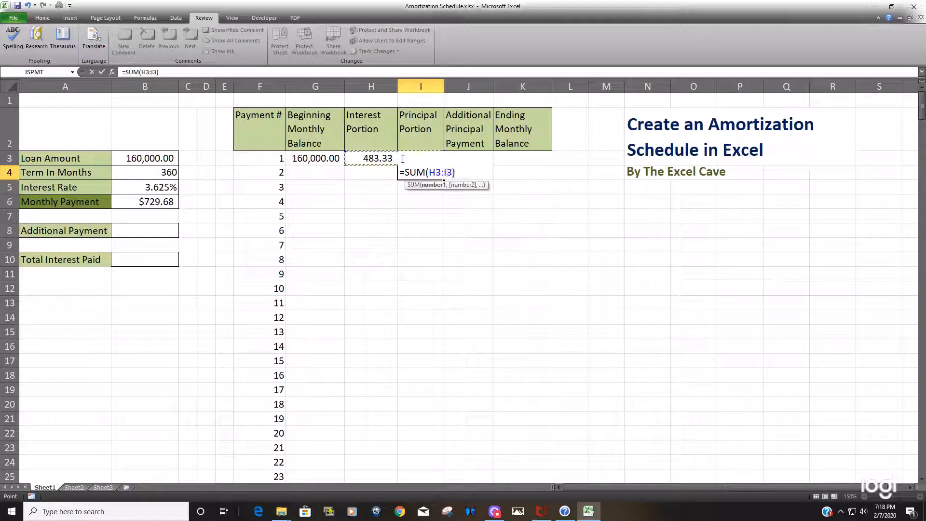
pyautogui.press('Return')
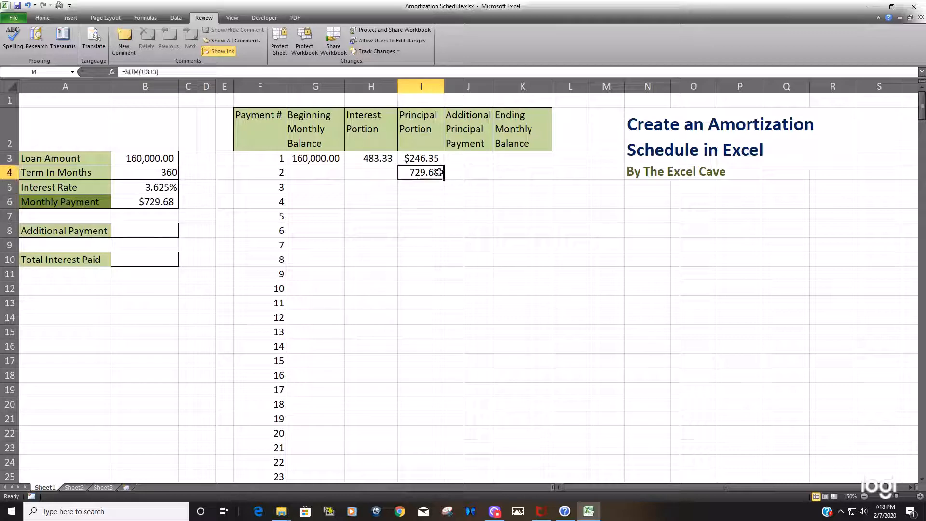
pyautogui.click(468, 158)
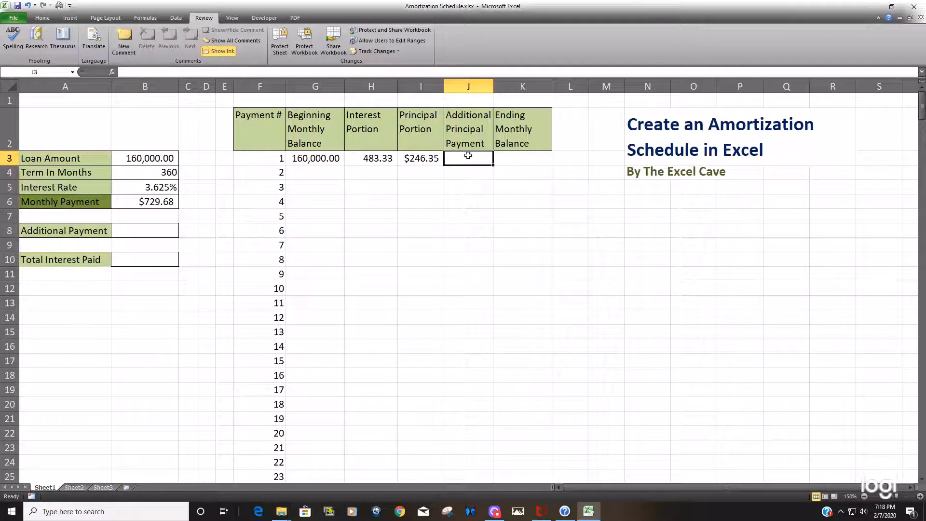
pyautogui.click(468, 86)
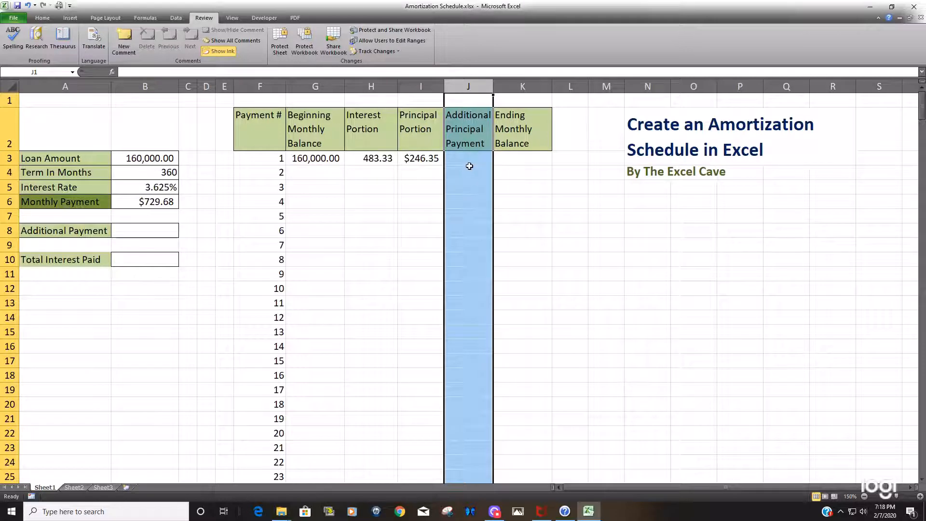
pyautogui.click(522, 158)
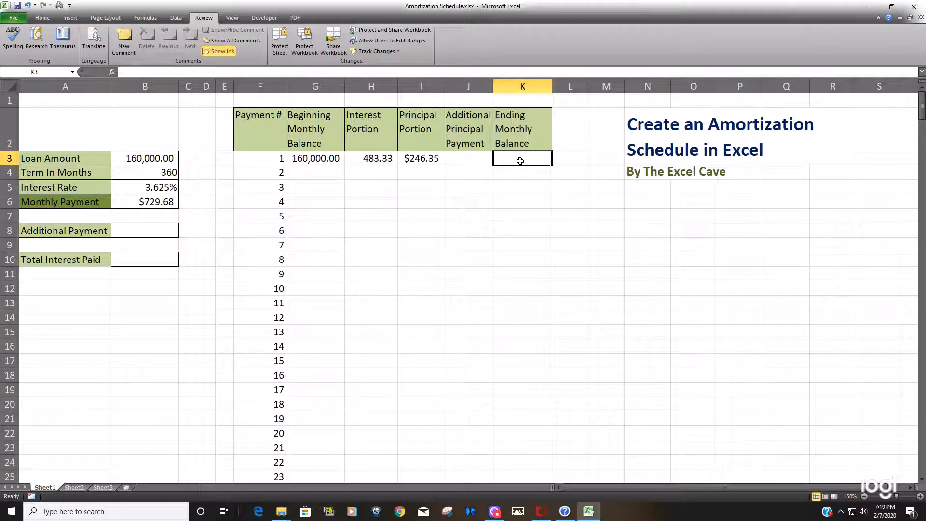
pyautogui.moveTo(571, 189)
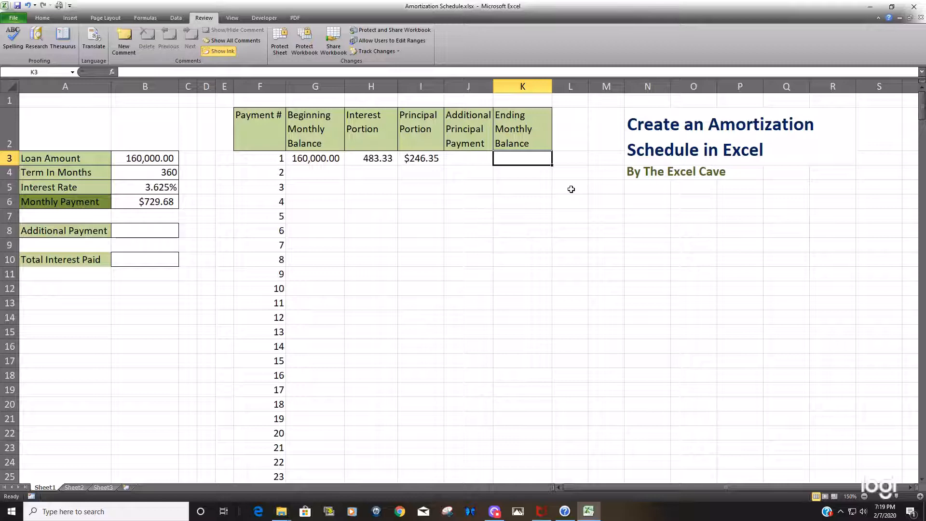
# Enter =G3-I3-J3 in K3 for an ending balance of 159,753.65.
pyautogui.write('=')
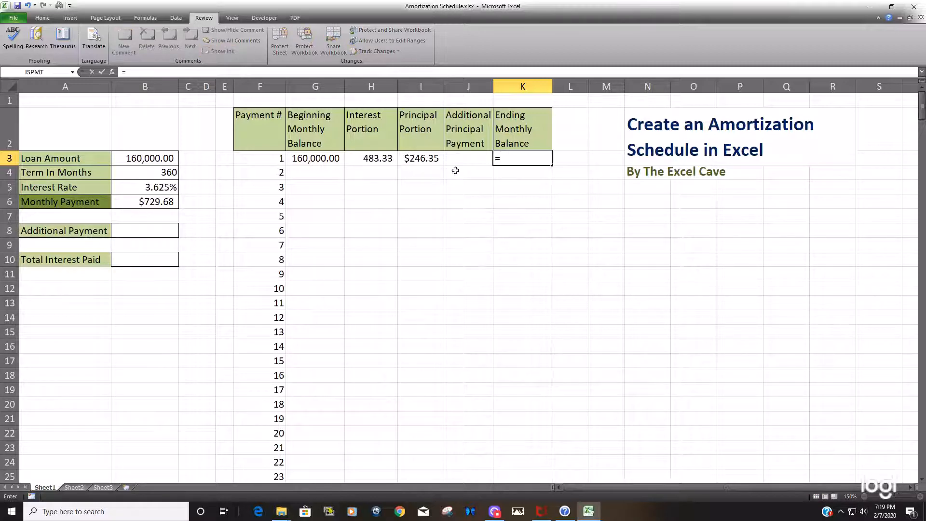
pyautogui.click(314, 158)
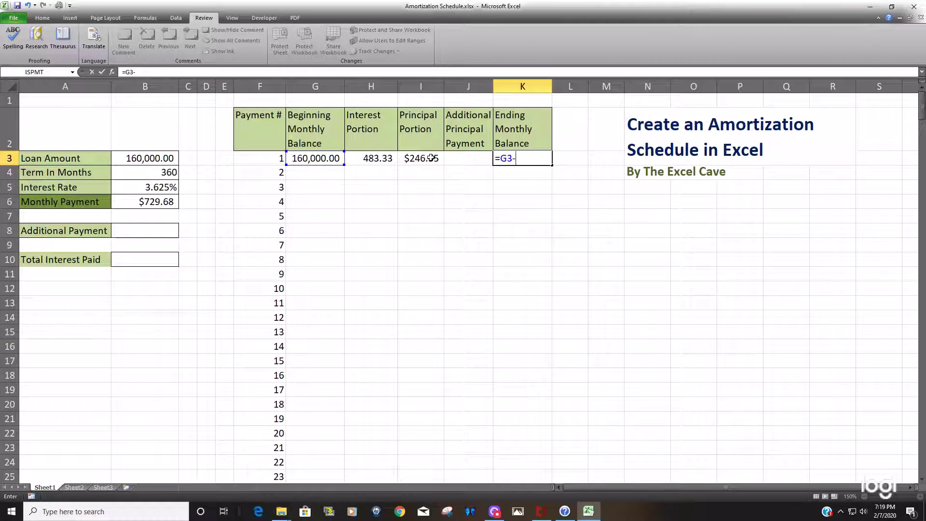
pyautogui.press('Return')
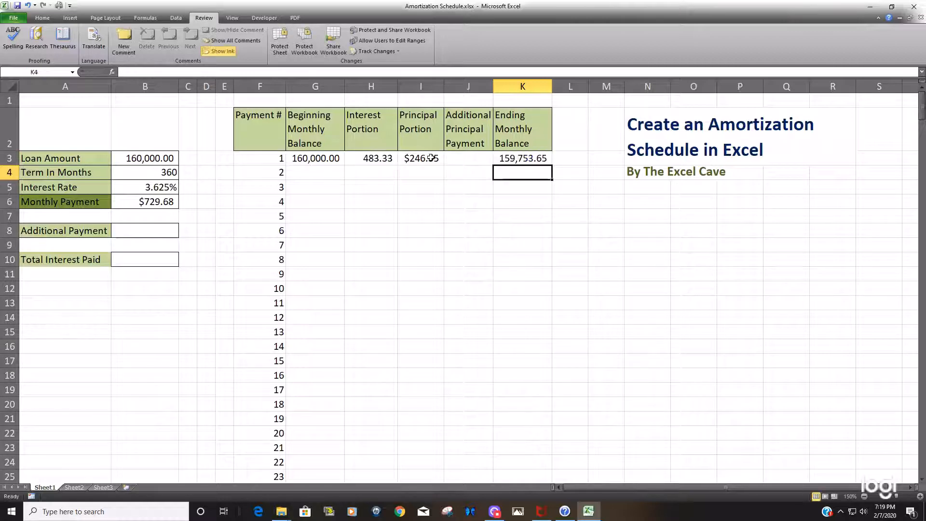
# Set payment 2's beginning balance in G4 to equal K3.
pyautogui.click(314, 172)
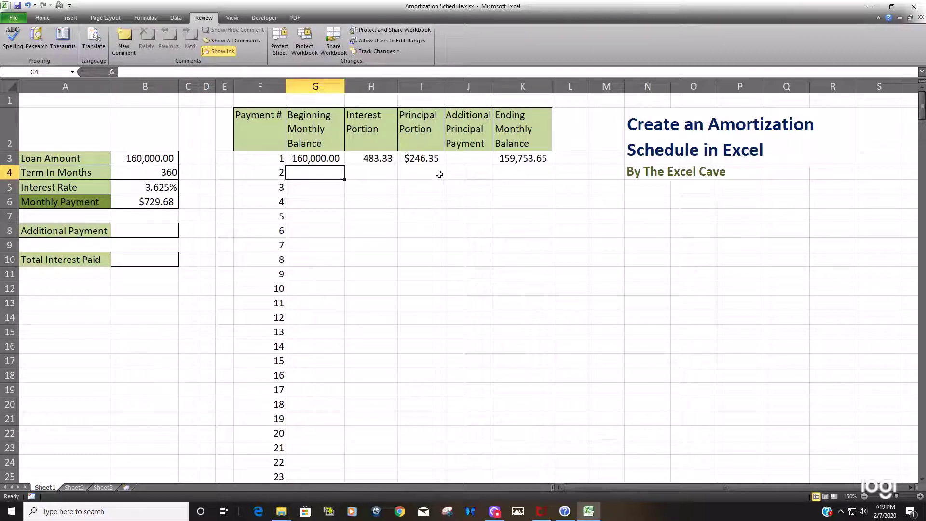
pyautogui.write('=')
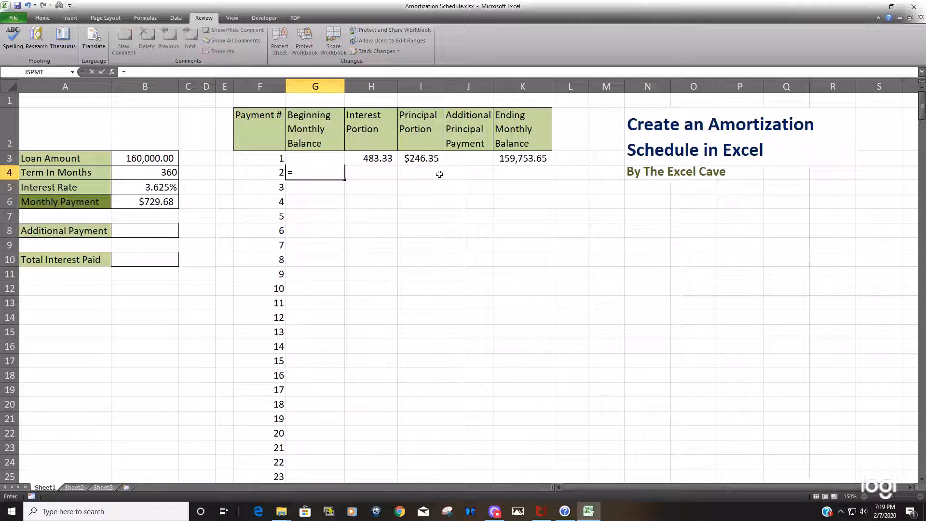
pyautogui.moveTo(541, 147)
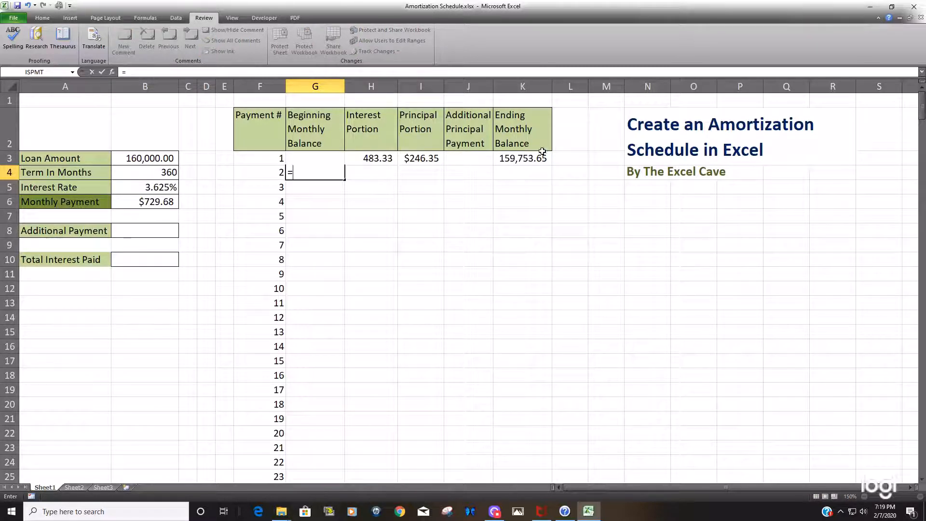
pyautogui.press('Return')
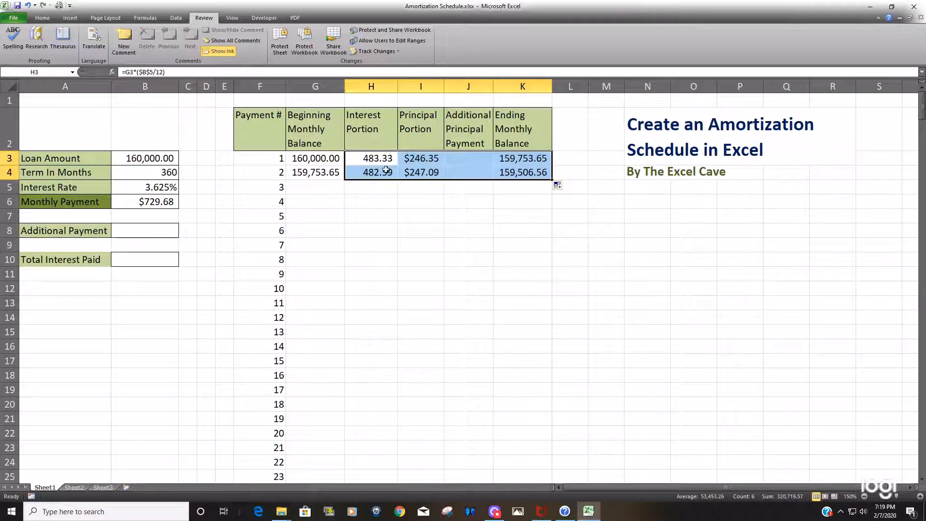
pyautogui.moveTo(426, 175)
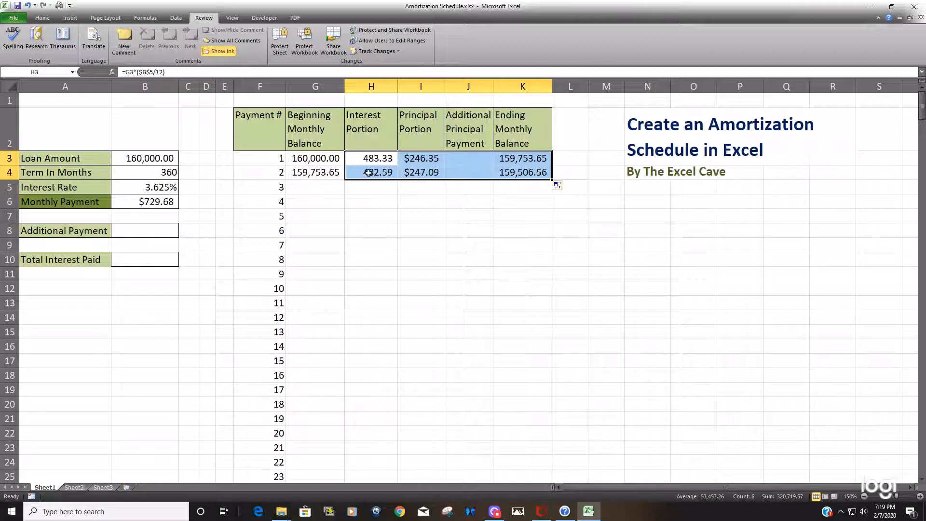
# Inspect payment 2's beginning balance, 482.59 interest and $247.09 principal formulas in G4:I4.
pyautogui.click(314, 172)
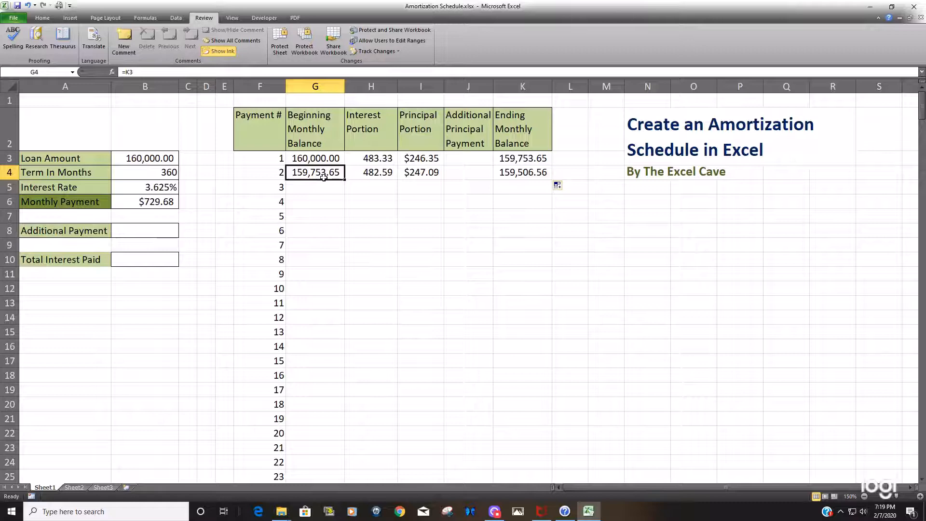
pyautogui.click(371, 172)
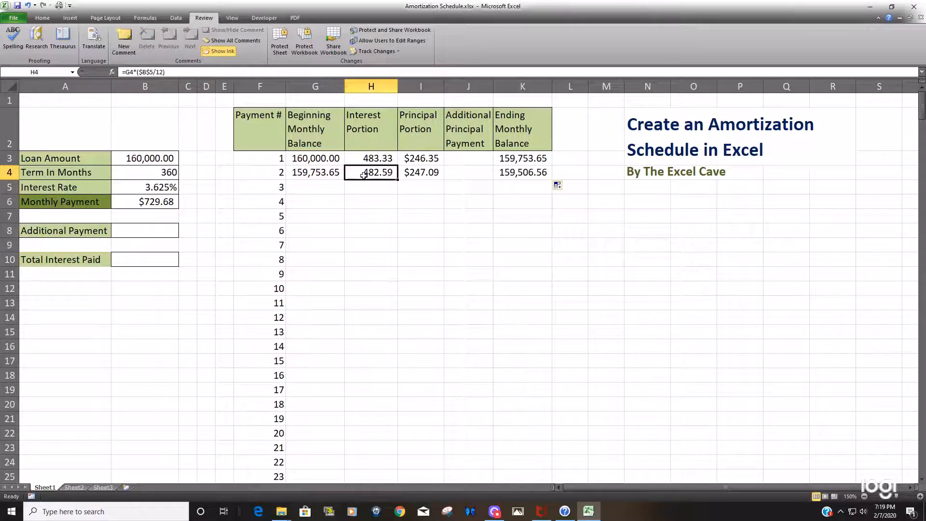
pyautogui.click(420, 172)
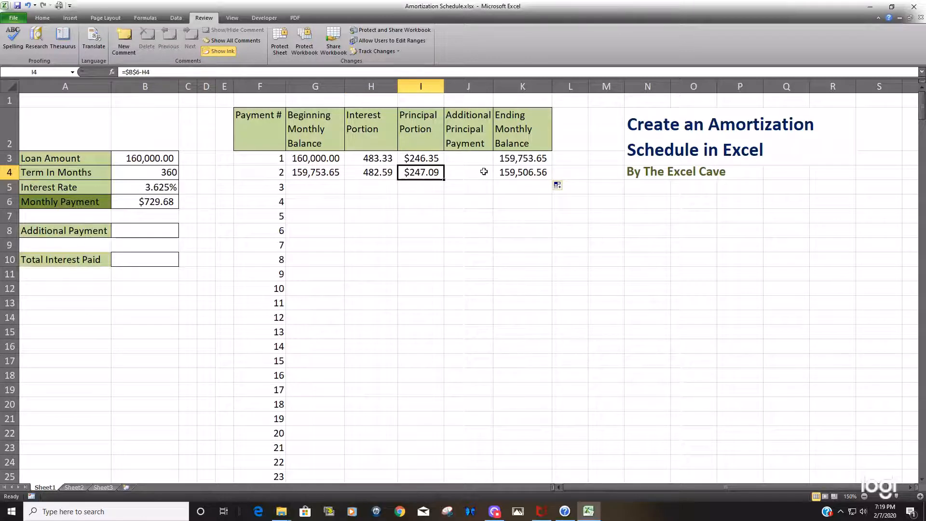
pyautogui.moveTo(487, 181)
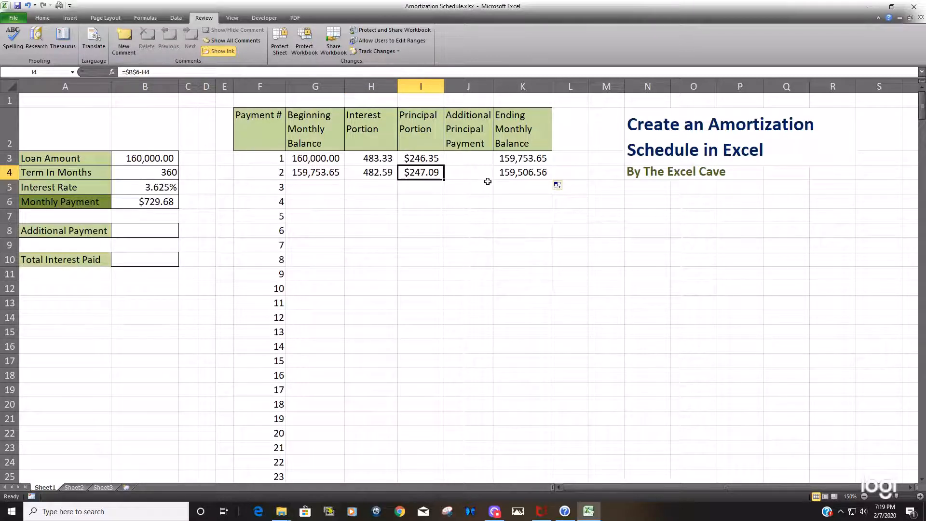
pyautogui.moveTo(498, 203)
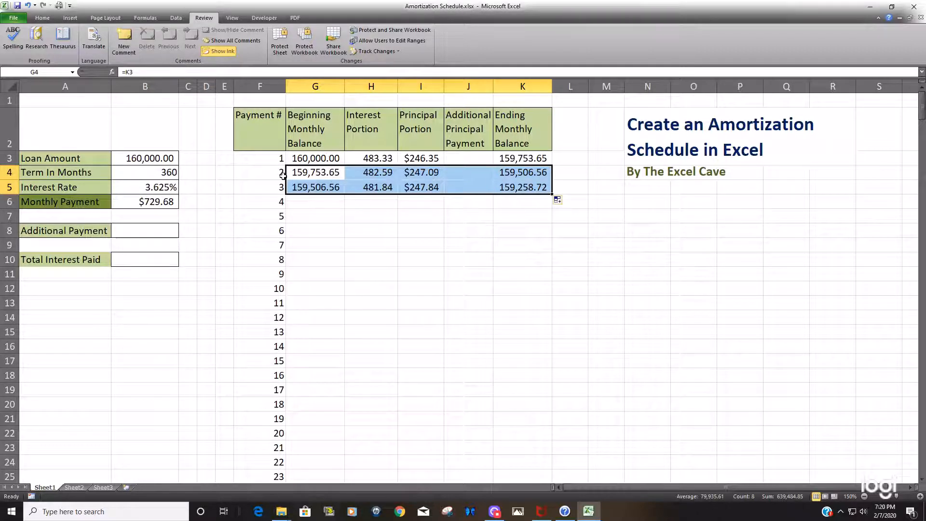
pyautogui.moveTo(435, 192)
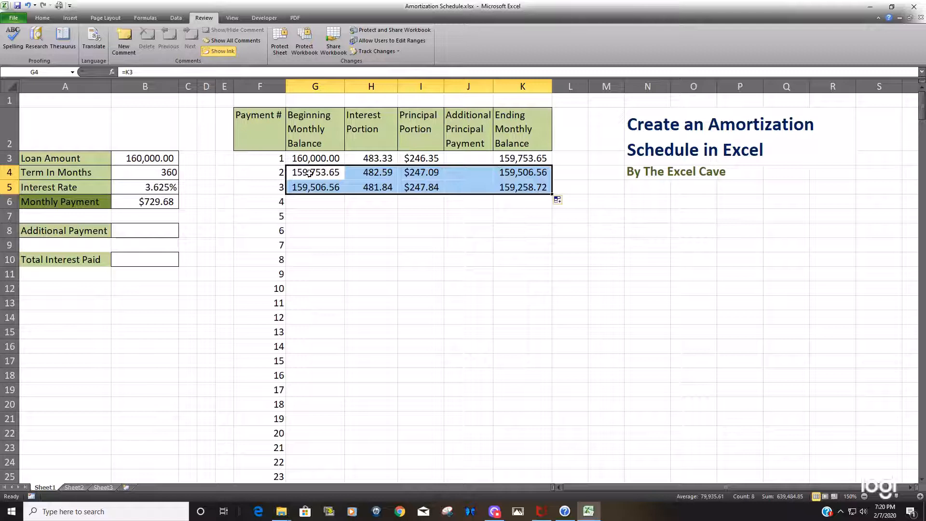
pyautogui.moveTo(493, 197)
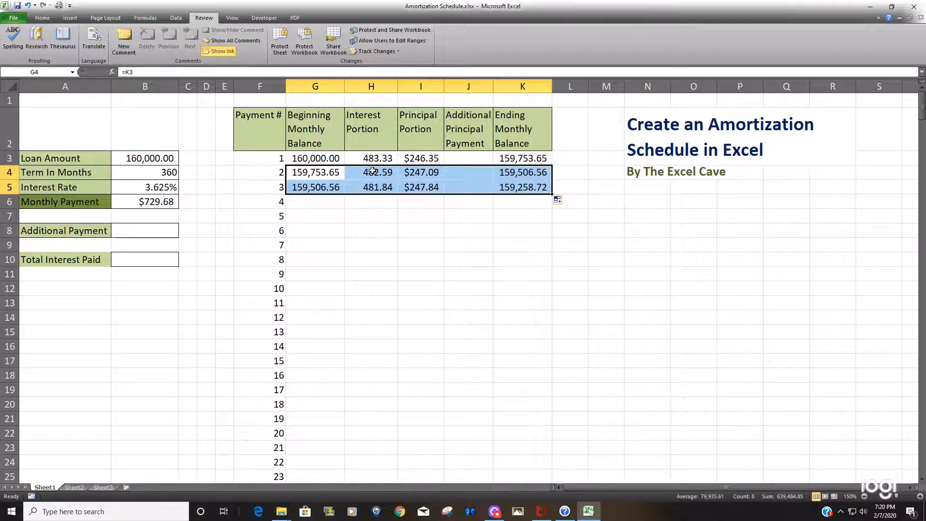
pyautogui.moveTo(549, 197)
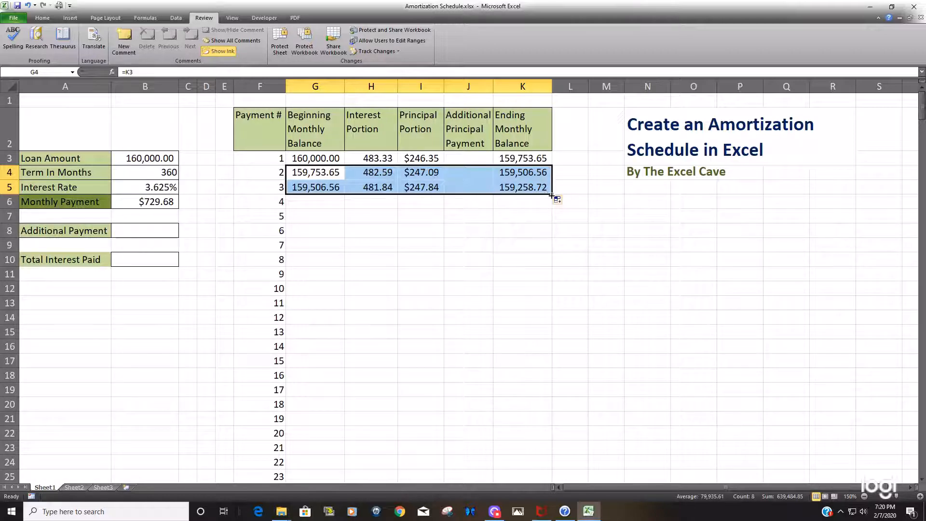
pyautogui.moveTo(282, 376)
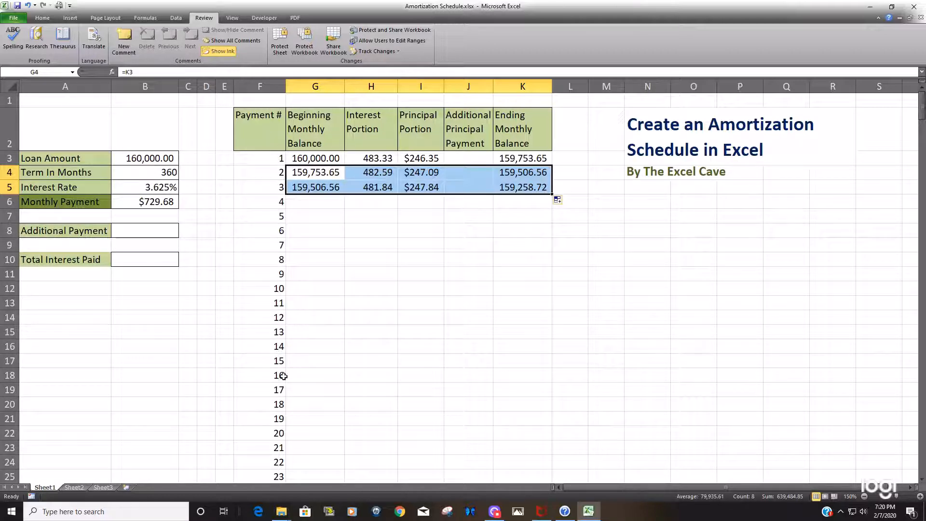
pyautogui.moveTo(283, 326)
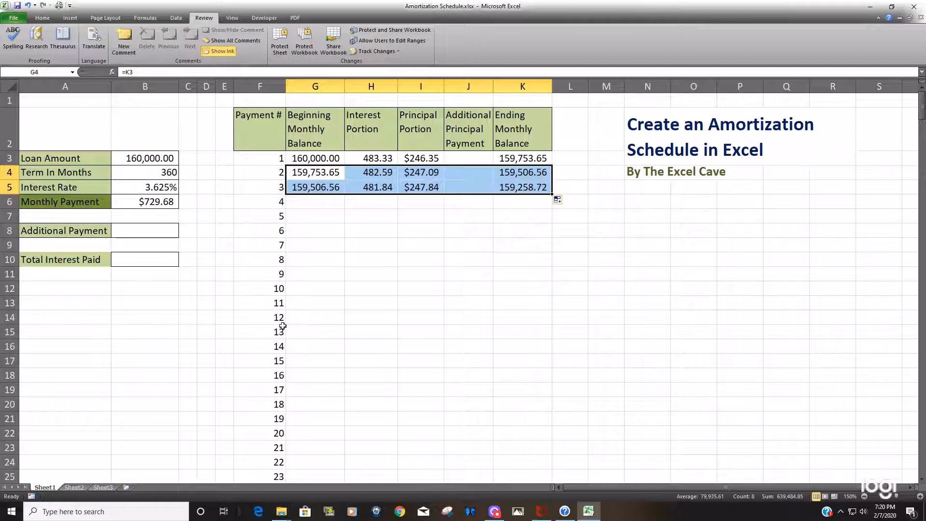
pyautogui.moveTo(552, 197)
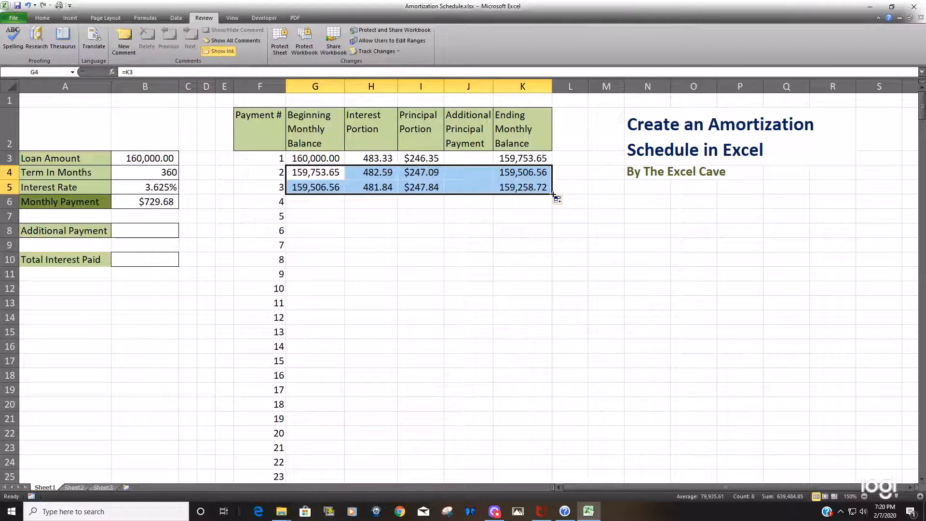
pyautogui.moveTo(552, 194)
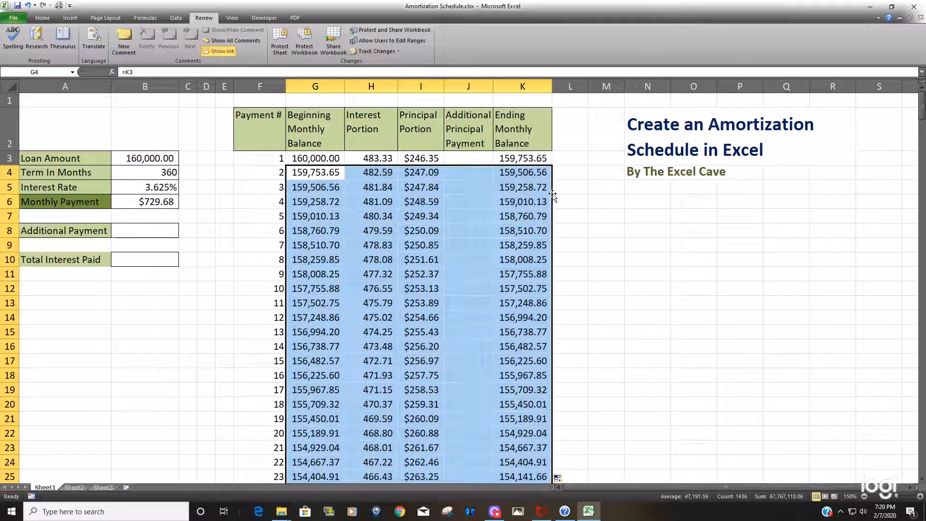
pyautogui.moveTo(543, 212)
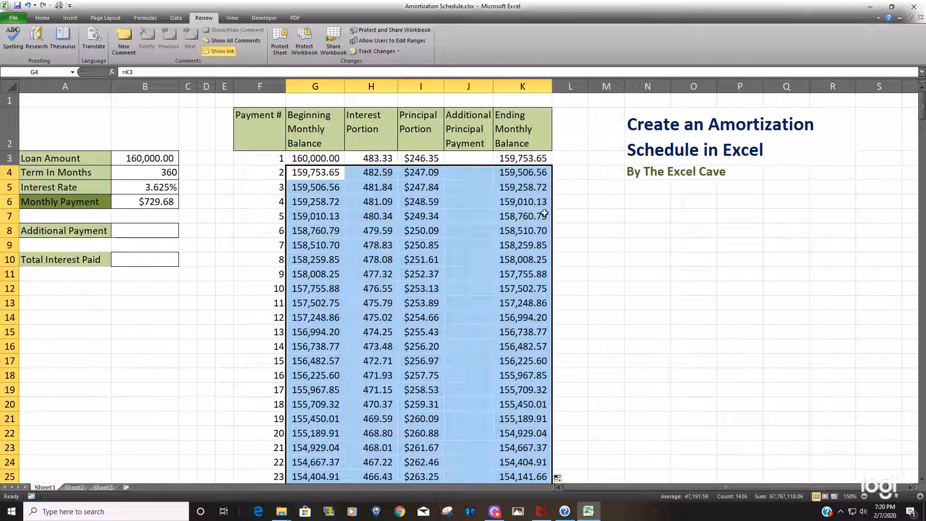
pyautogui.click(522, 216)
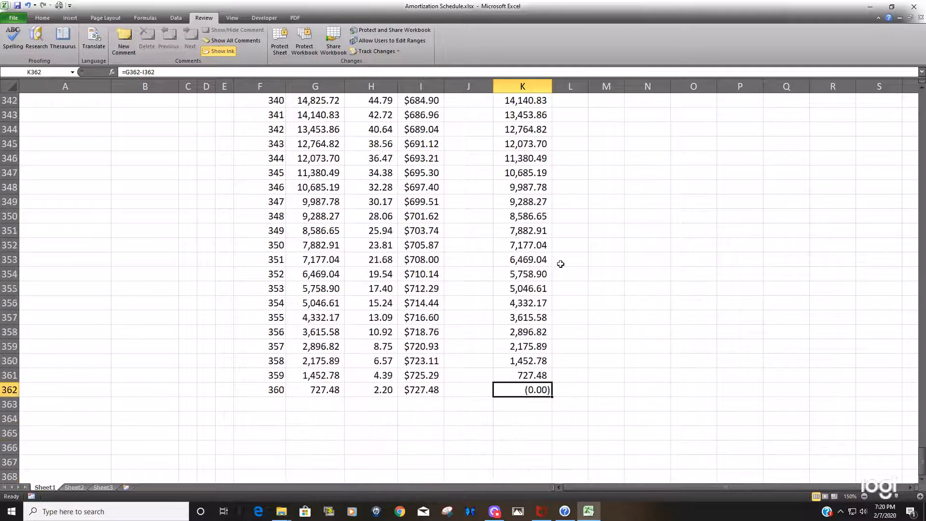
pyautogui.moveTo(503, 388)
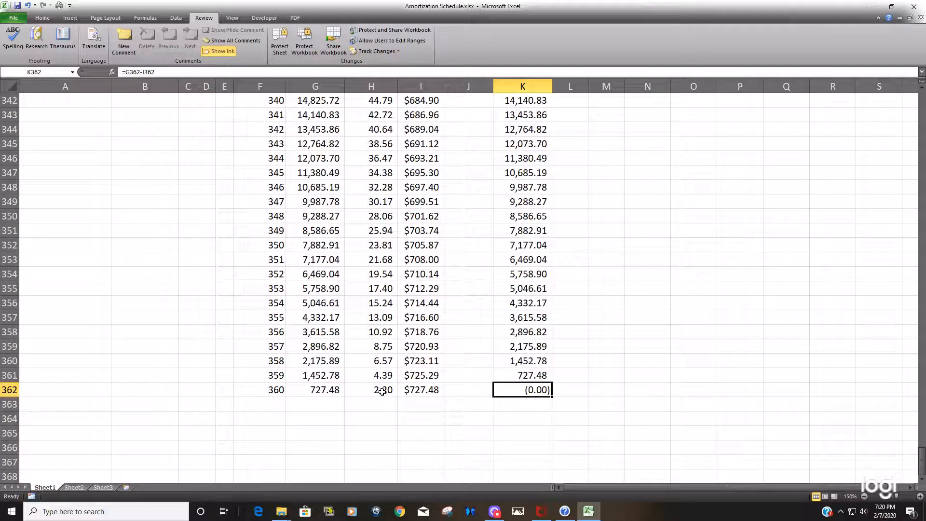
pyautogui.click(371, 389)
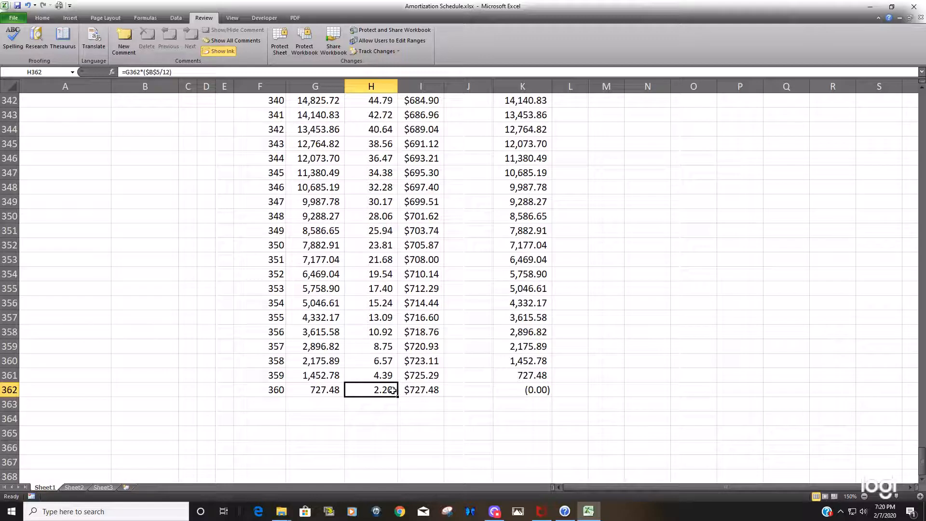
pyautogui.click(421, 389)
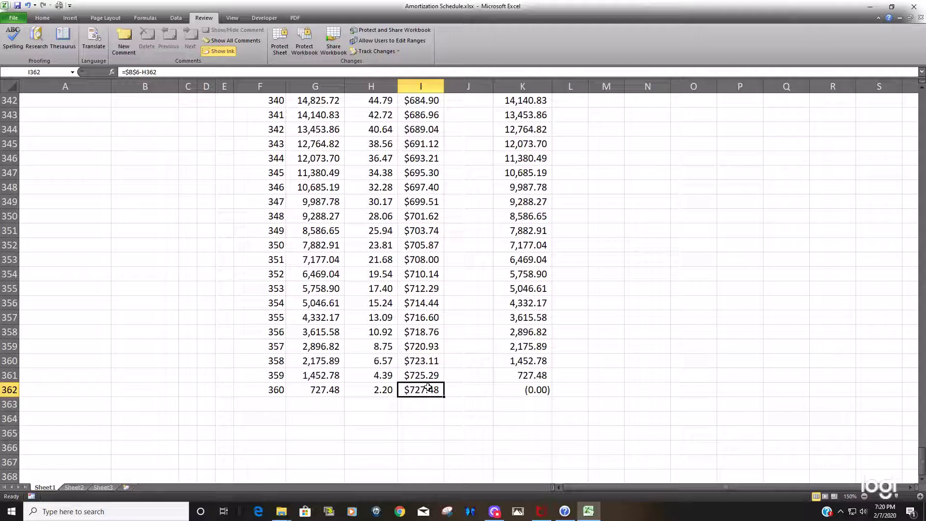
pyautogui.press('ctrl+Home')
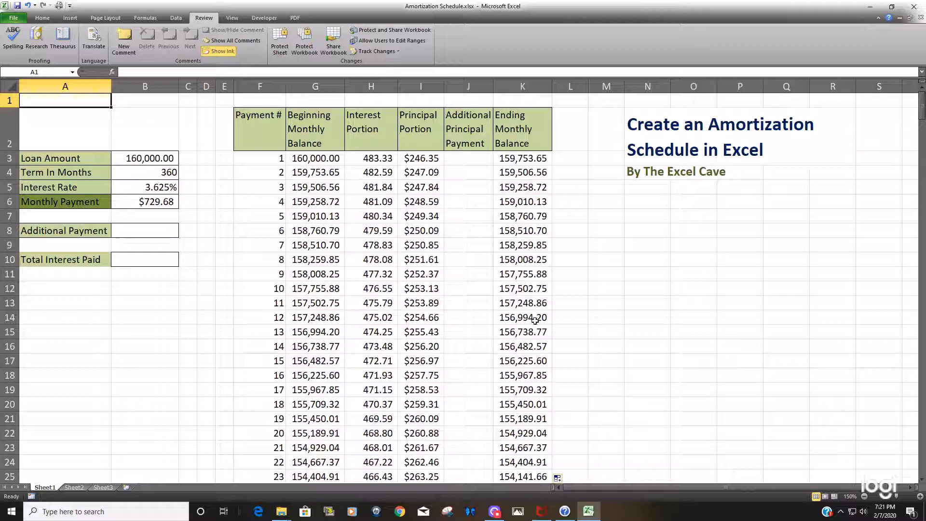
pyautogui.click(522, 317)
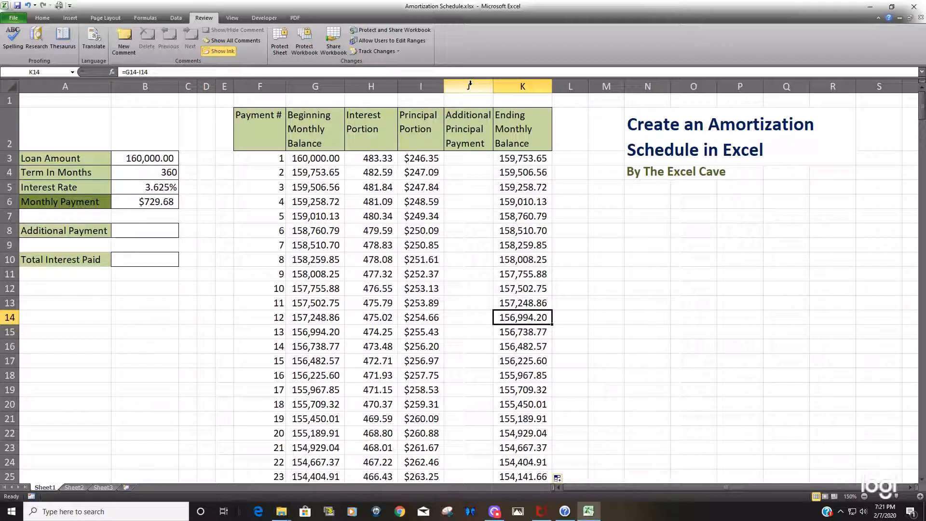
pyautogui.click(468, 86)
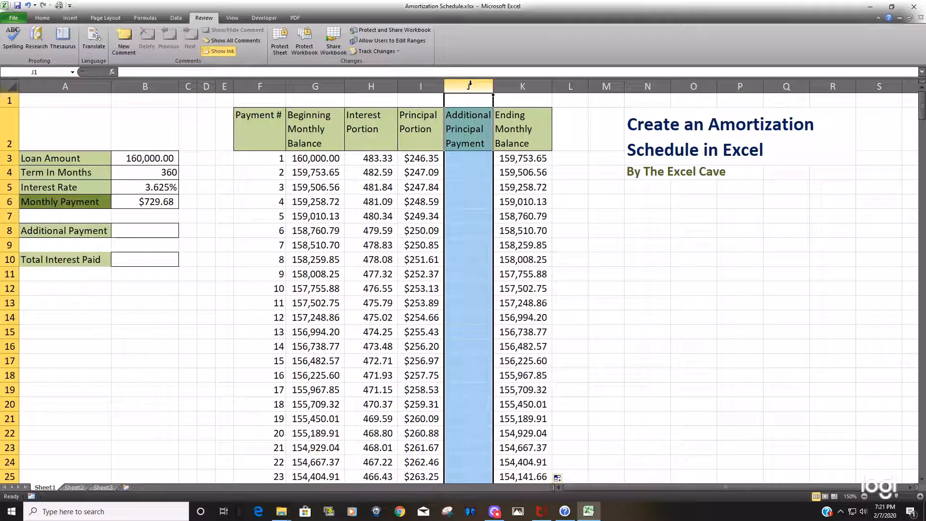
pyautogui.click(521, 187)
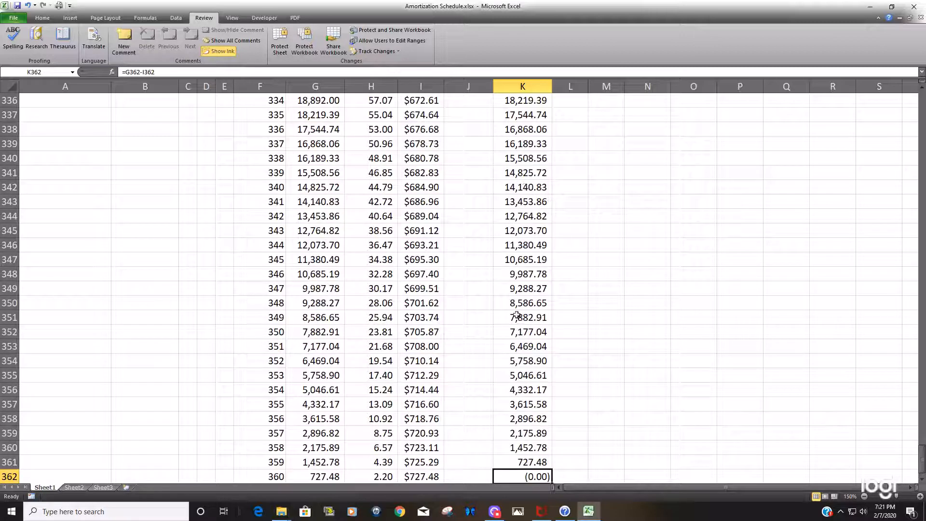
pyautogui.scroll(-3)
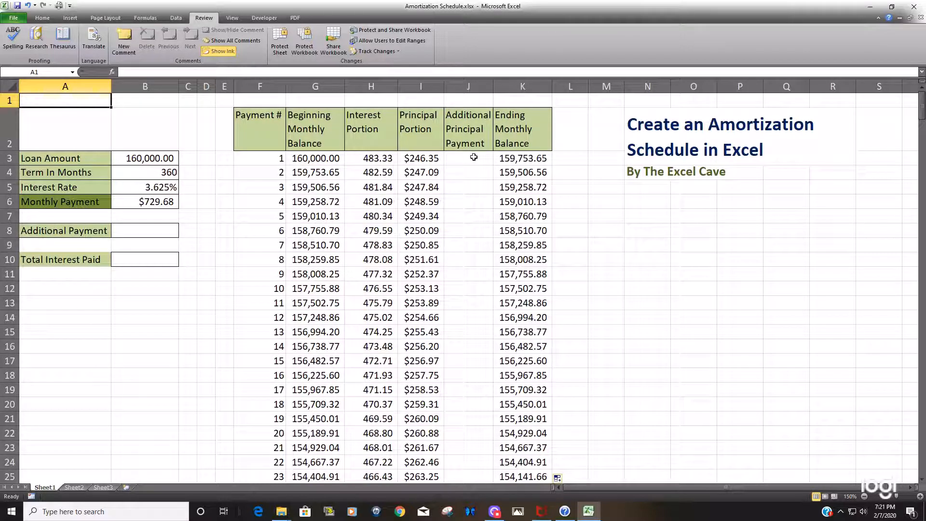
pyautogui.moveTo(474, 164)
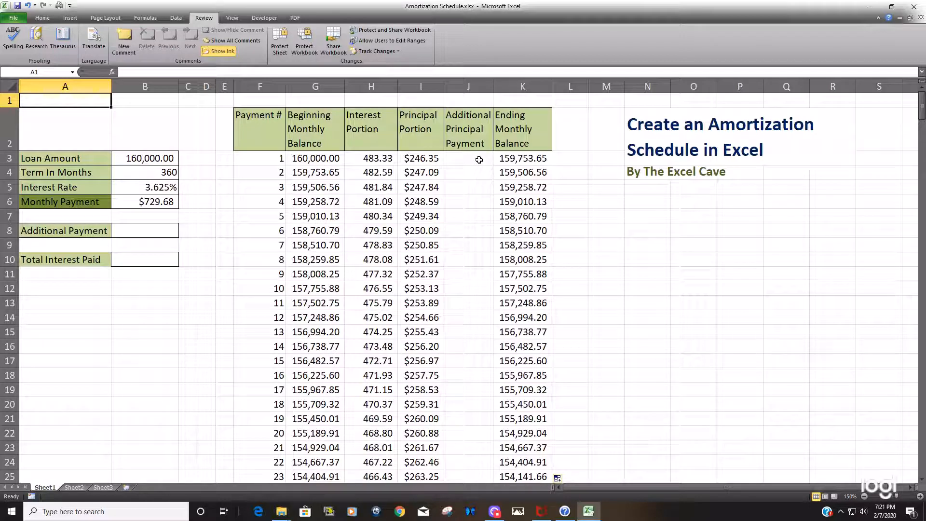
# Enter 100 as the Additional Payment in B8.
pyautogui.click(468, 158)
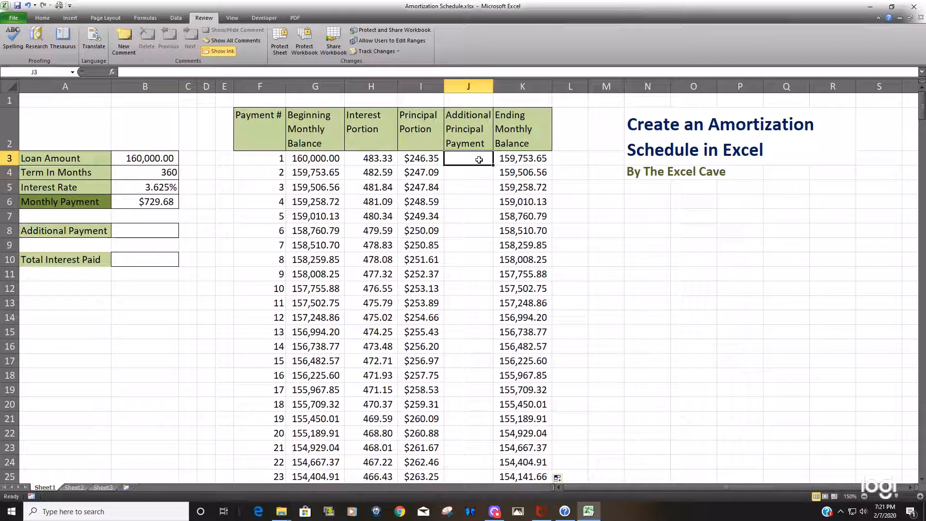
pyautogui.moveTo(203, 231)
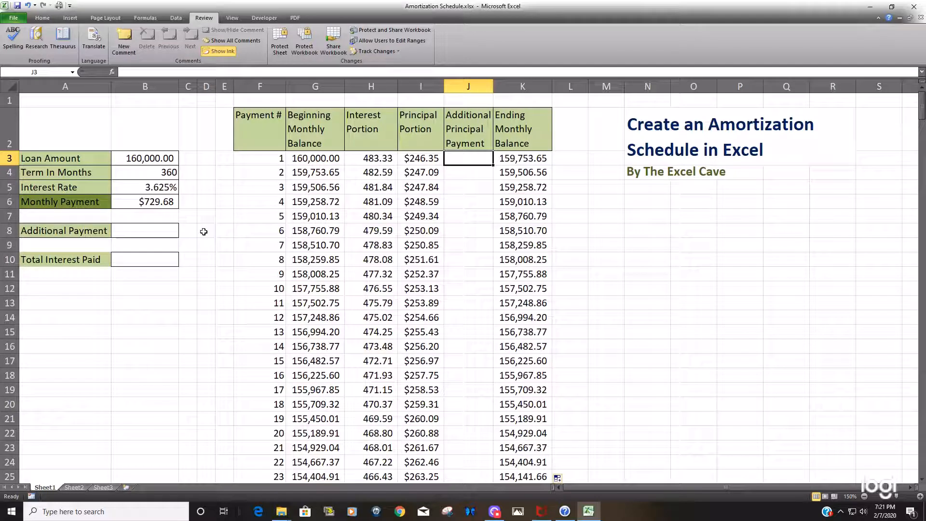
pyautogui.click(145, 231)
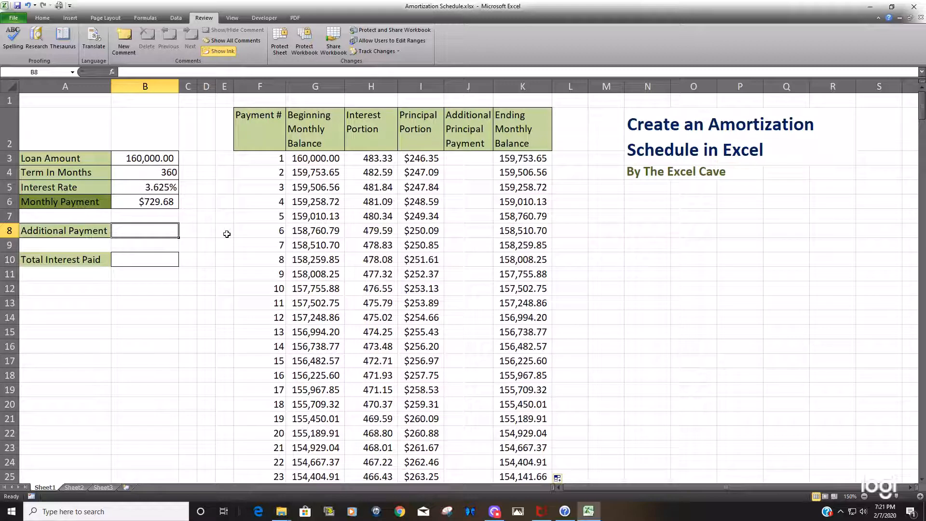
pyautogui.write('100.00')
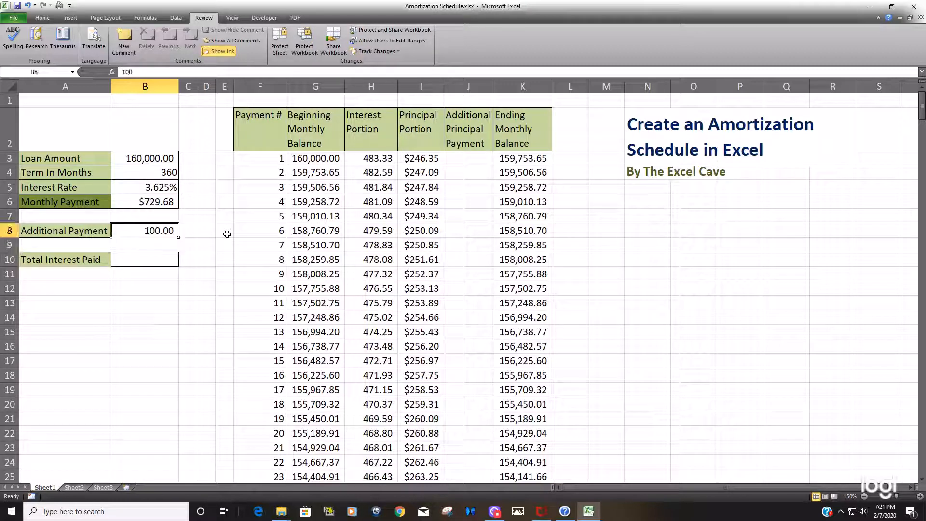
# Enter =$B$8 in J3 and copy it down the Additional Principal Payment column.
pyautogui.click(467, 158)
pyautogui.write('=B8')
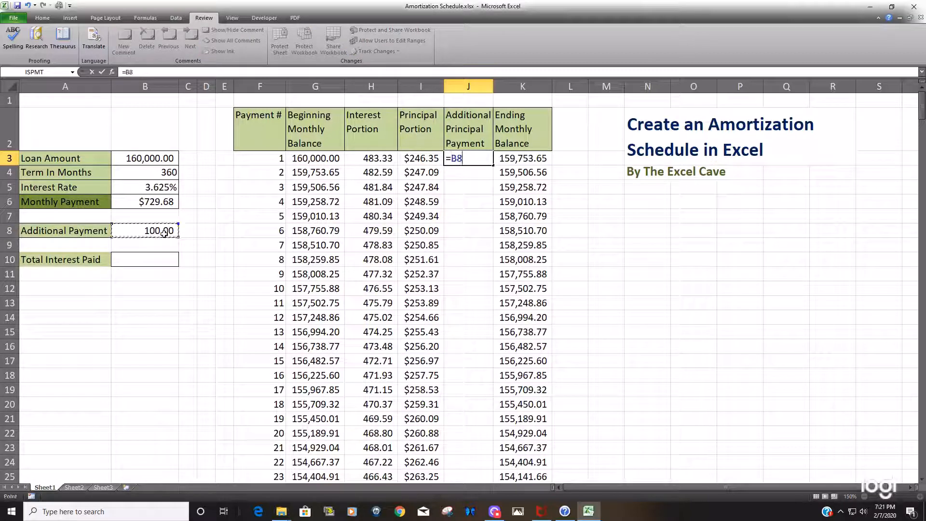
pyautogui.press('f4')
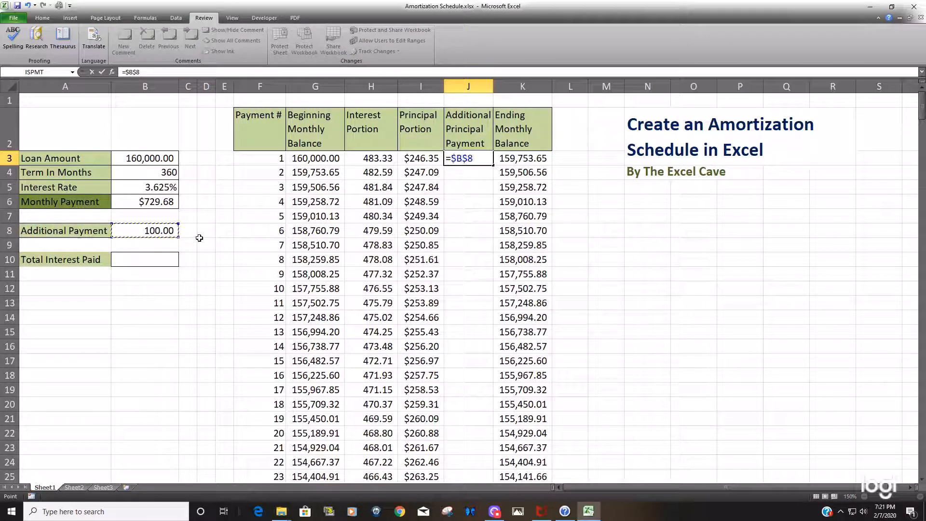
pyautogui.press('Return')
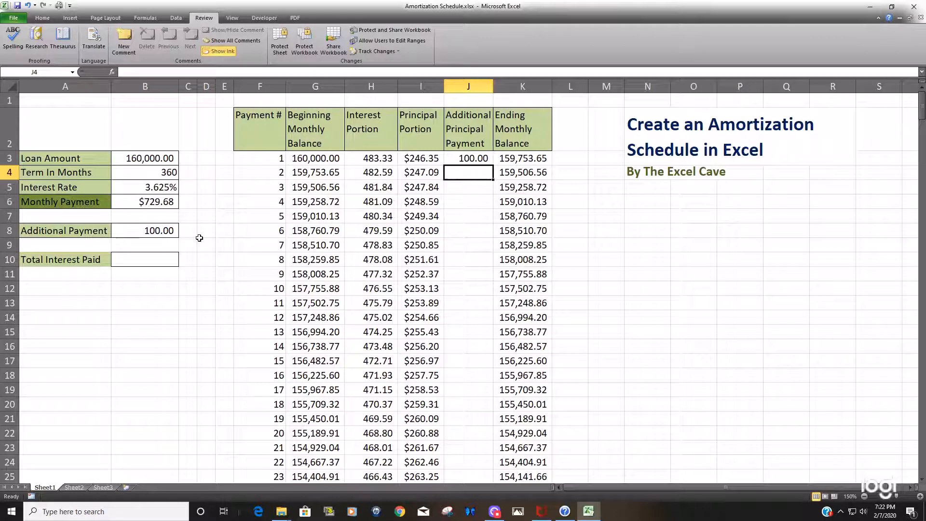
pyautogui.click(467, 158)
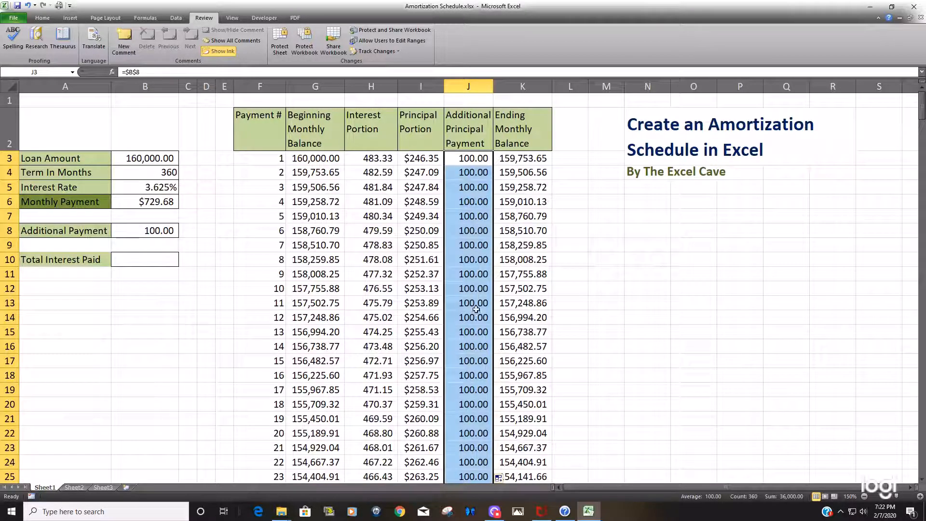
pyautogui.click(468, 302)
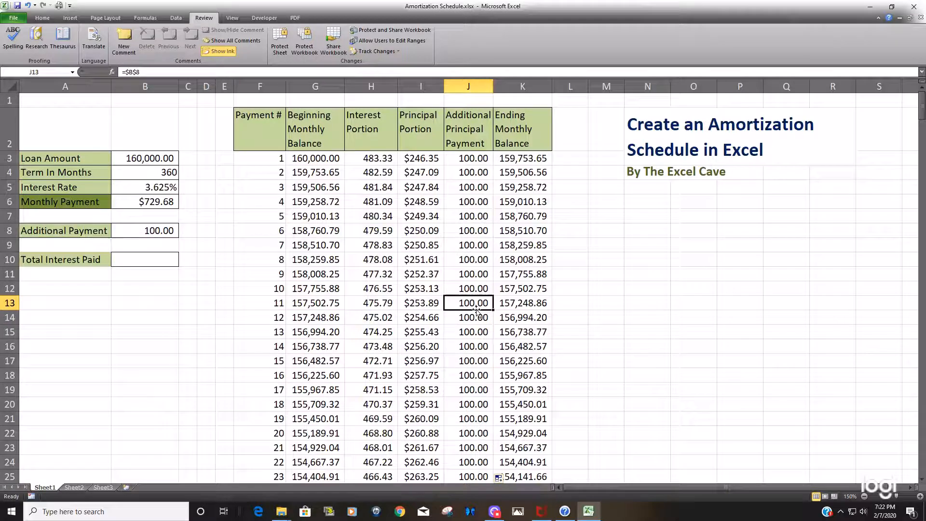
# Append -J3 to the K3 ending balance formula and fill it down column K.
pyautogui.doubleClick(469, 302)
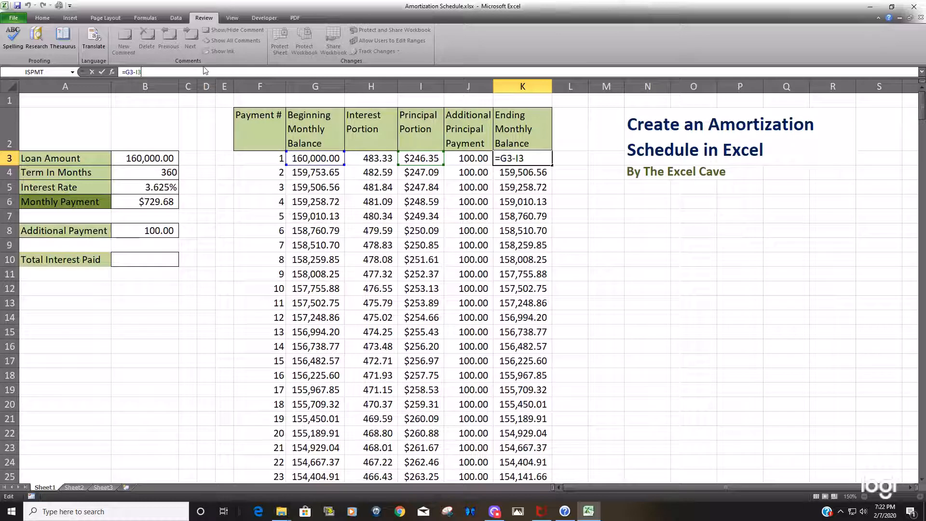
pyautogui.write('-')
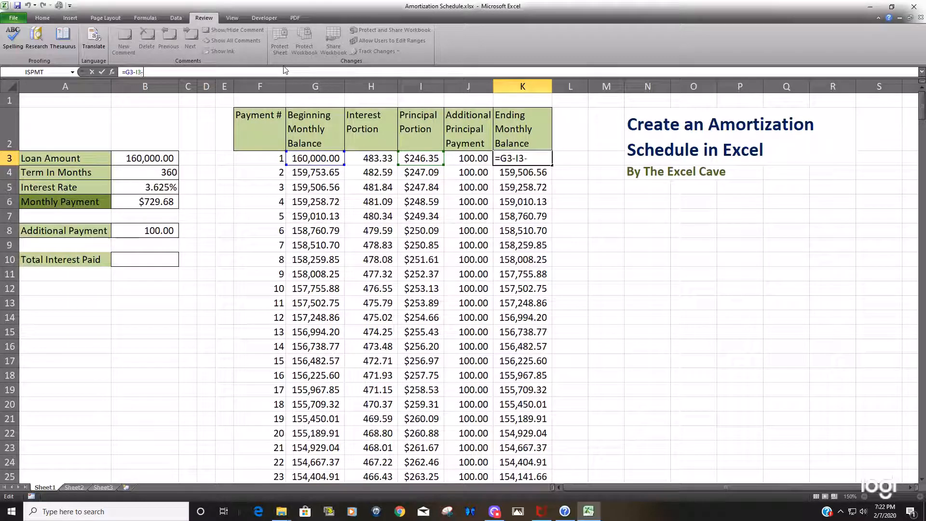
pyautogui.click(468, 158)
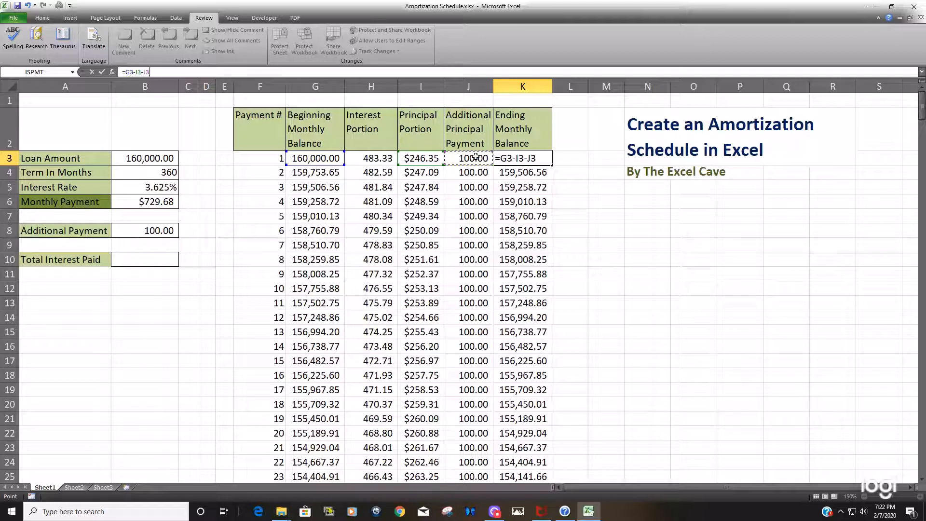
pyautogui.press('Return')
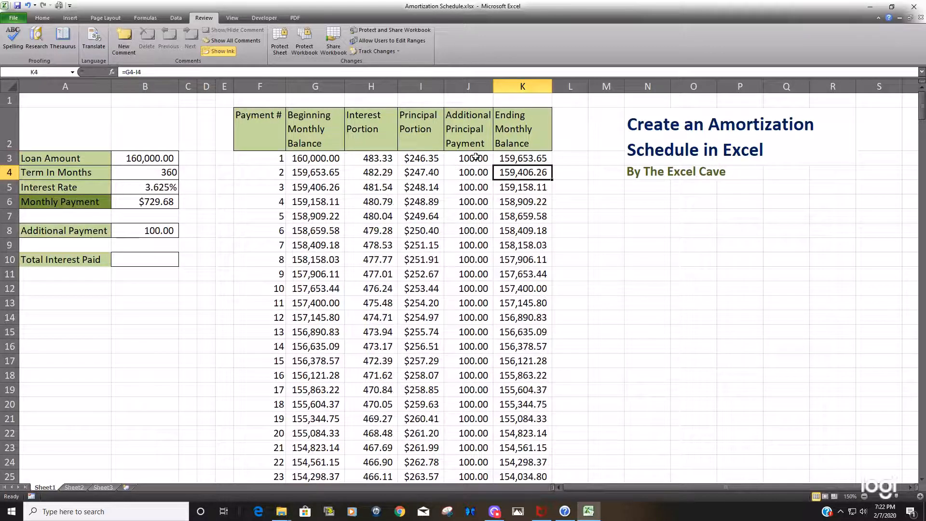
pyautogui.click(522, 158)
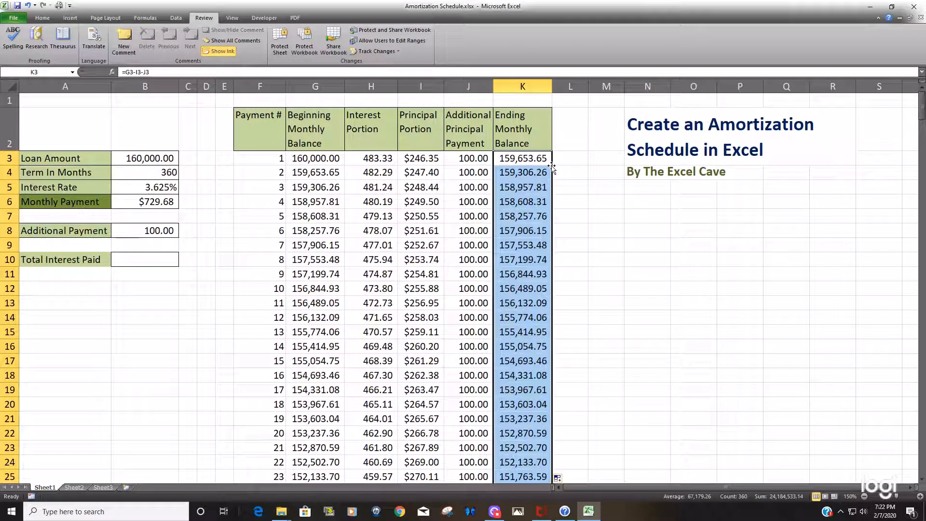
pyautogui.moveTo(604, 192)
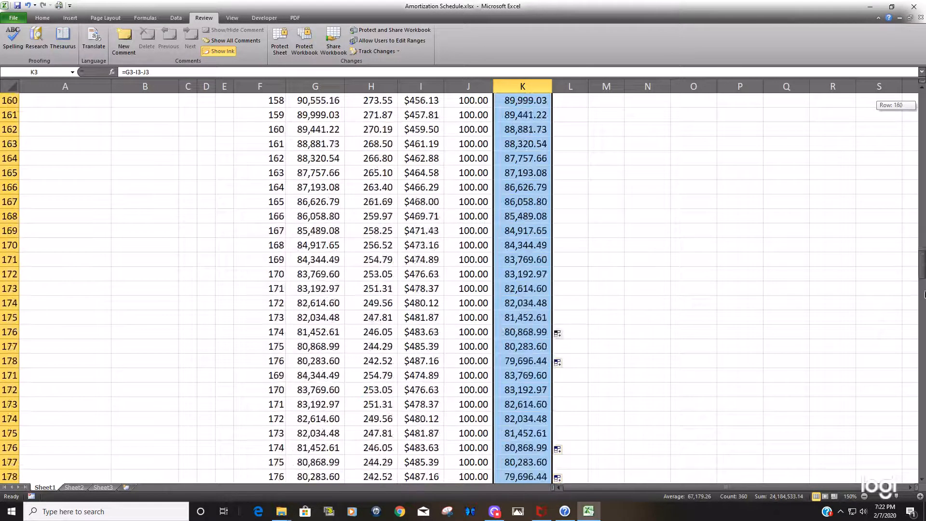
pyautogui.scroll(-3)
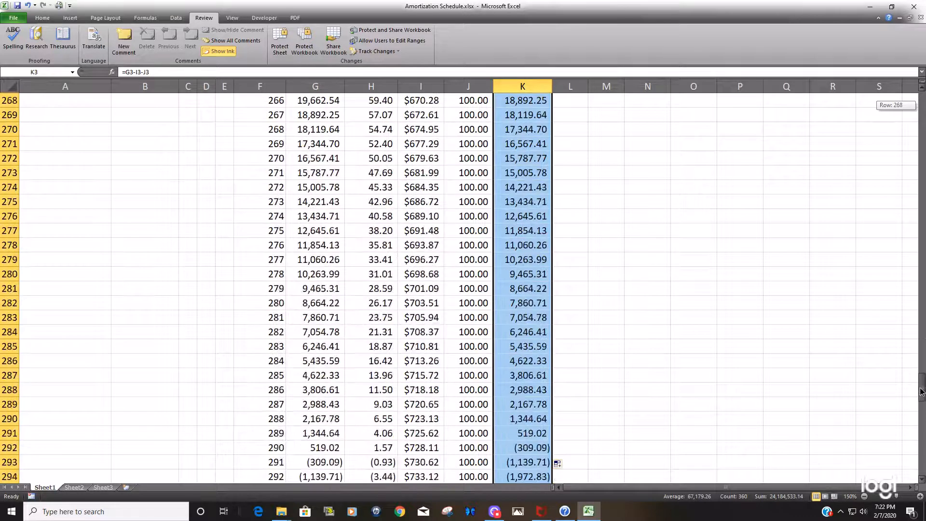
pyautogui.scroll(-3)
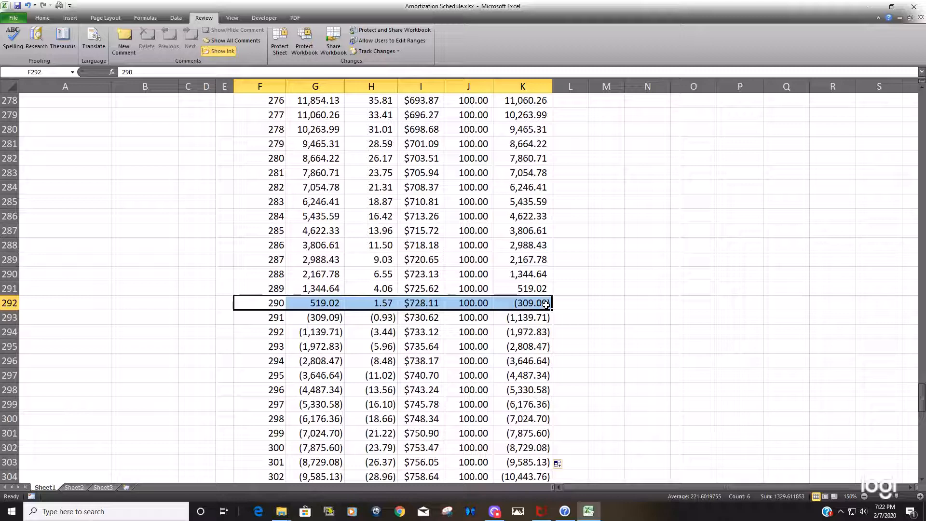
pyautogui.scroll(-3)
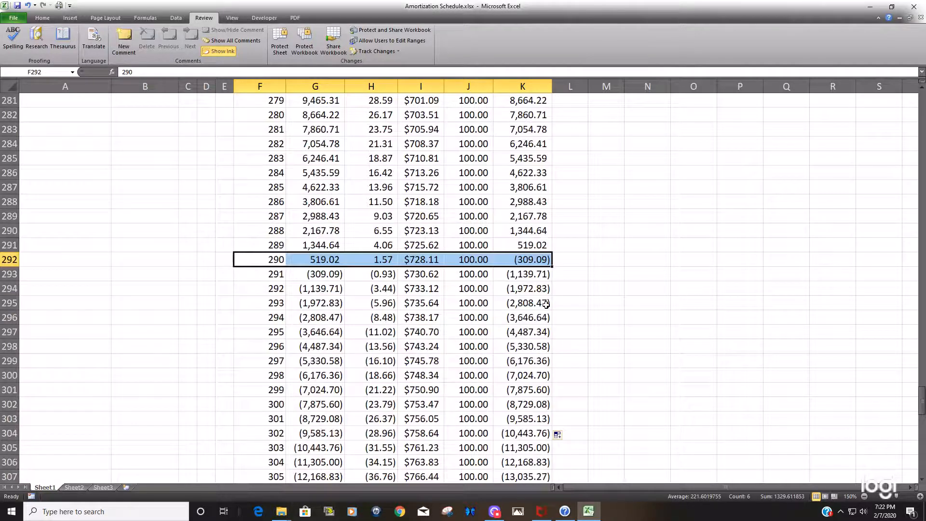
pyautogui.scroll(-3)
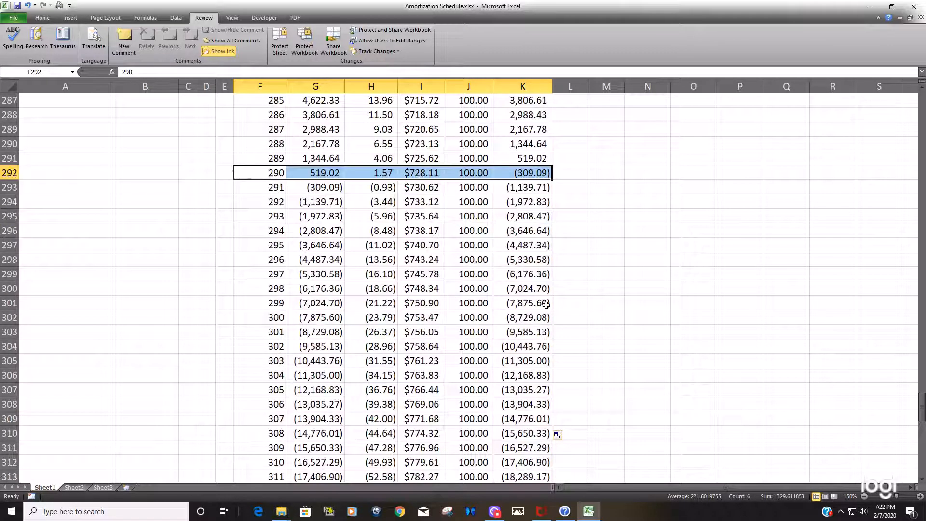
pyautogui.scroll(3)
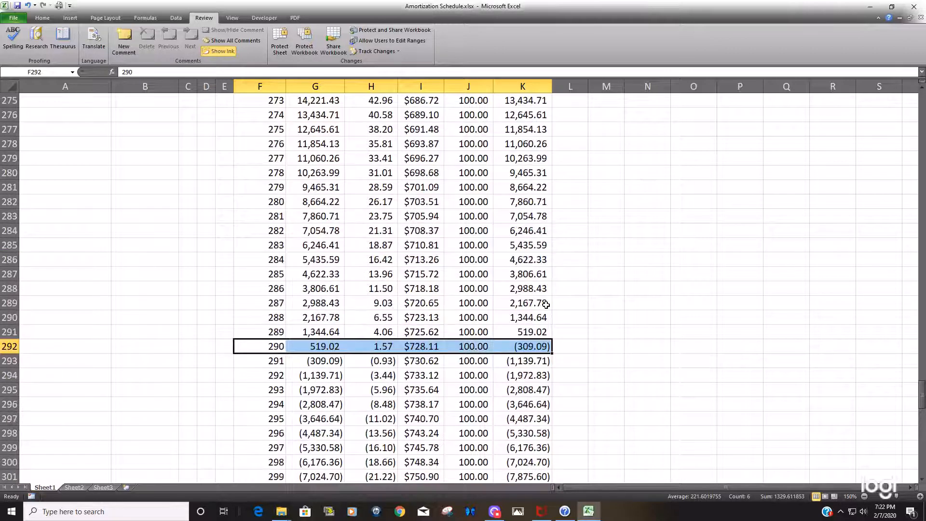
pyautogui.press('ctrl+Home')
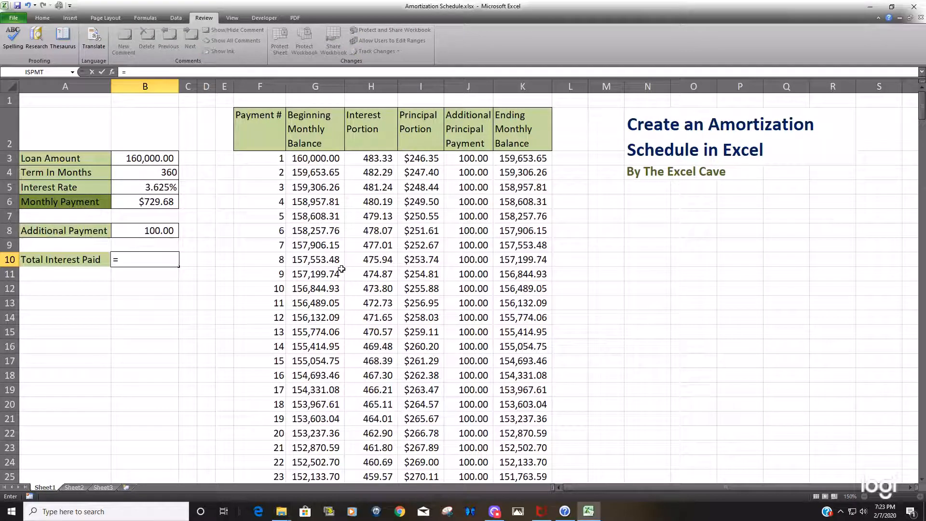
# Enter =SUMIF($H:$H,">"&0,$H:$H) in B10 so total interest shows 80,298.71.
pyautogui.write('Sumif(')
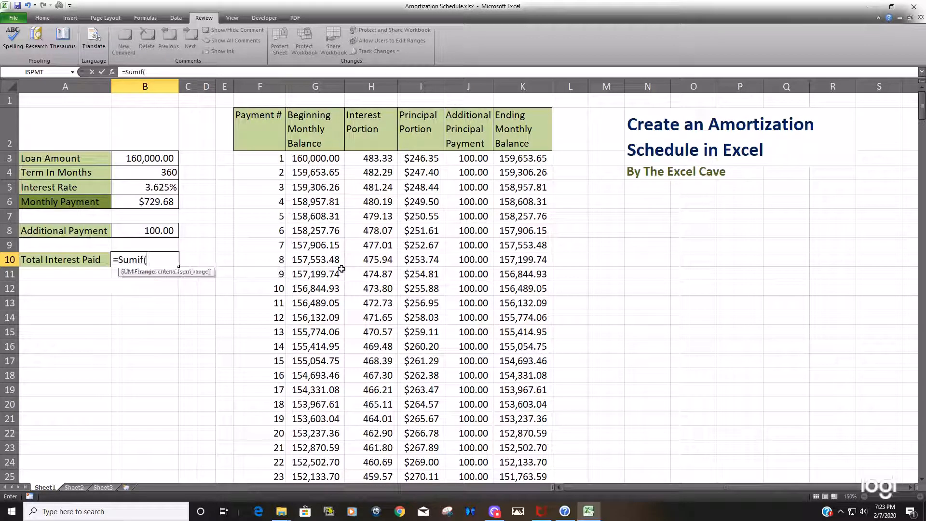
pyautogui.click(371, 86)
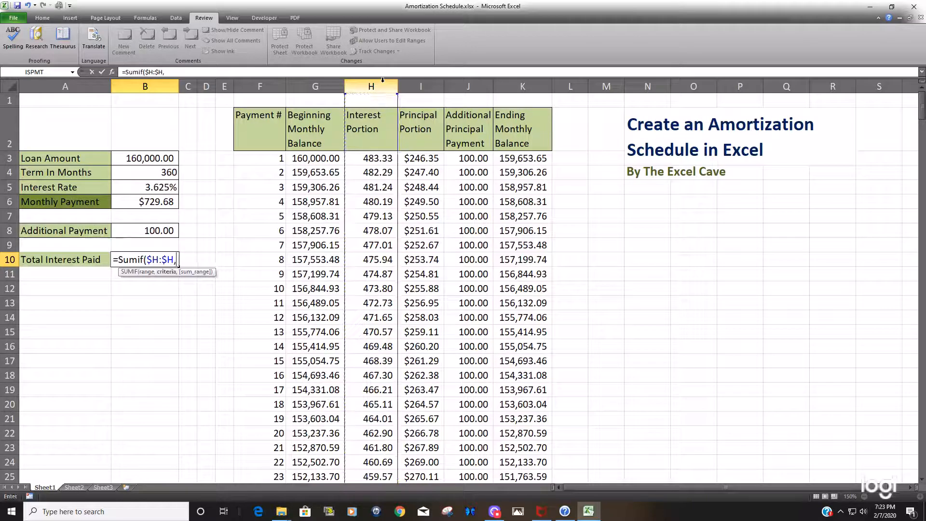
pyautogui.write('">"0')
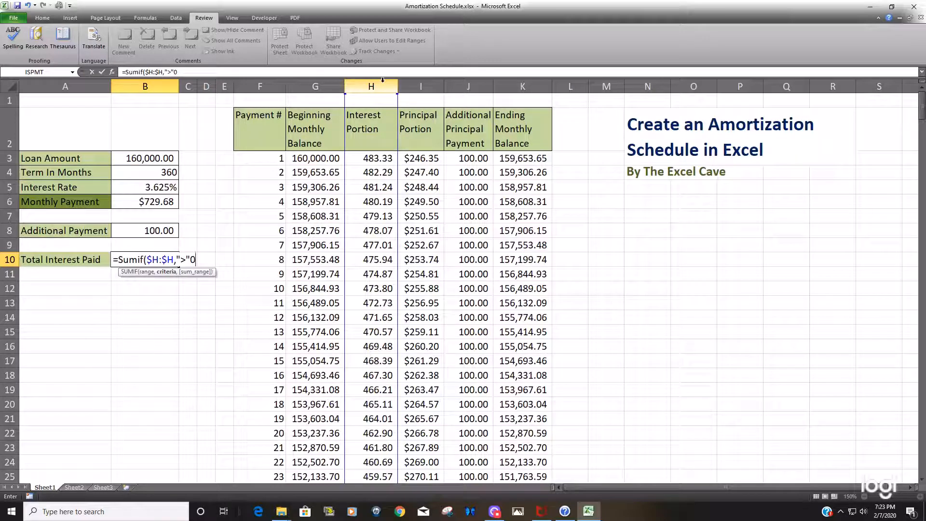
pyautogui.press('Backspace')
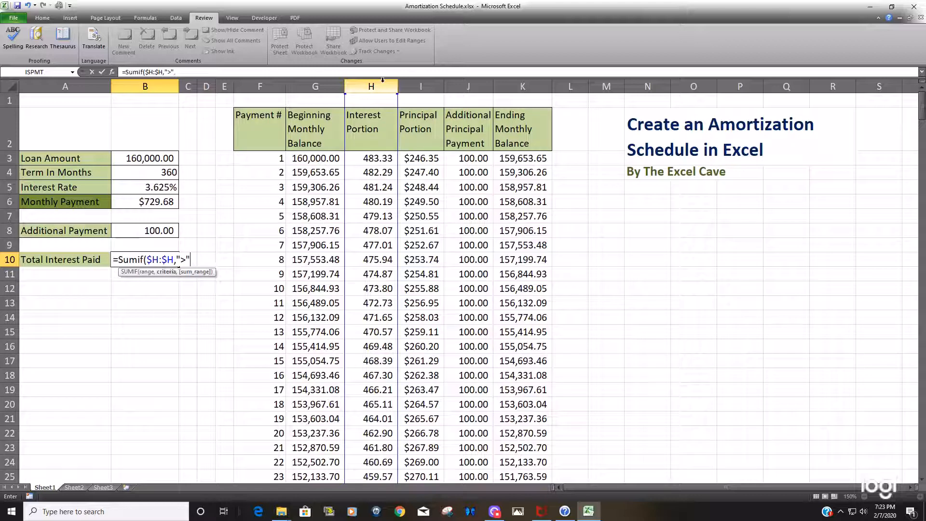
pyautogui.write('&0')
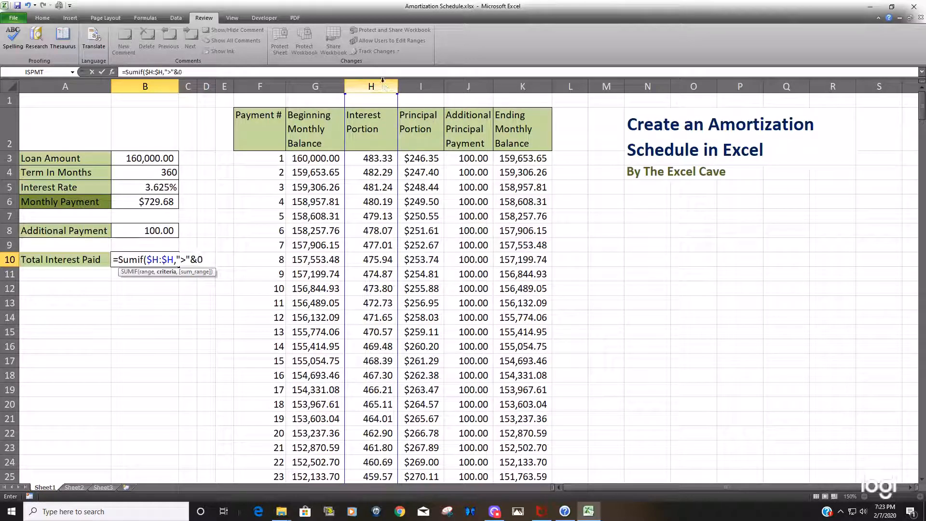
pyautogui.write(',')
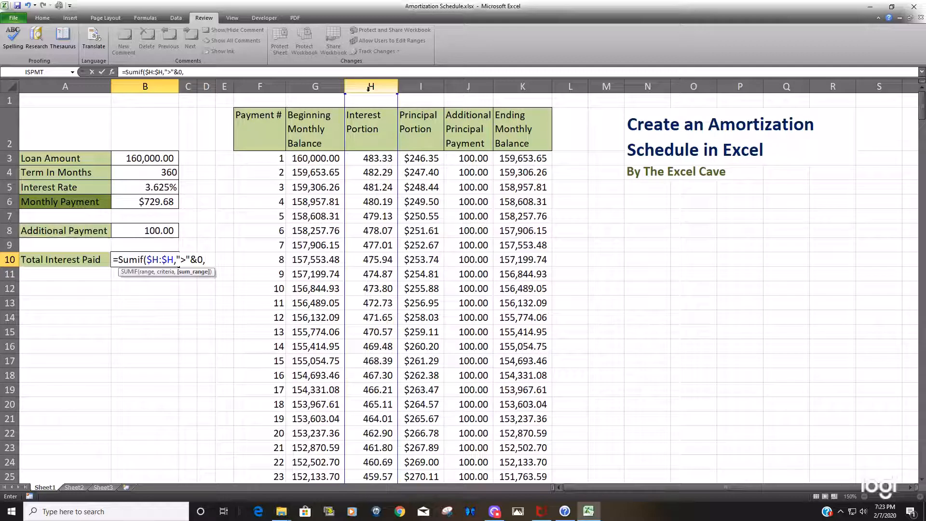
pyautogui.click(370, 86)
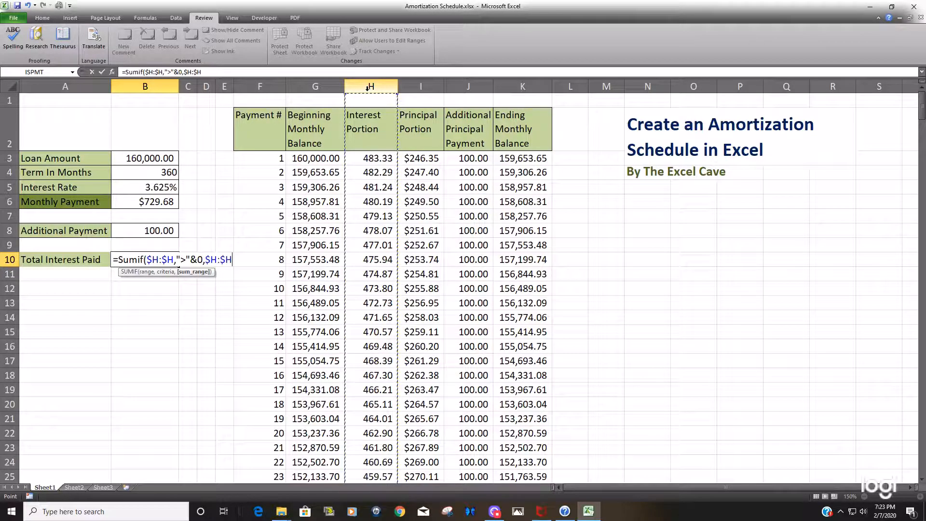
pyautogui.write(')')
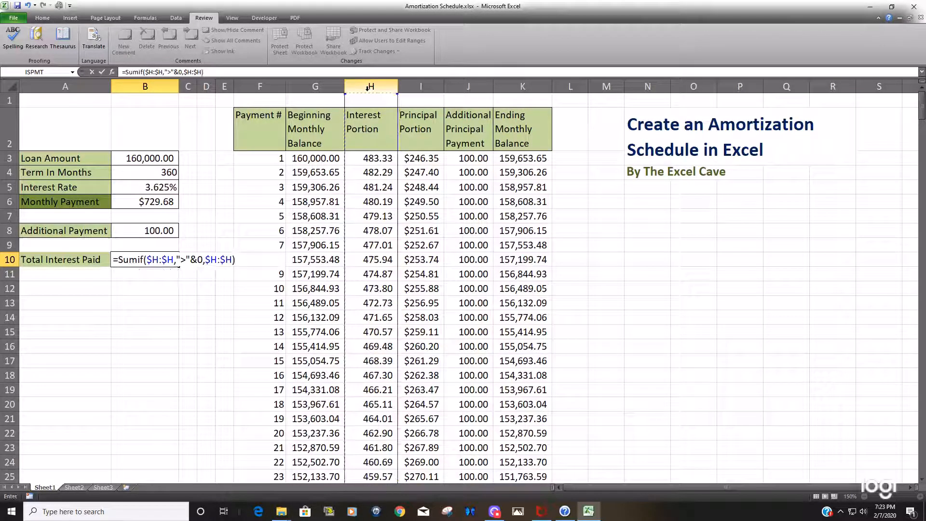
pyautogui.press('Return')
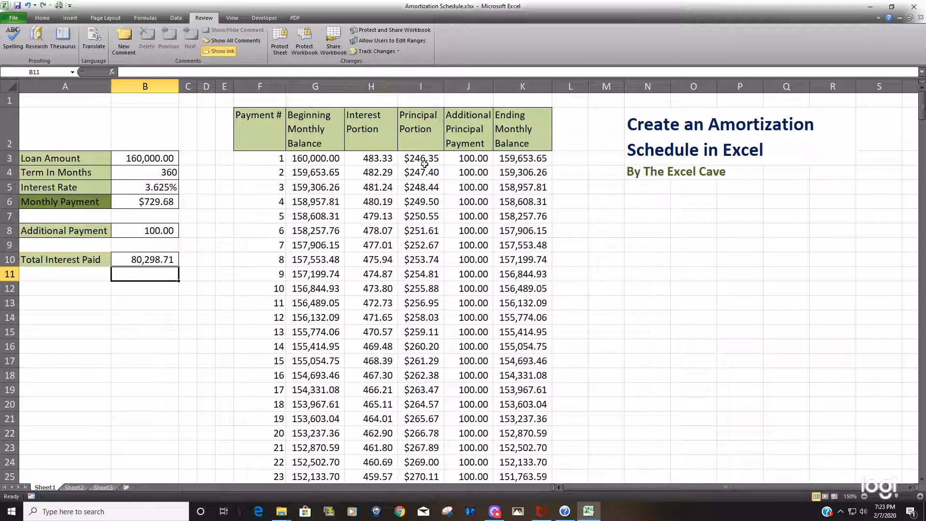
pyautogui.click(467, 245)
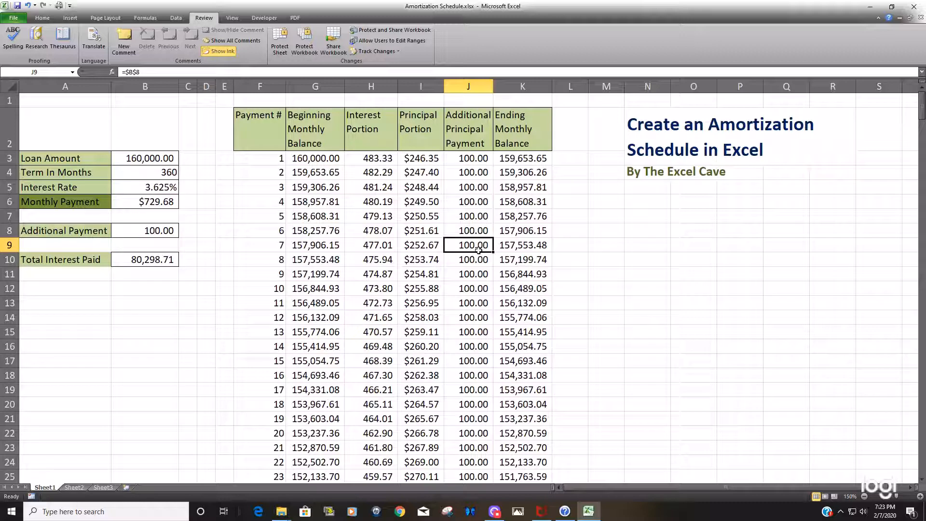
# Change the B8 additional payment to 250, cutting total interest to 60,846.64.
pyautogui.click(187, 259)
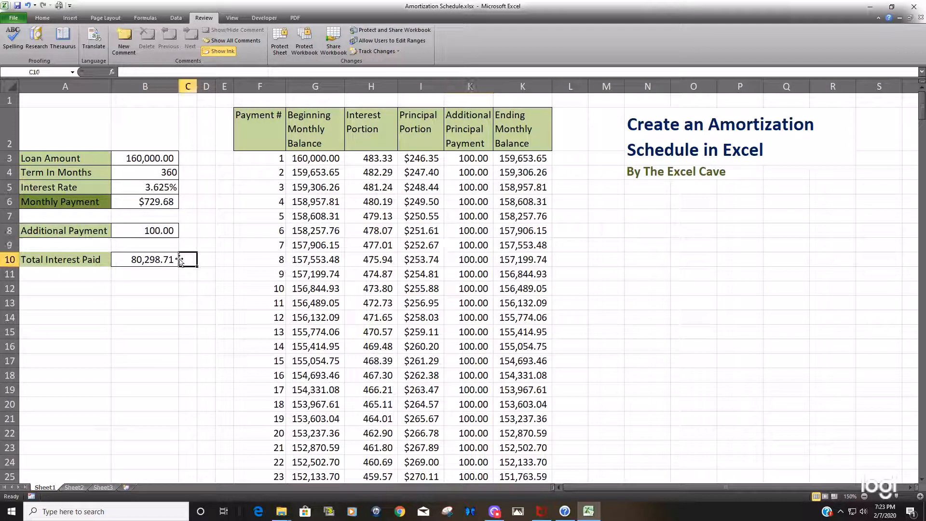
pyautogui.click(144, 259)
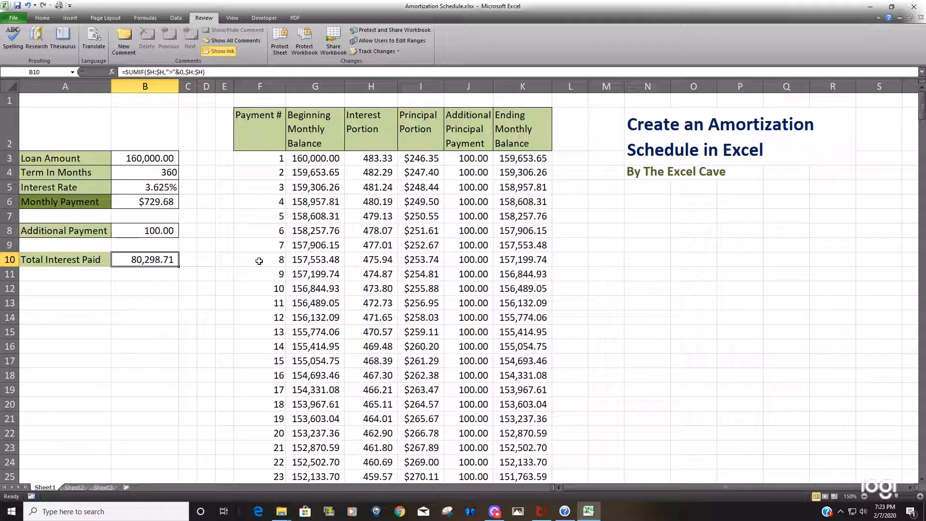
pyautogui.click(145, 230)
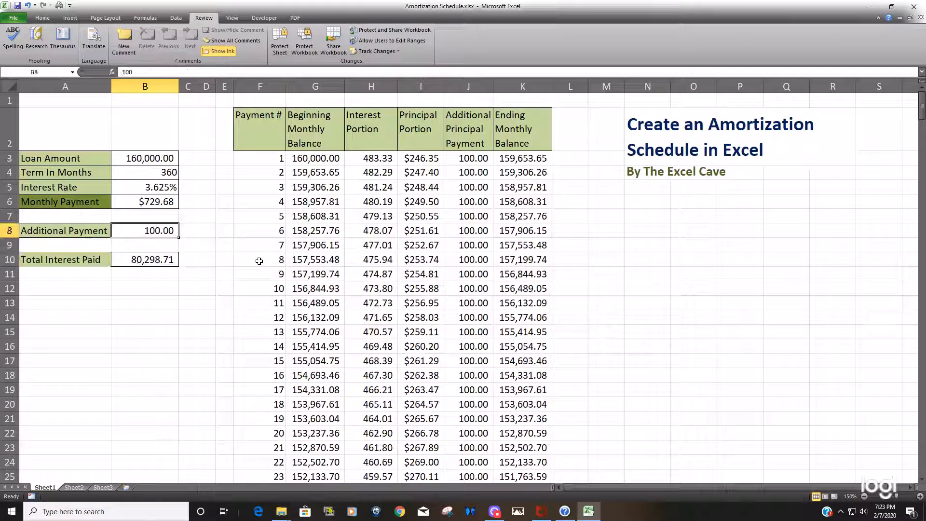
pyautogui.press('Delete')
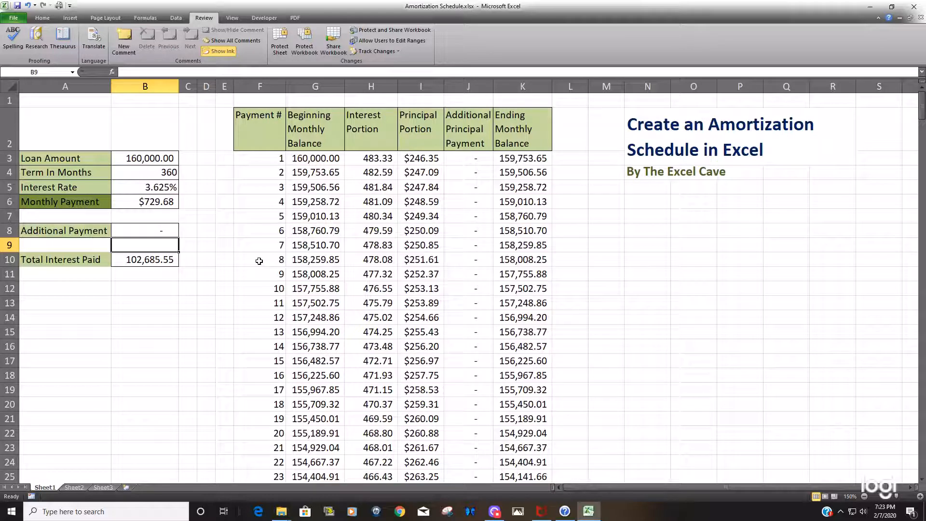
pyautogui.click(145, 230)
pyautogui.write('250')
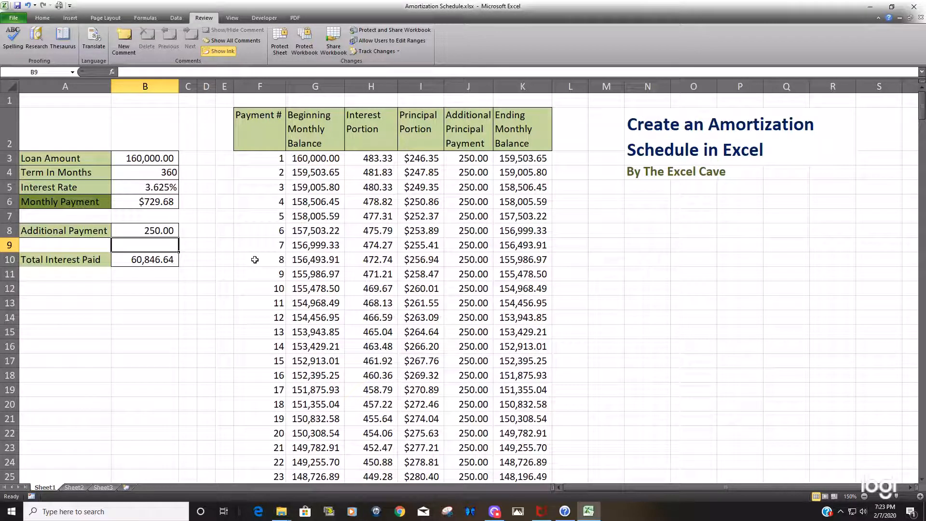
pyautogui.click(371, 303)
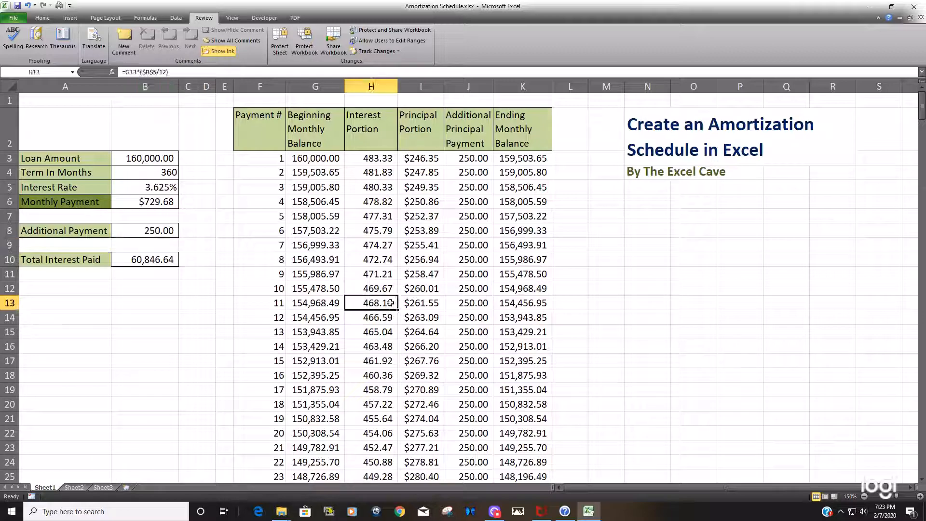
pyautogui.scroll(-3)
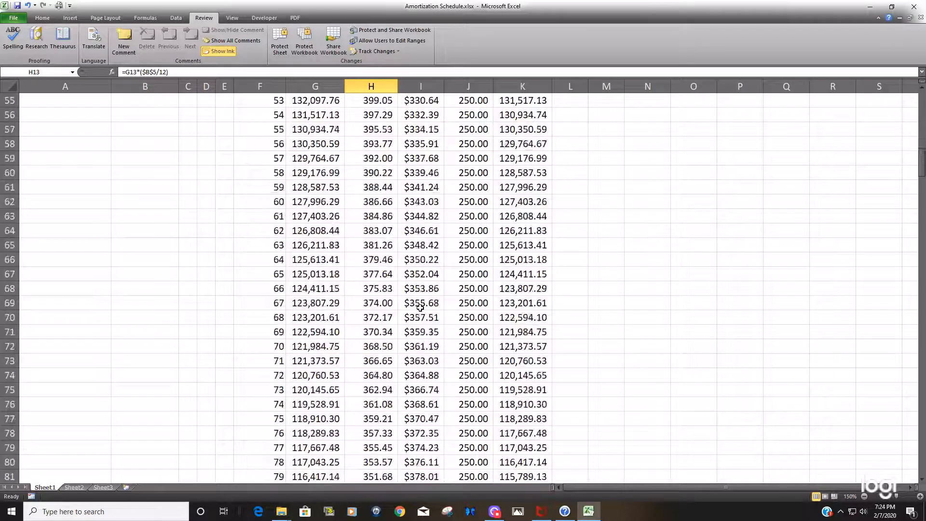
pyautogui.scroll(-3)
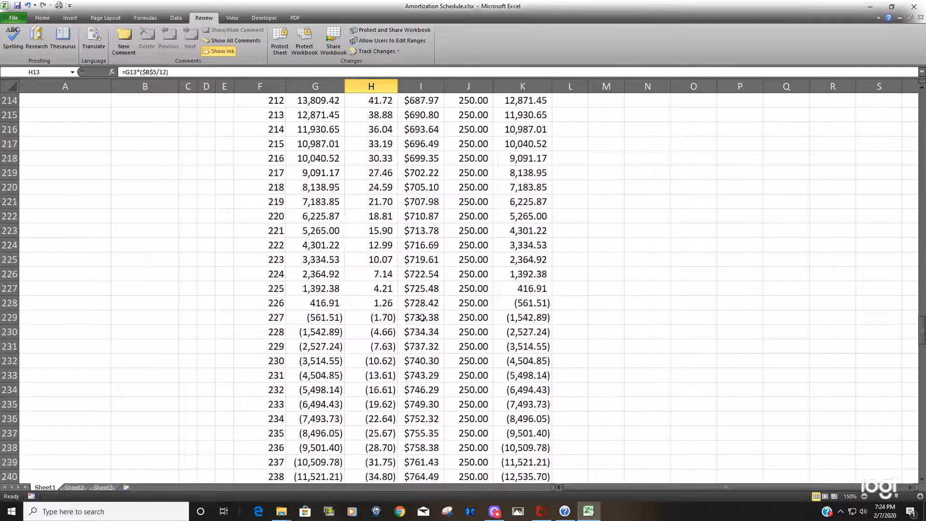
pyautogui.scroll(-3)
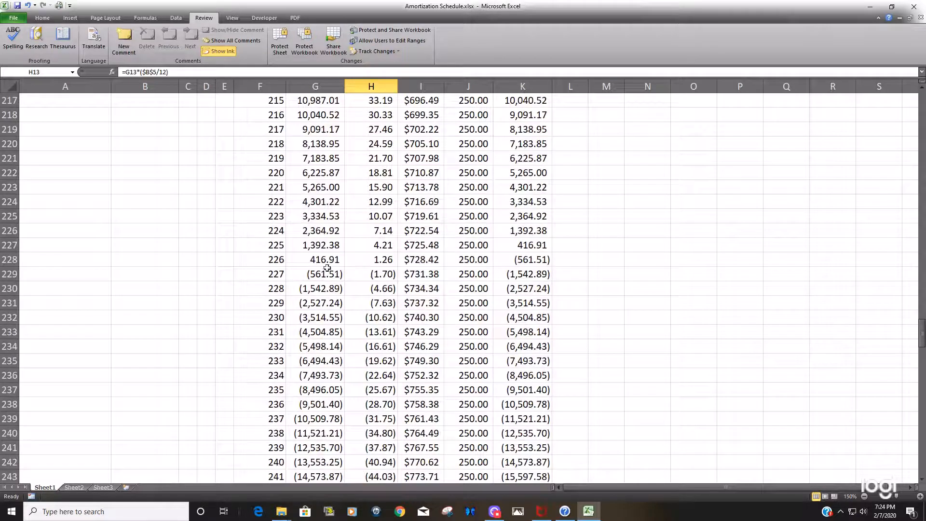
pyautogui.click(259, 274)
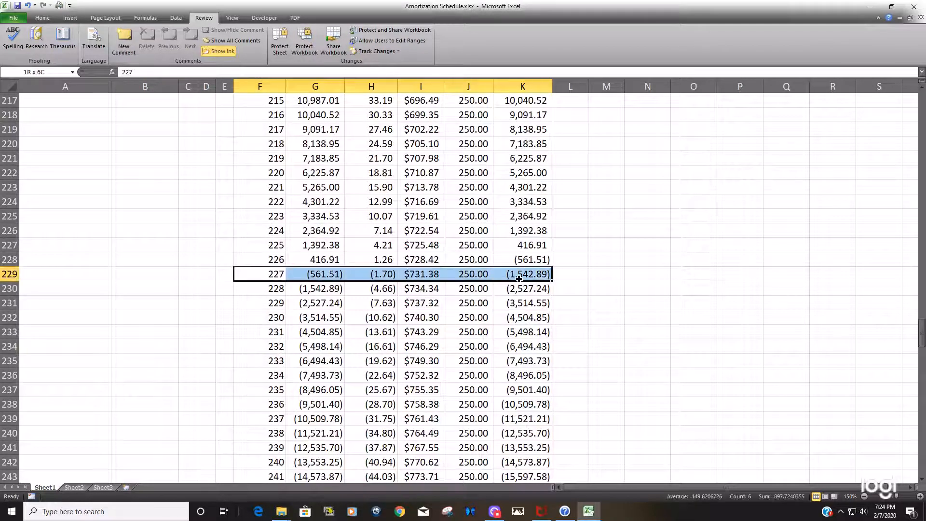
pyautogui.click(521, 259)
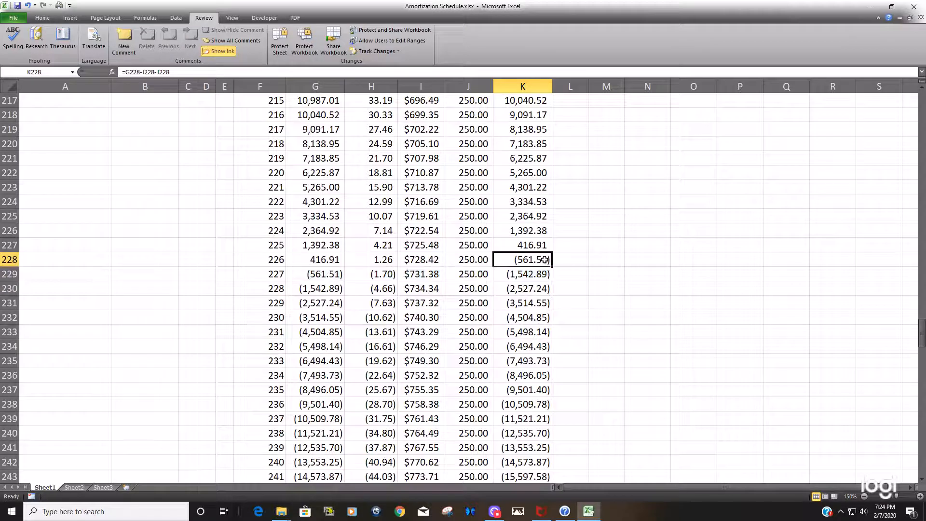
pyautogui.click(472, 389)
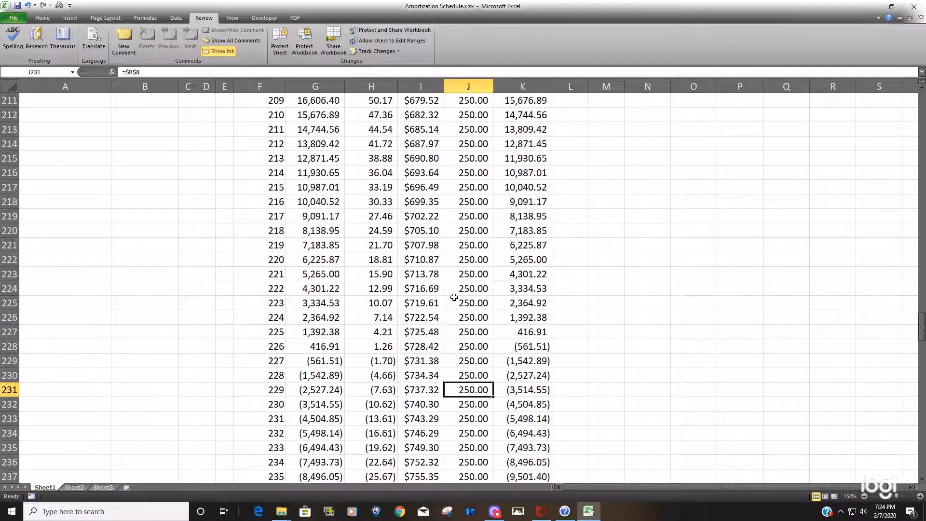
pyautogui.press('ctrl+Home')
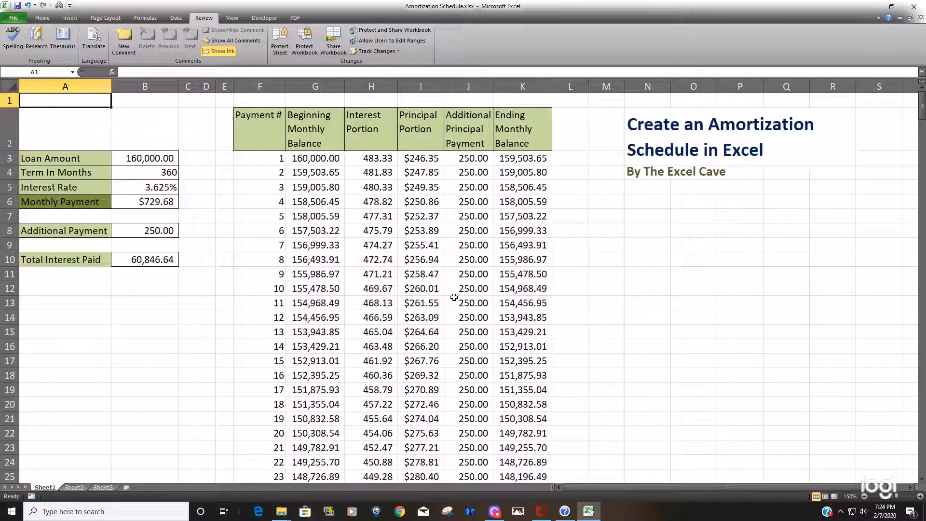
pyautogui.moveTo(513, 295)
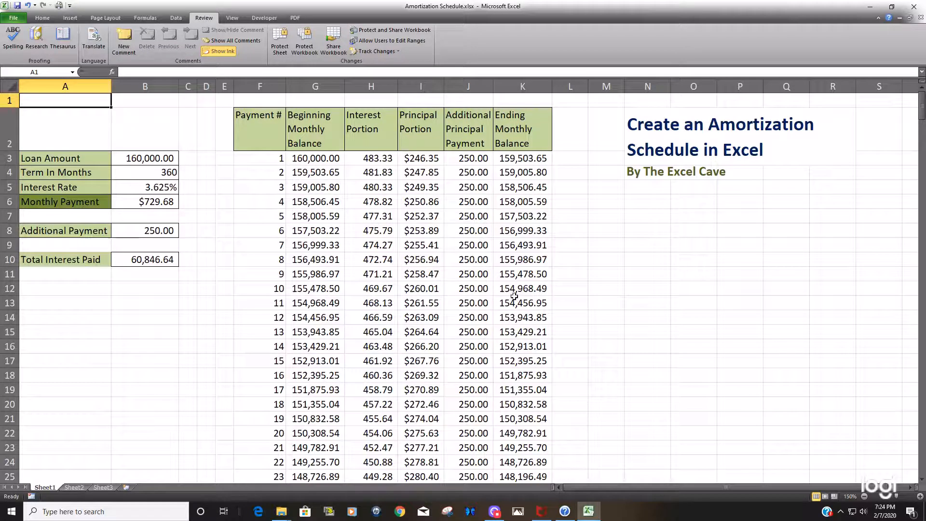
pyautogui.click(647, 288)
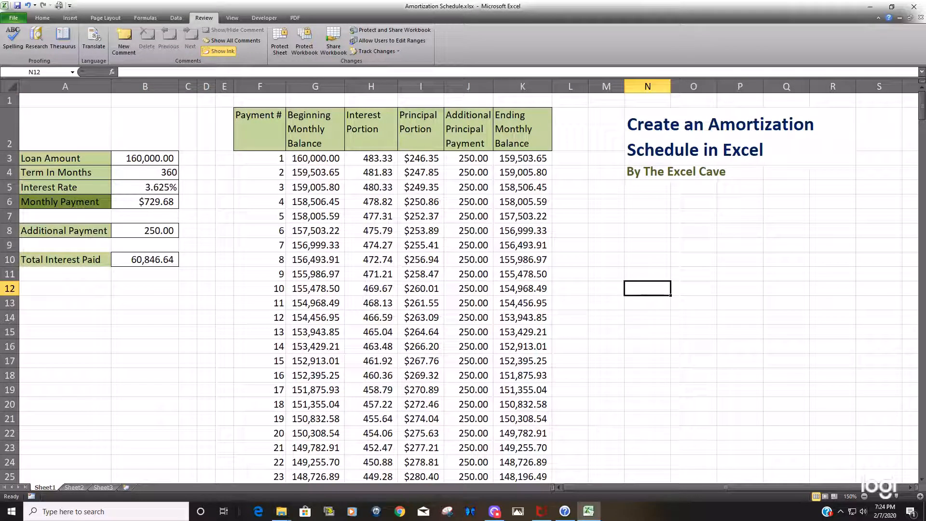